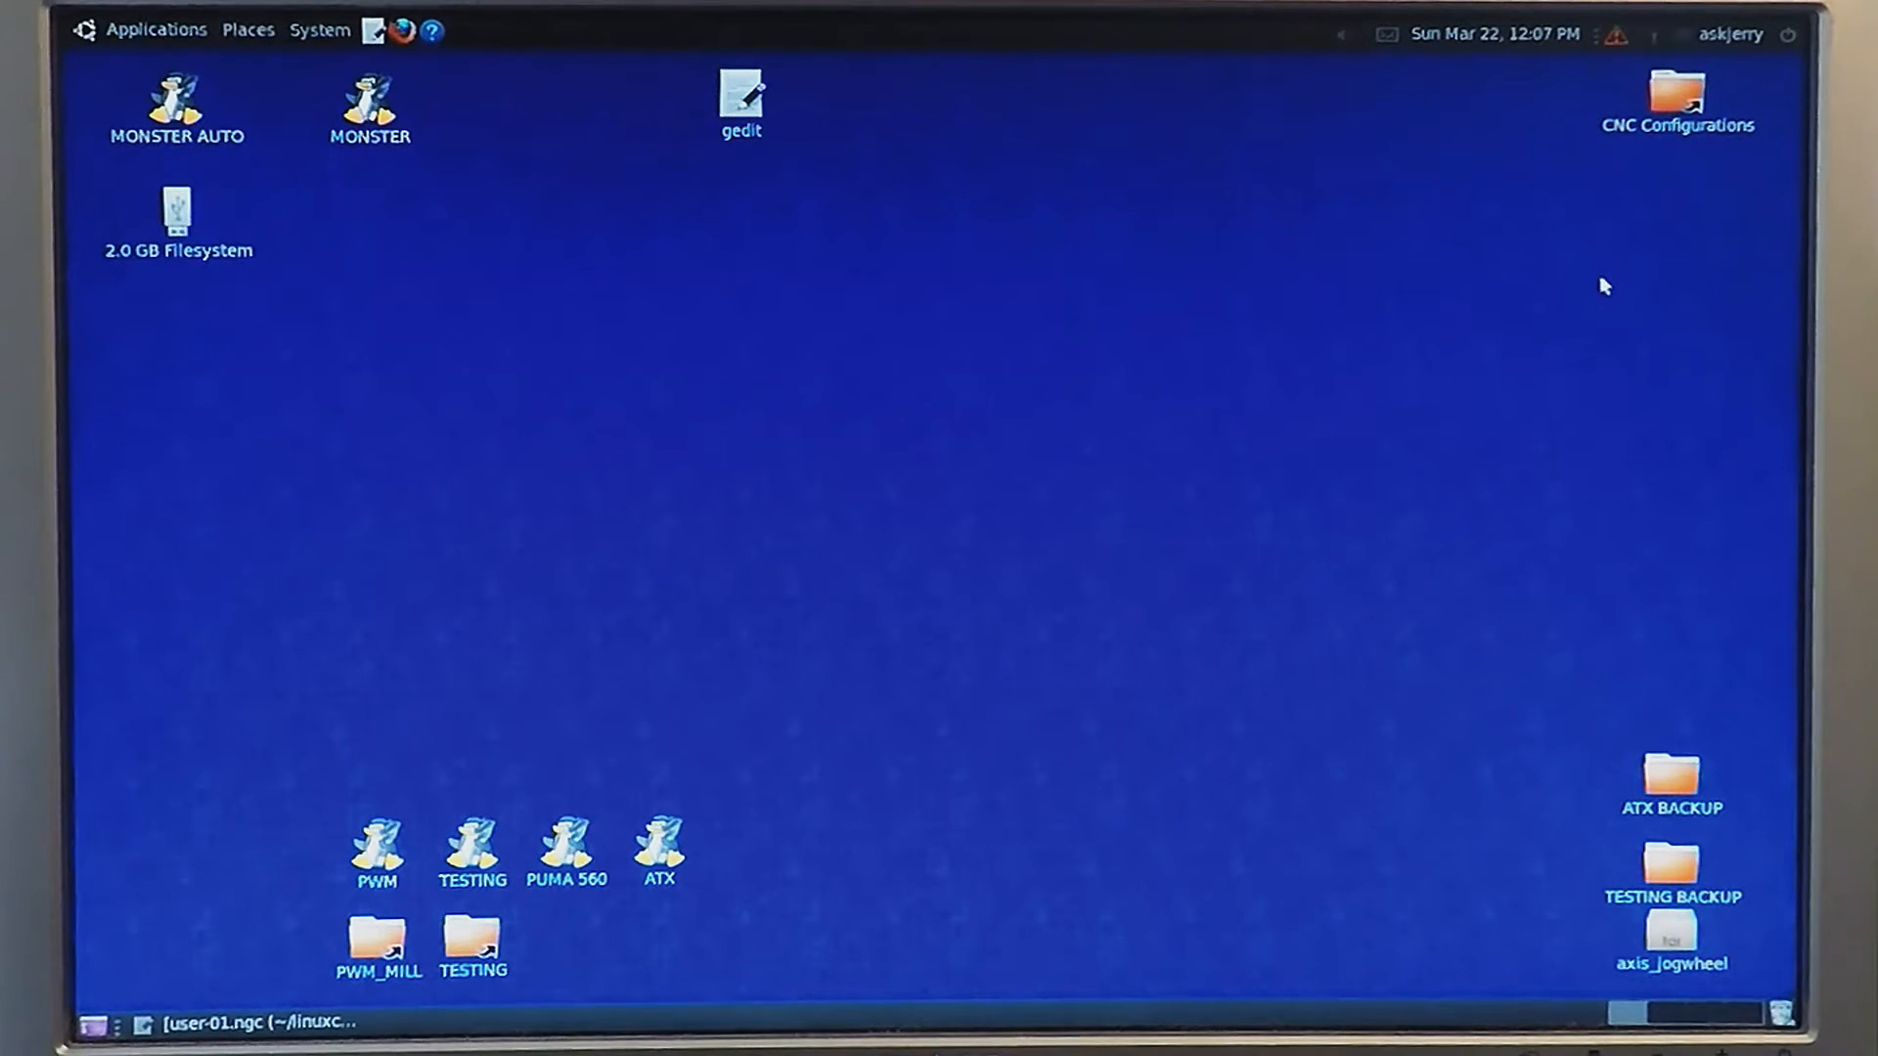
mouse_move(952, 544)
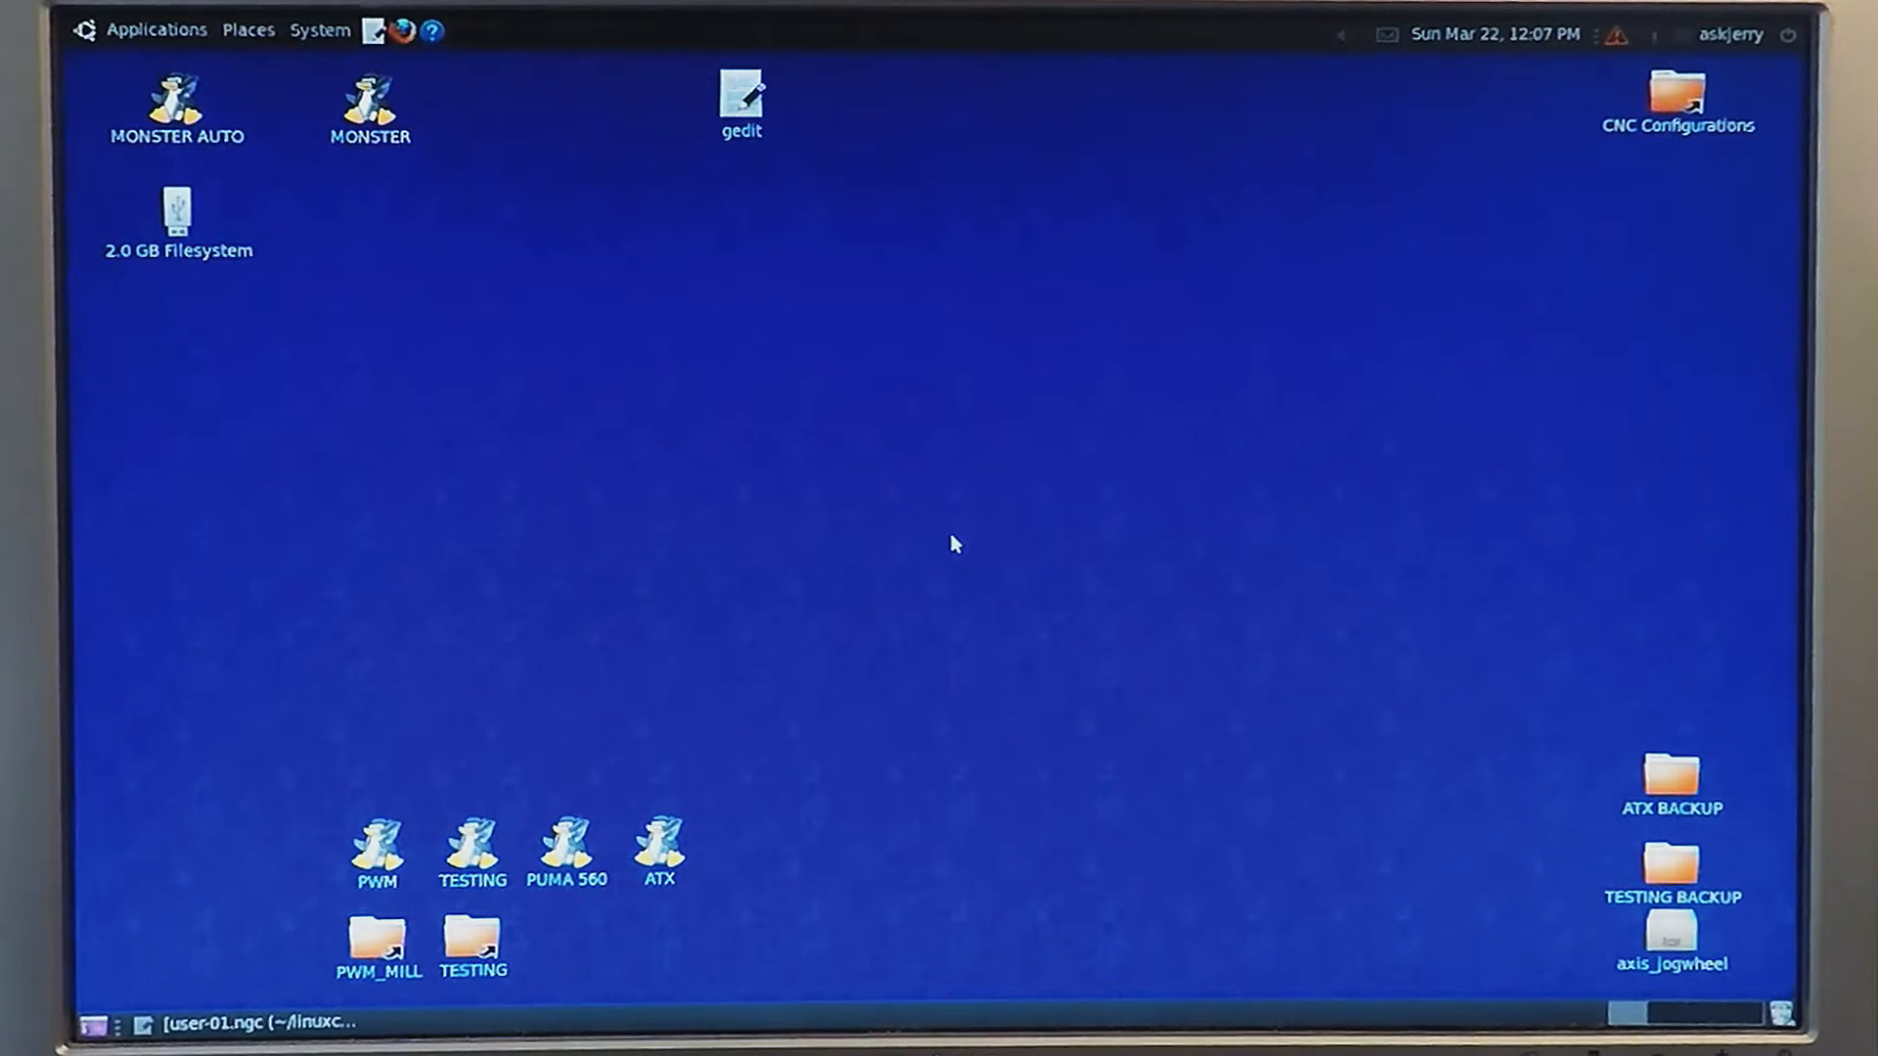
mouse_move(704, 452)
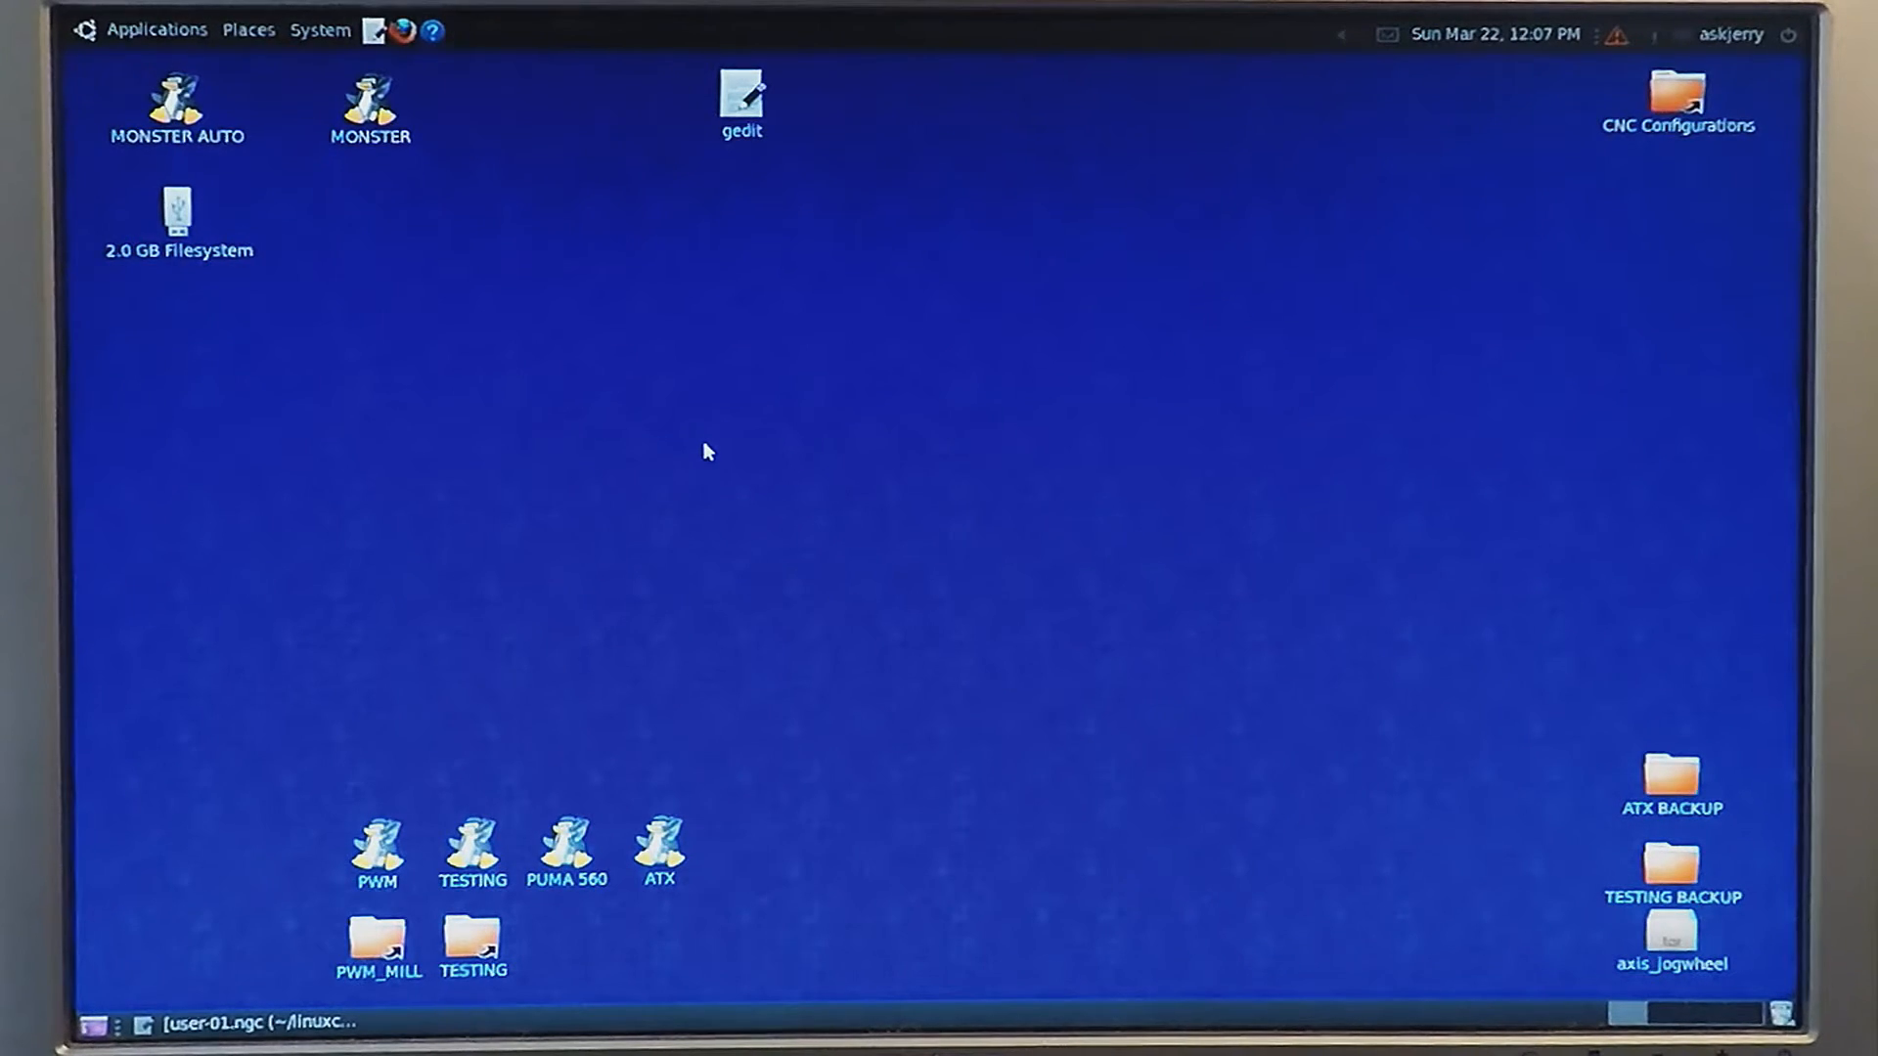
mouse_move(766, 492)
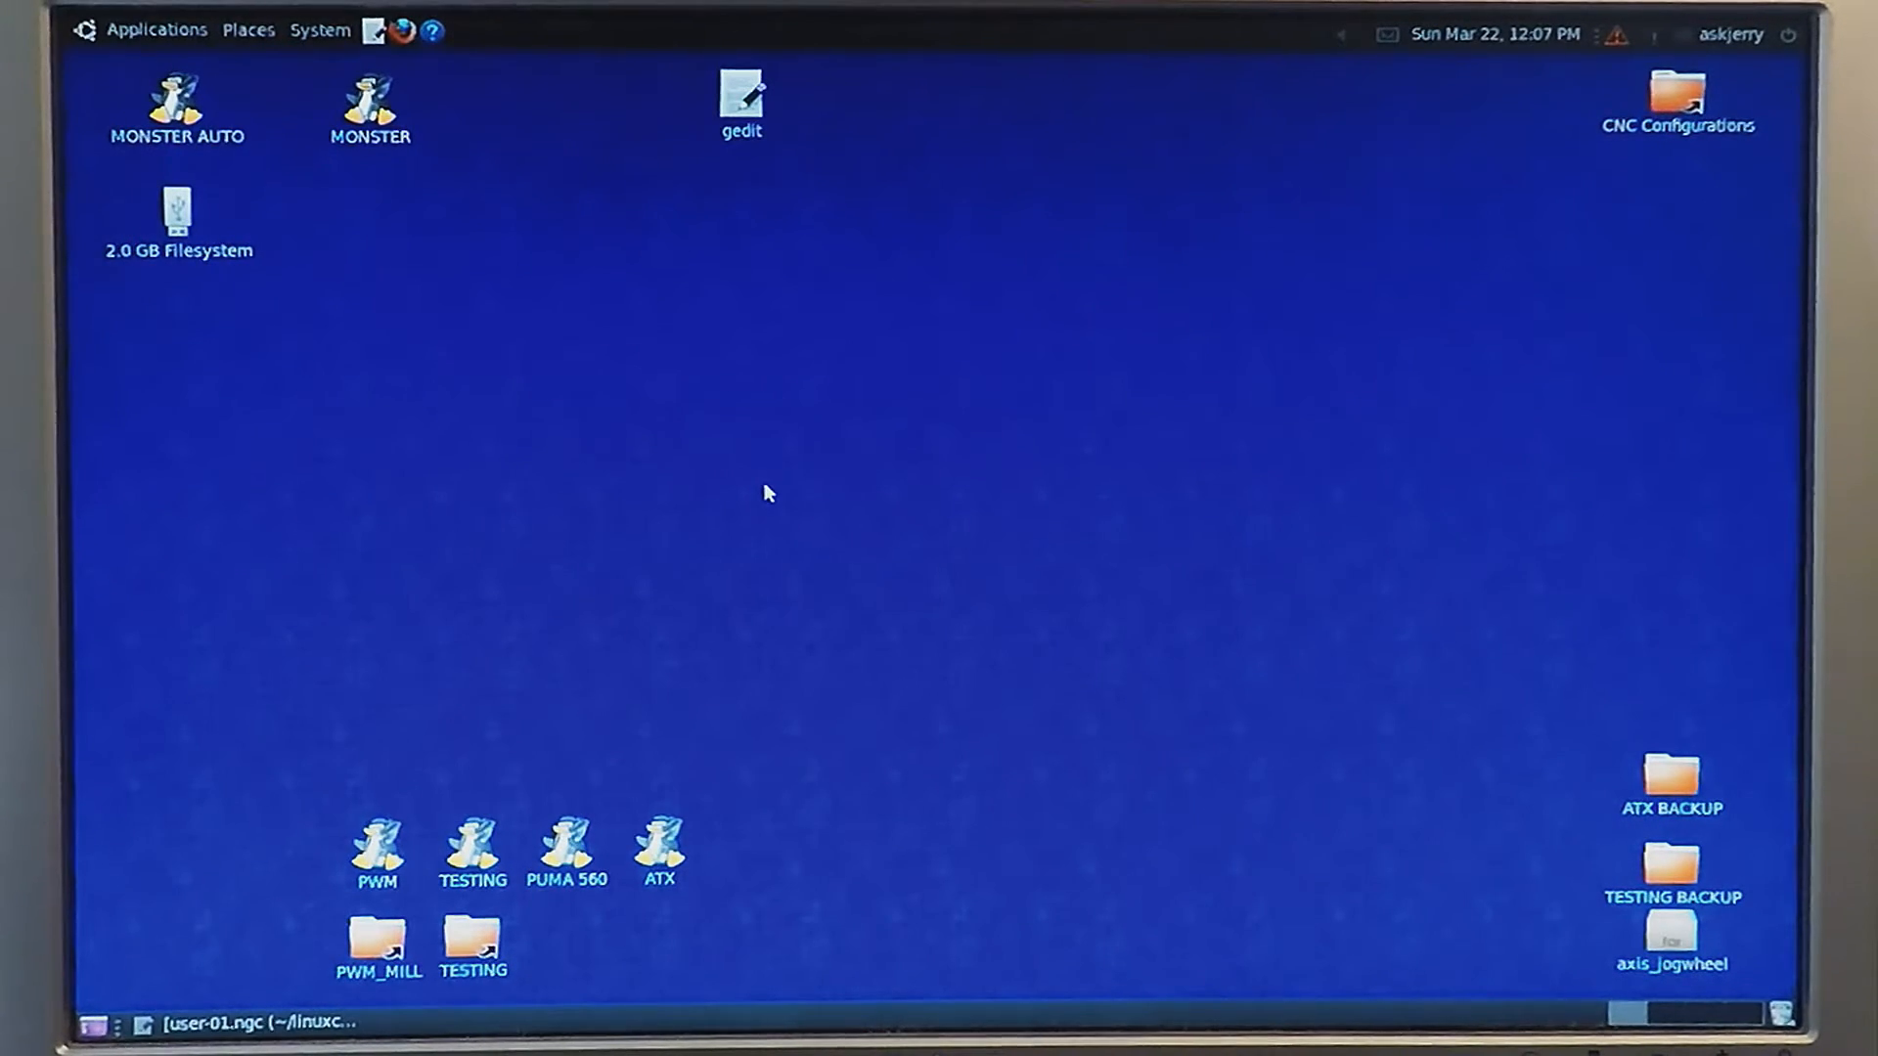
mouse_move(732, 532)
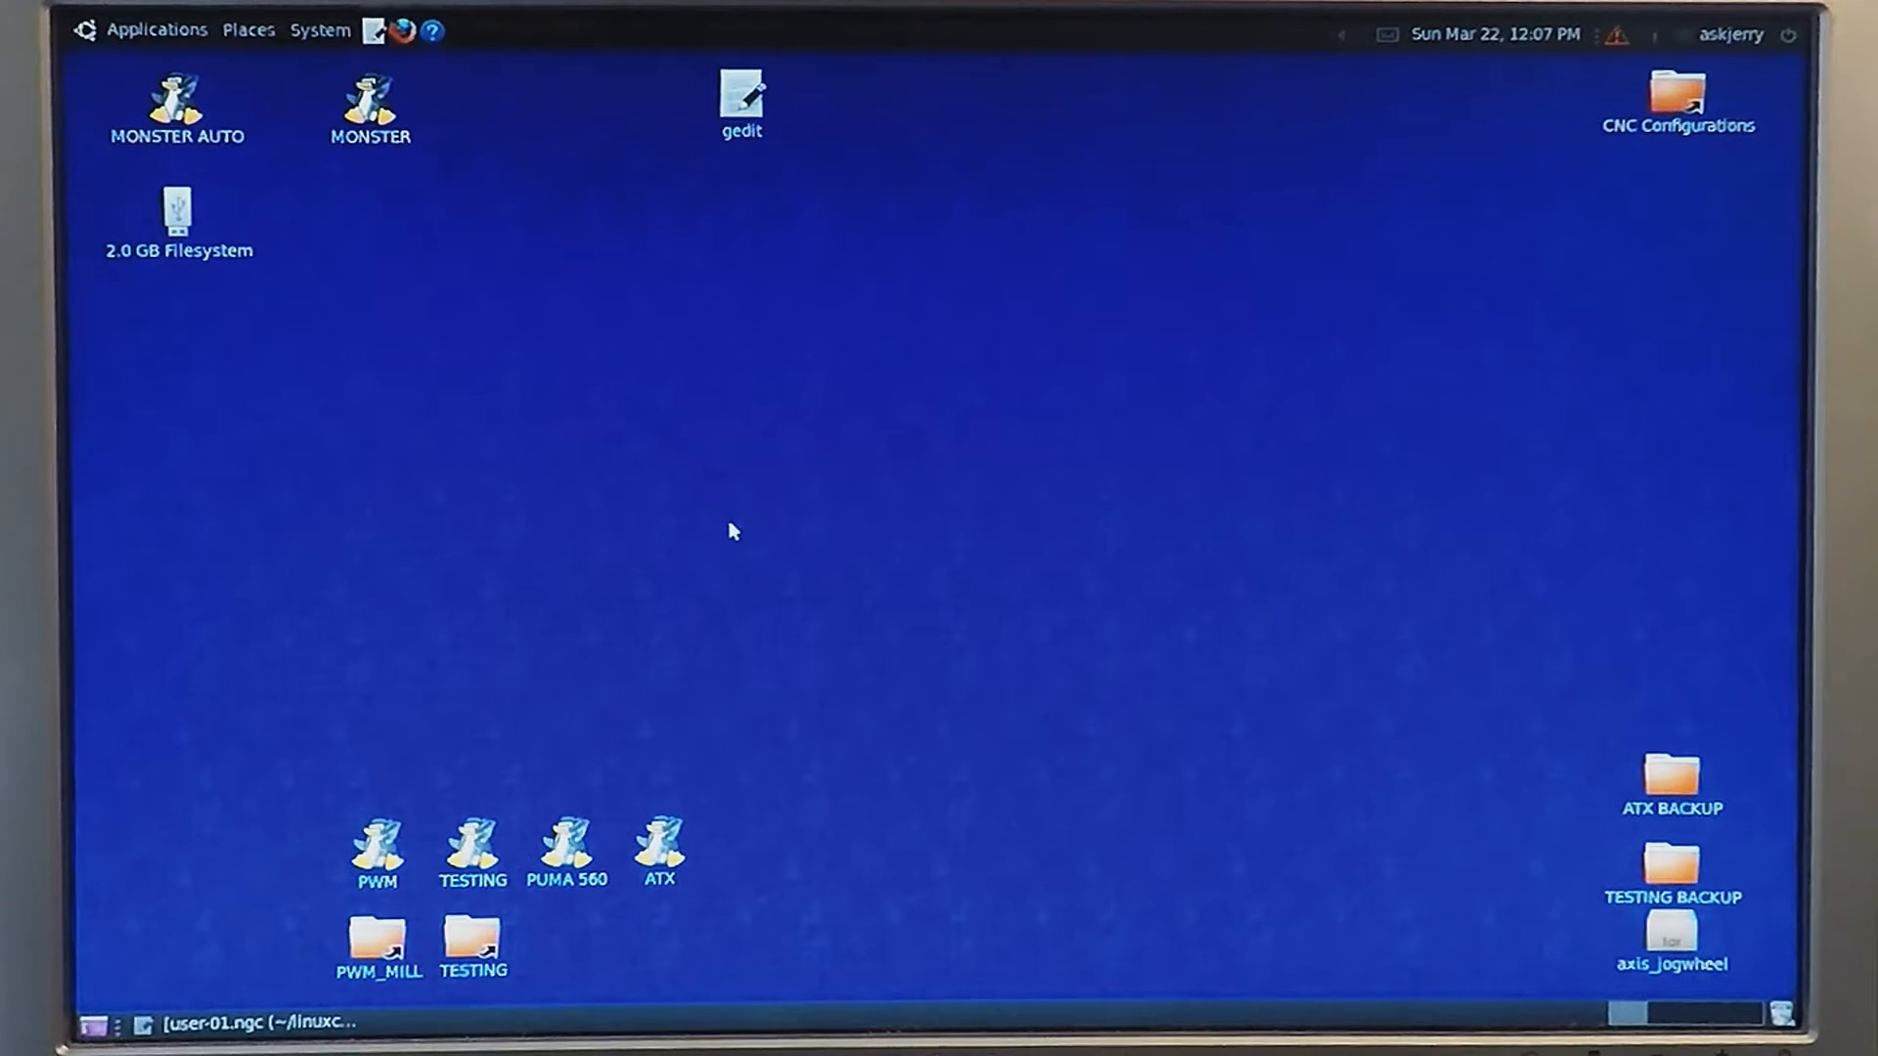
mouse_move(541, 450)
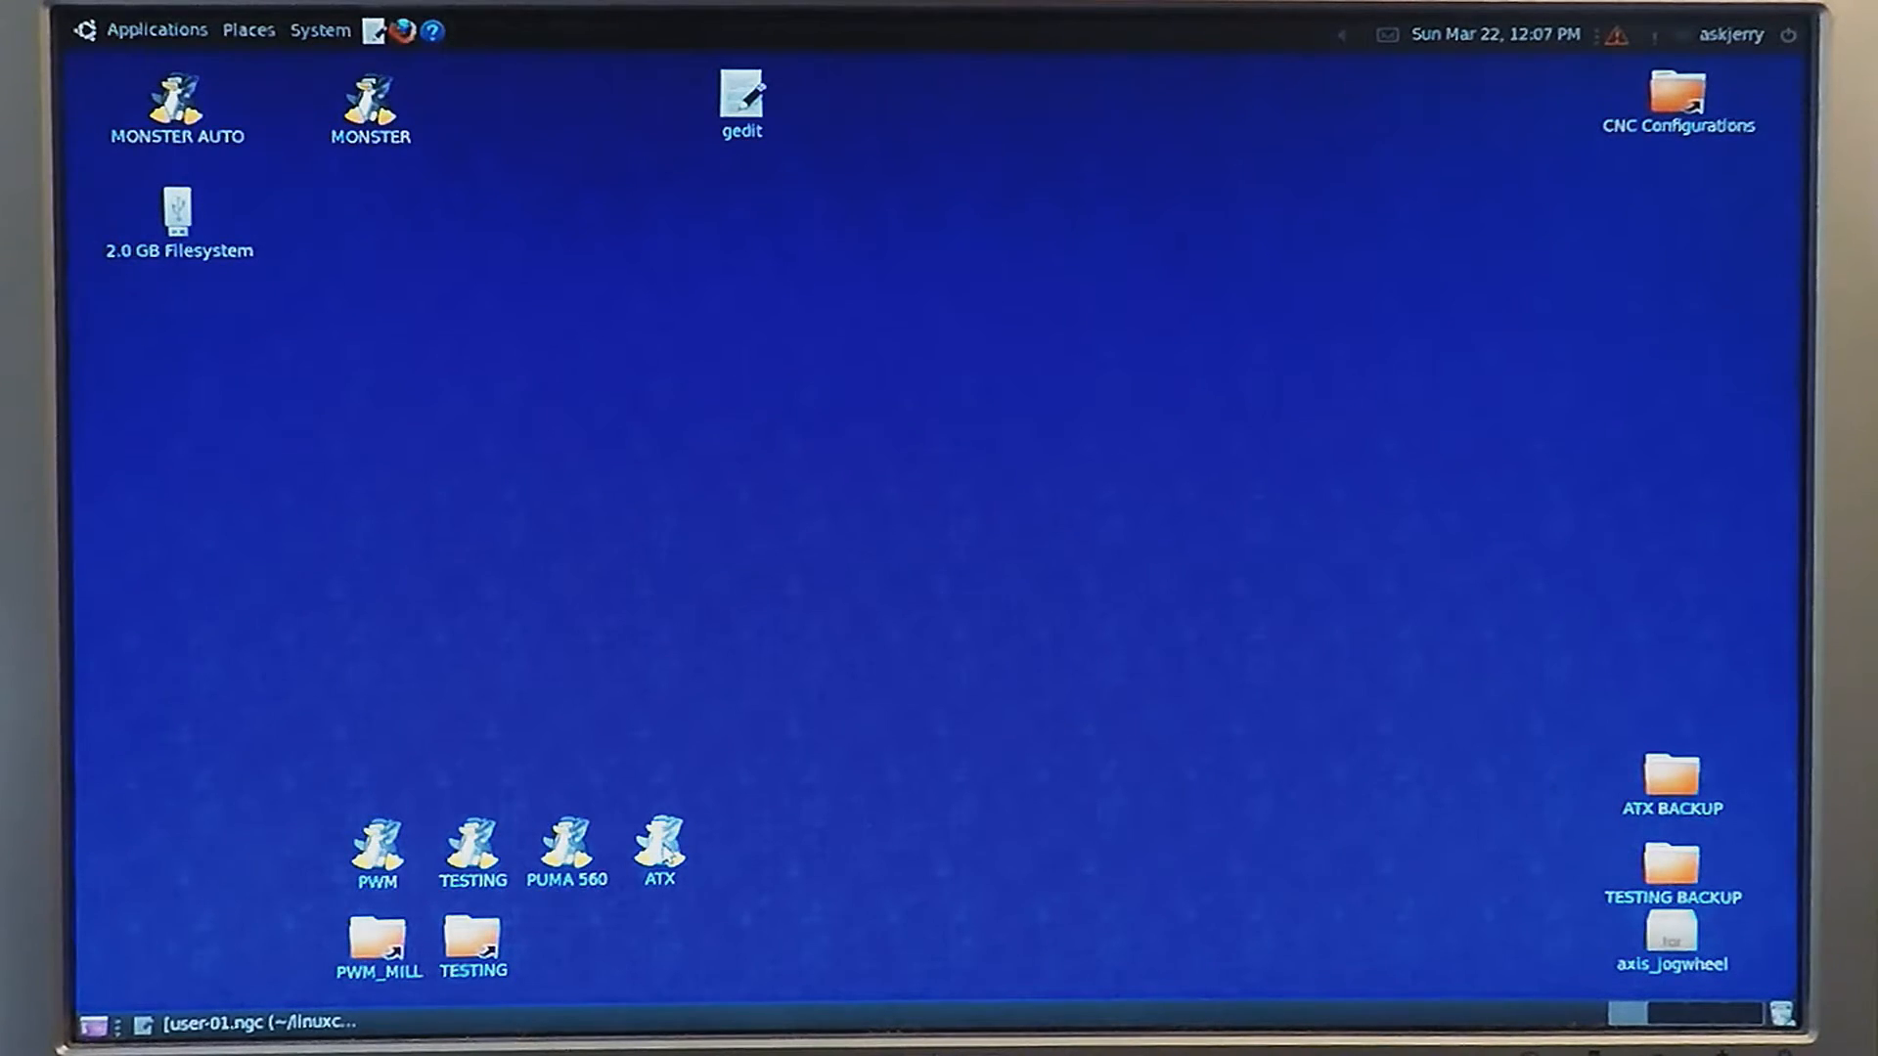
- Launch the ATX machine configuration from its desktop icon so AXIS 2.6.5 loads
left_click(658, 850)
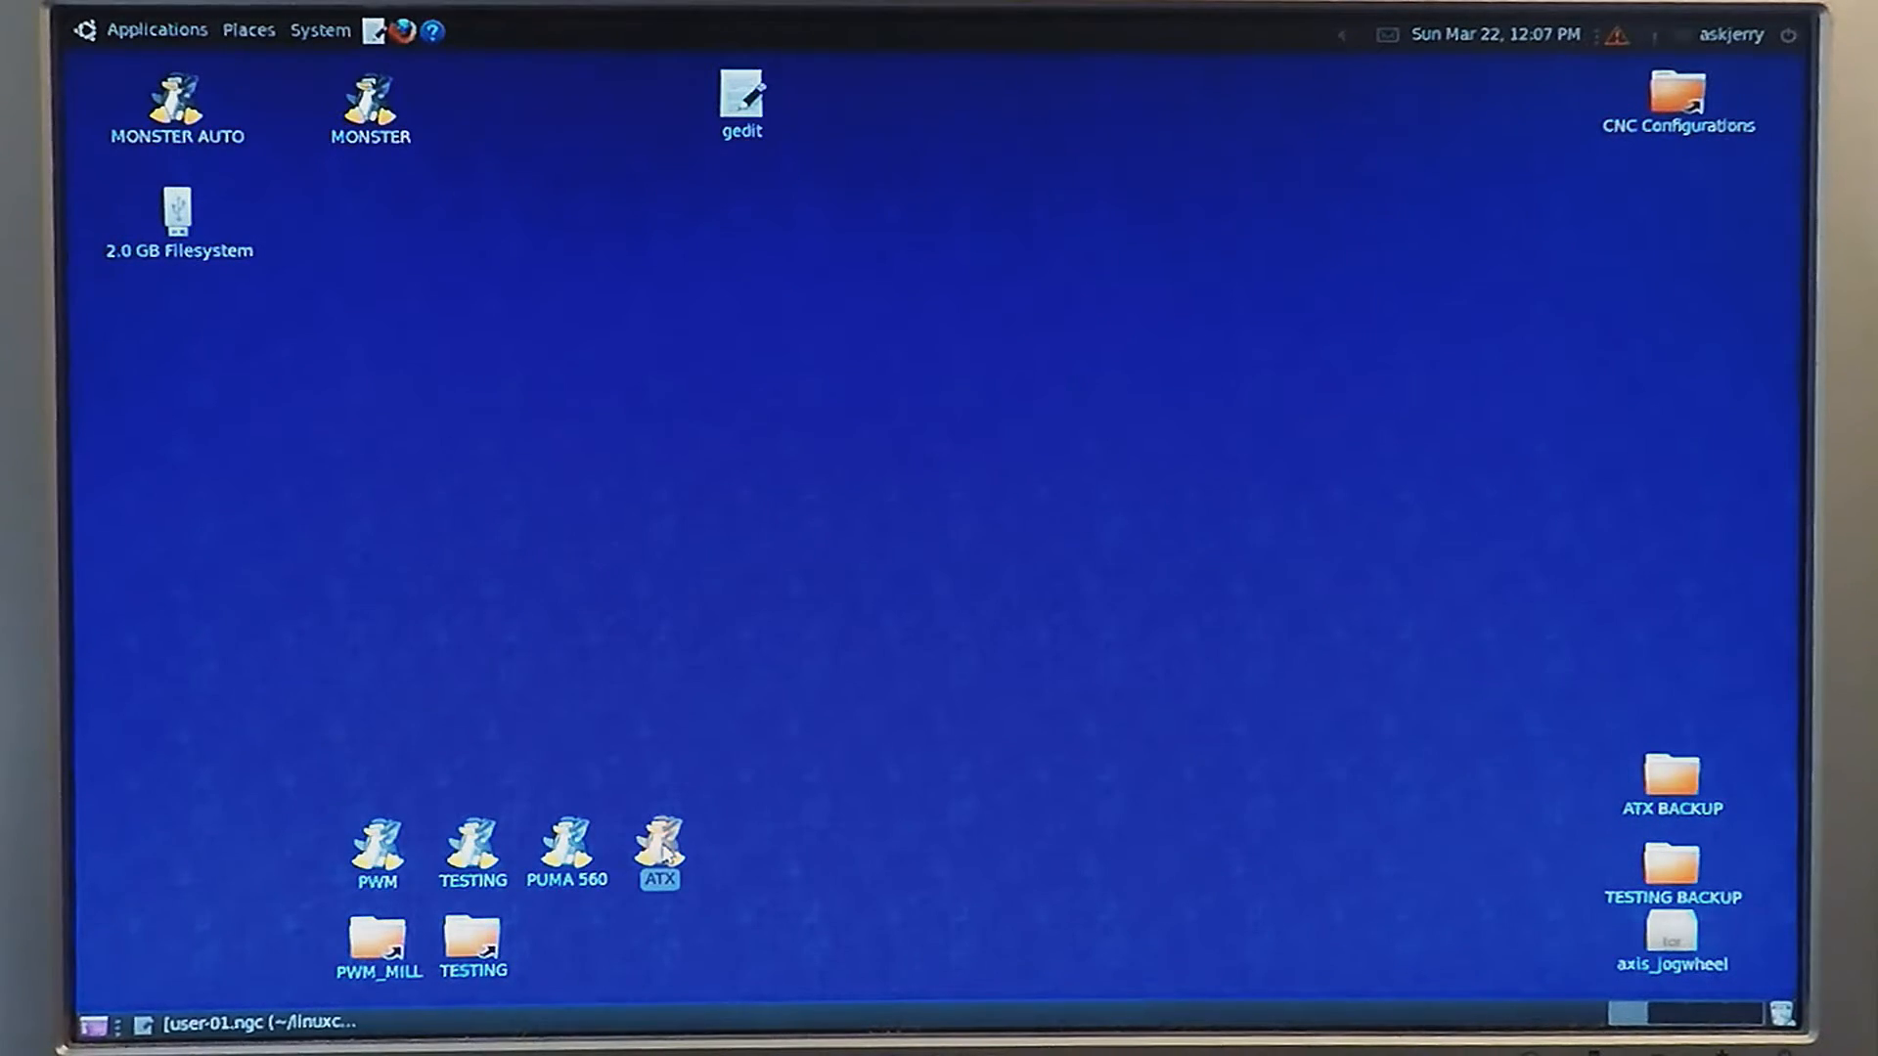
double_click(656, 848)
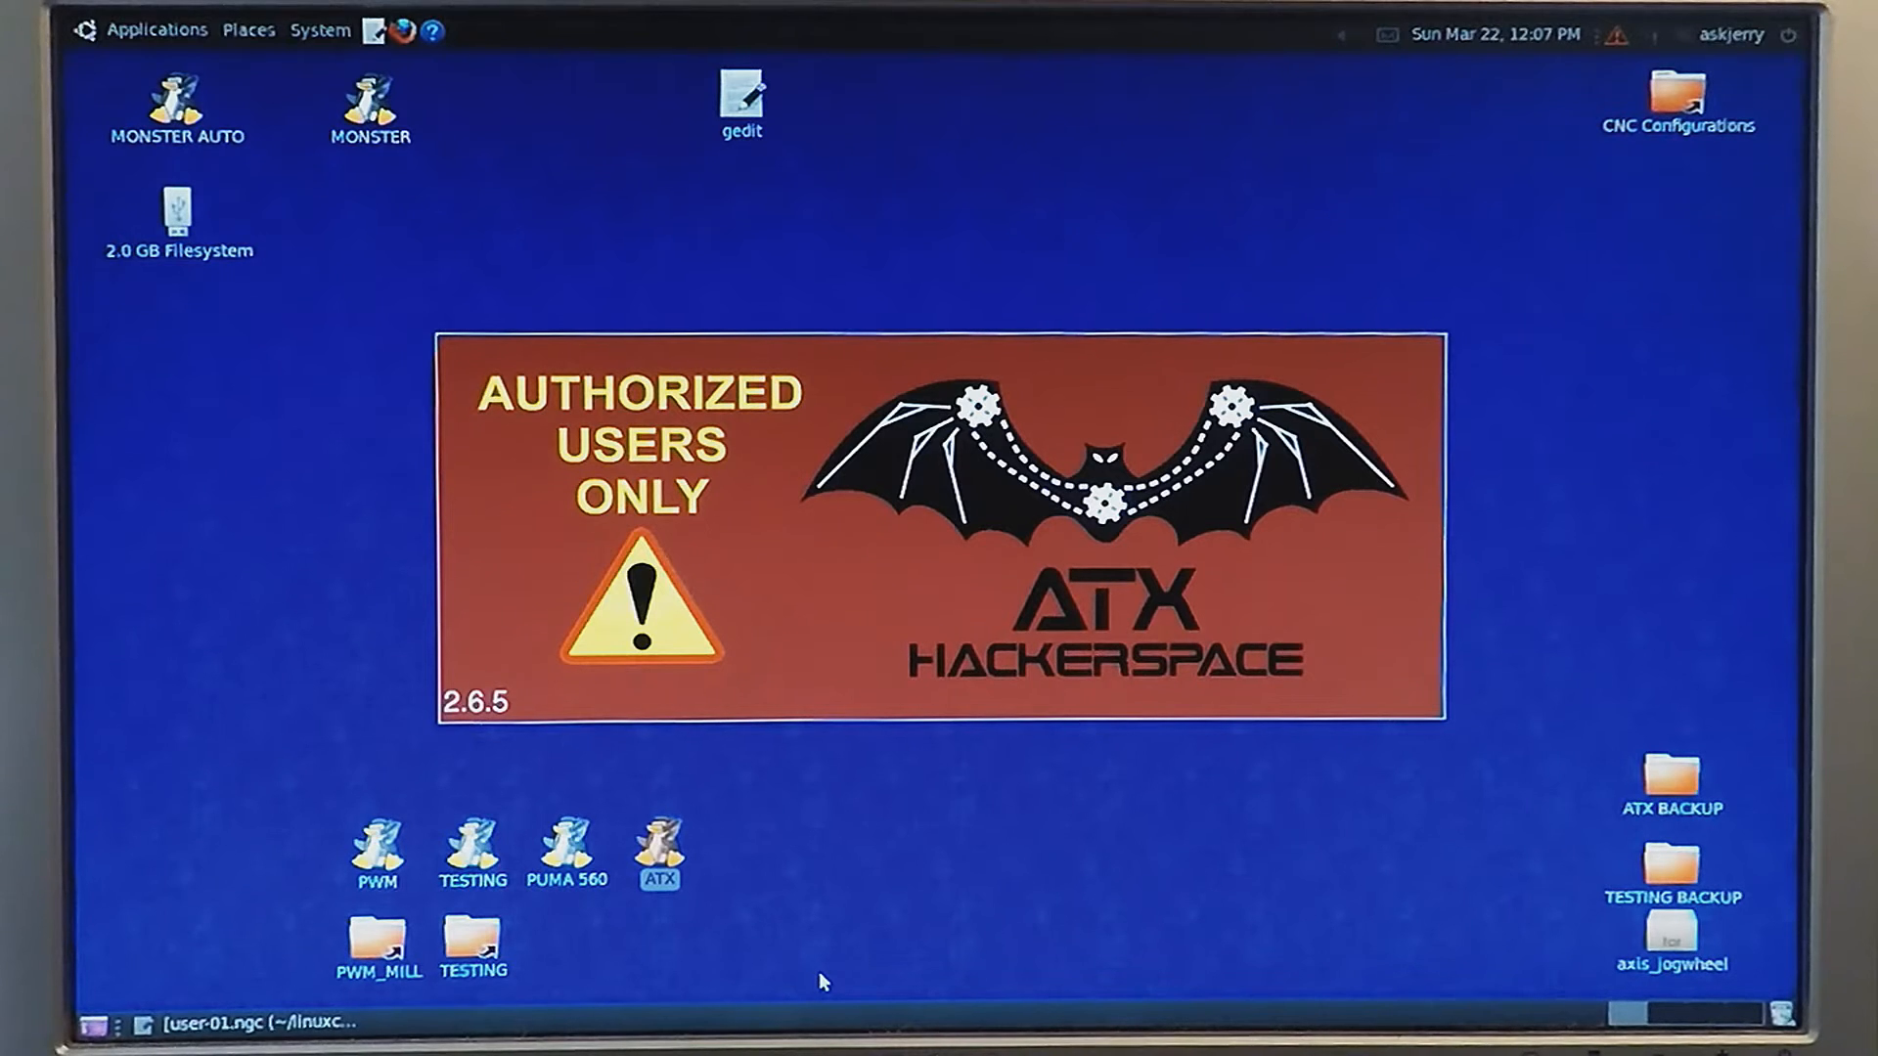
double_click(656, 850)
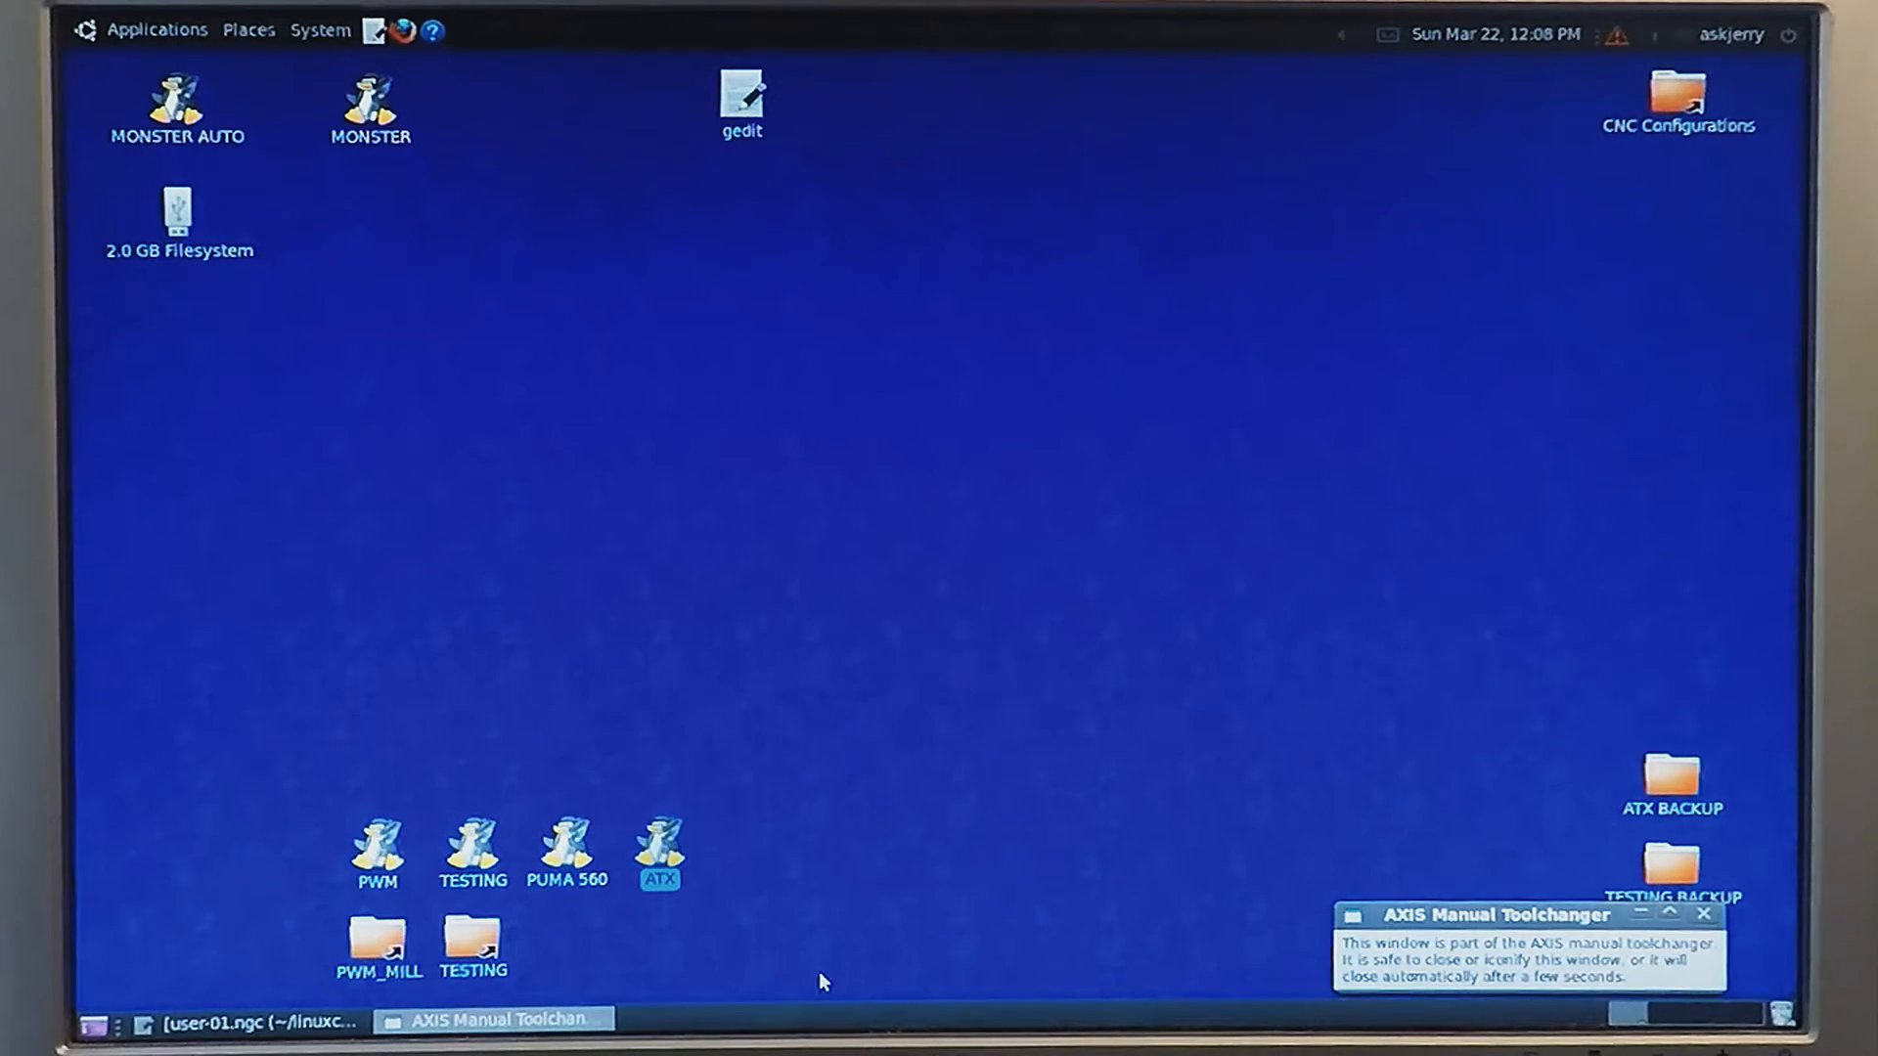
double_click(658, 838)
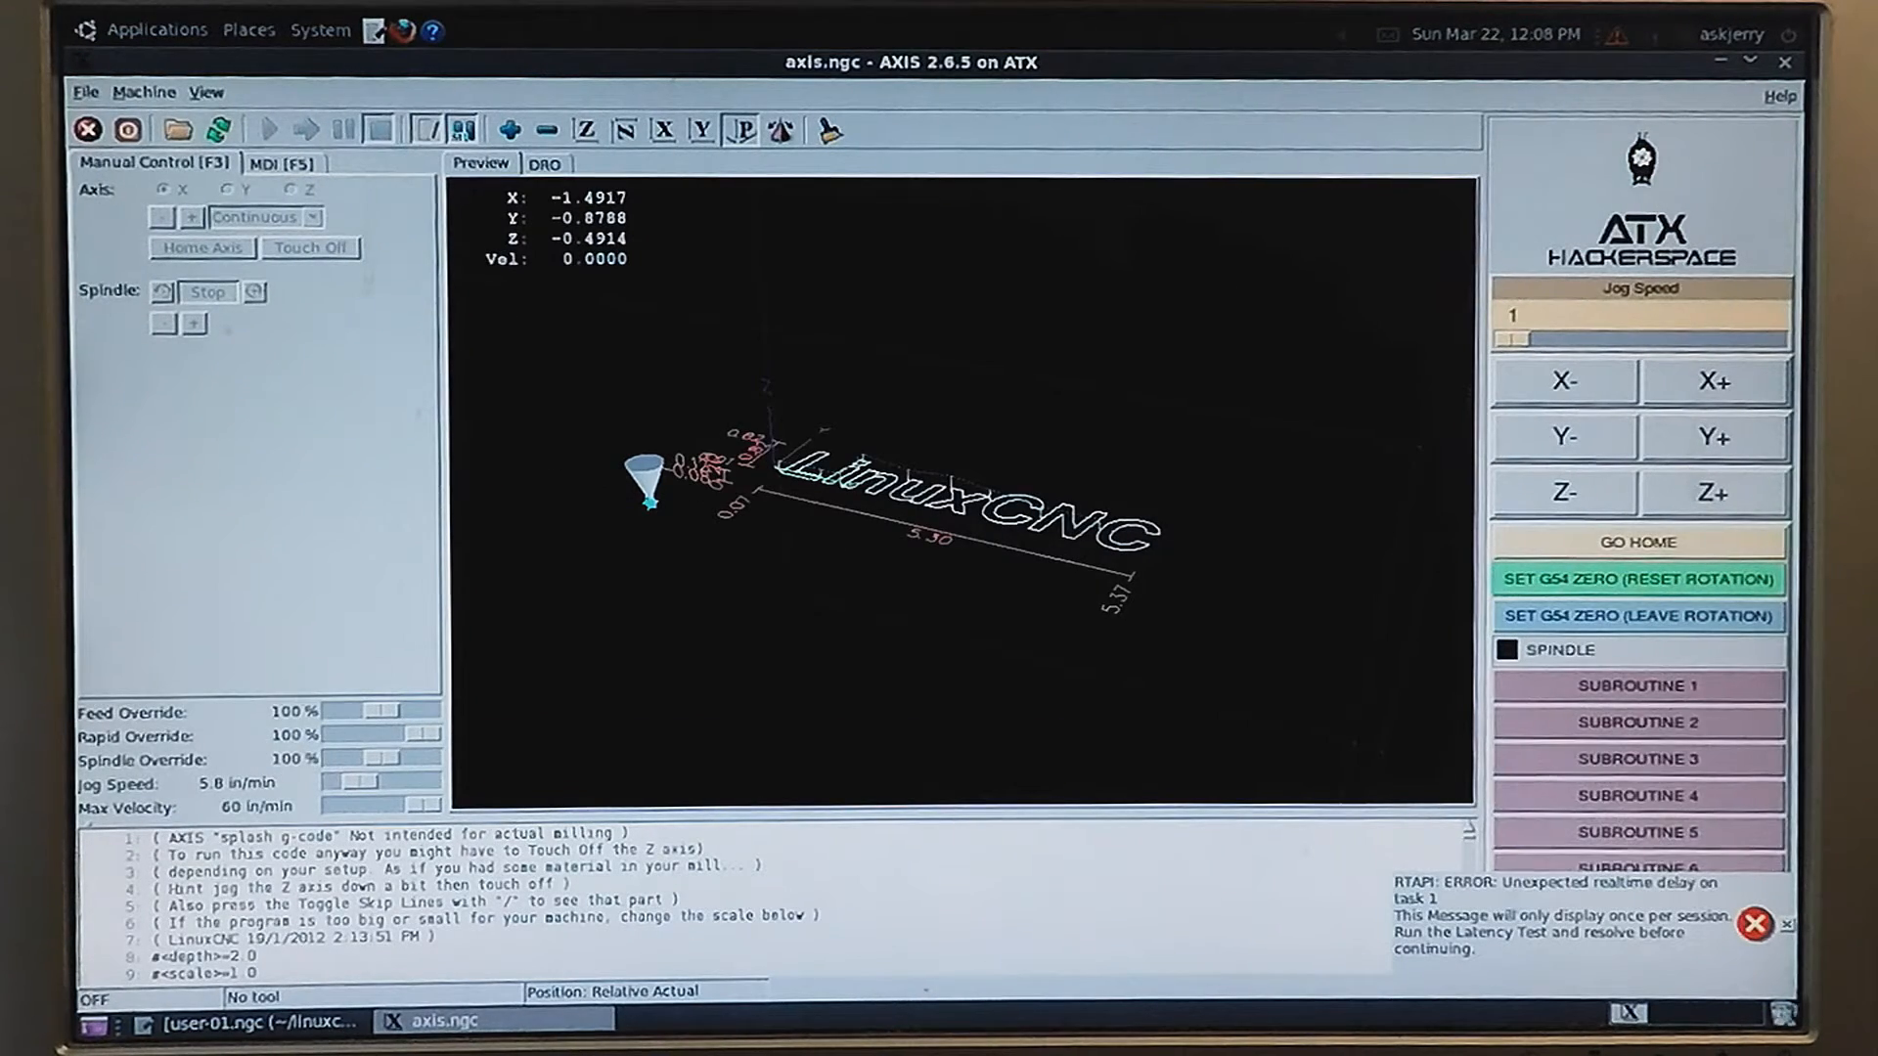
- Dismiss the RTAPI realtime latency error and switch Machine Power on
left_click(1755, 924)
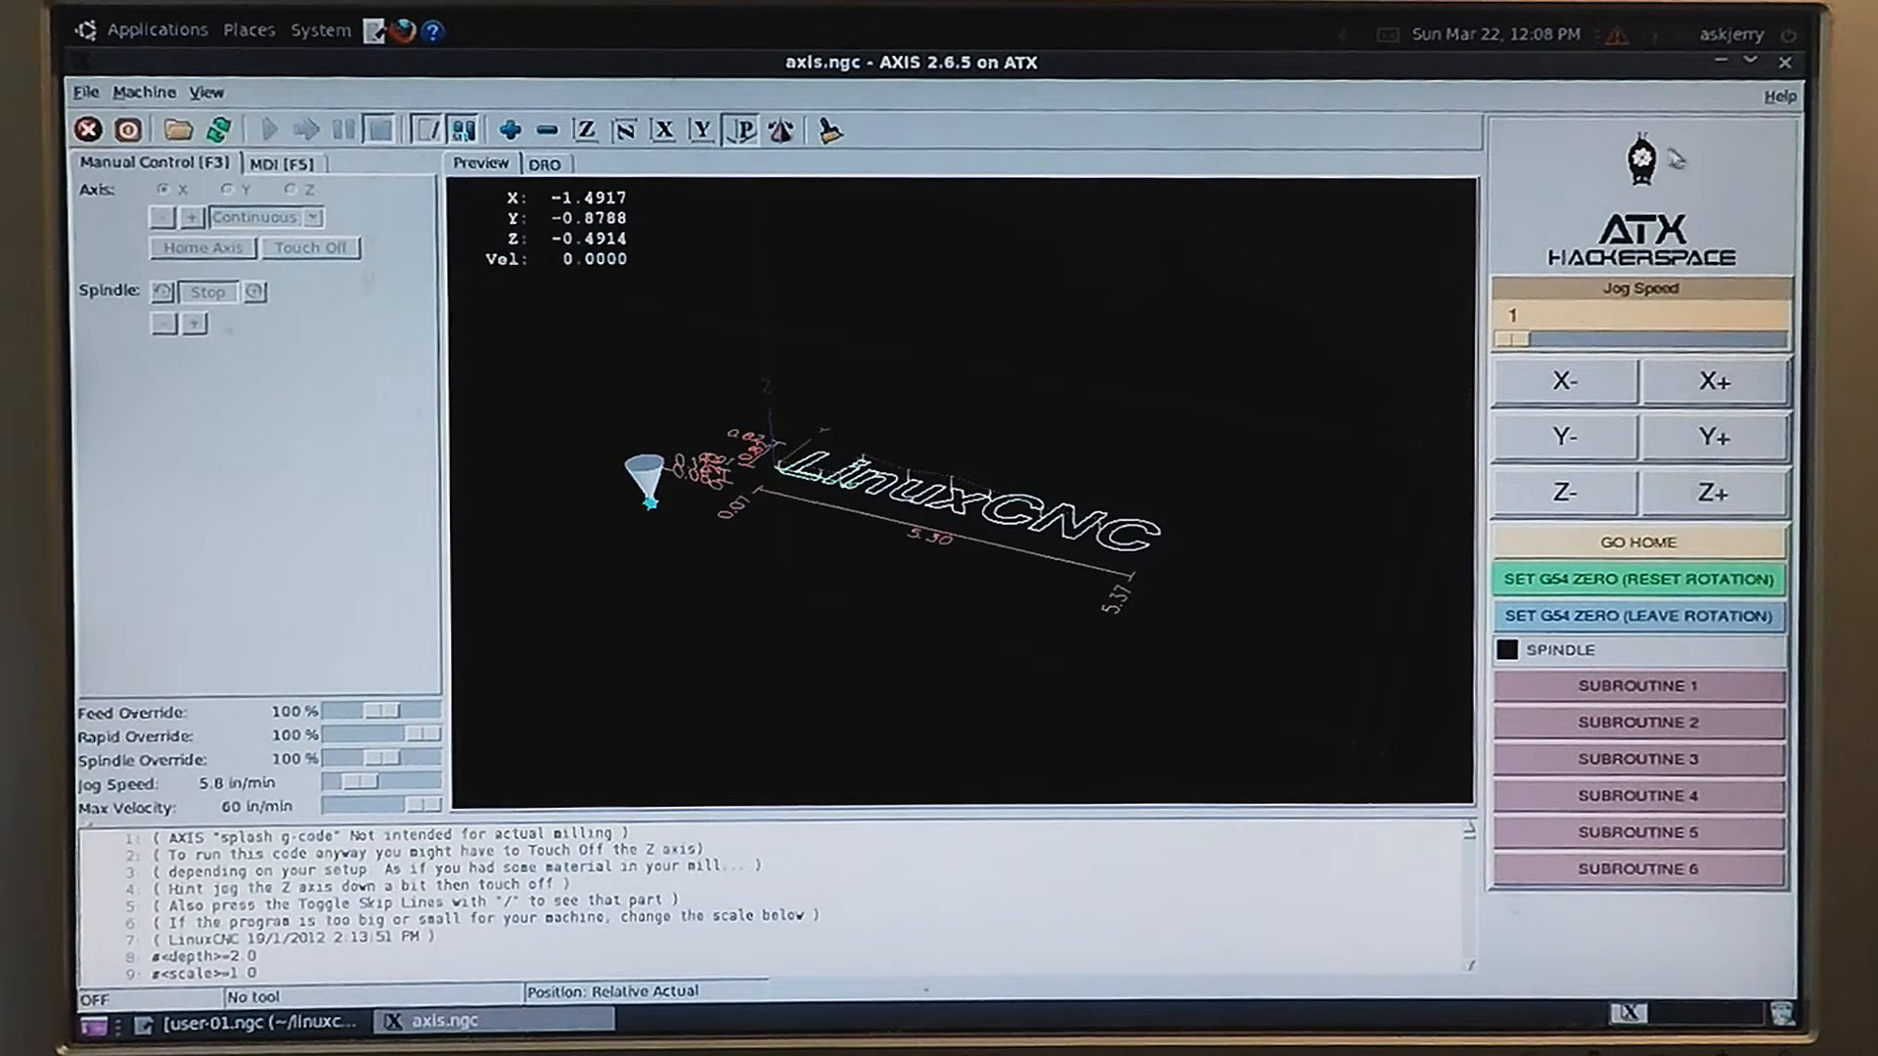
mouse_move(1662, 182)
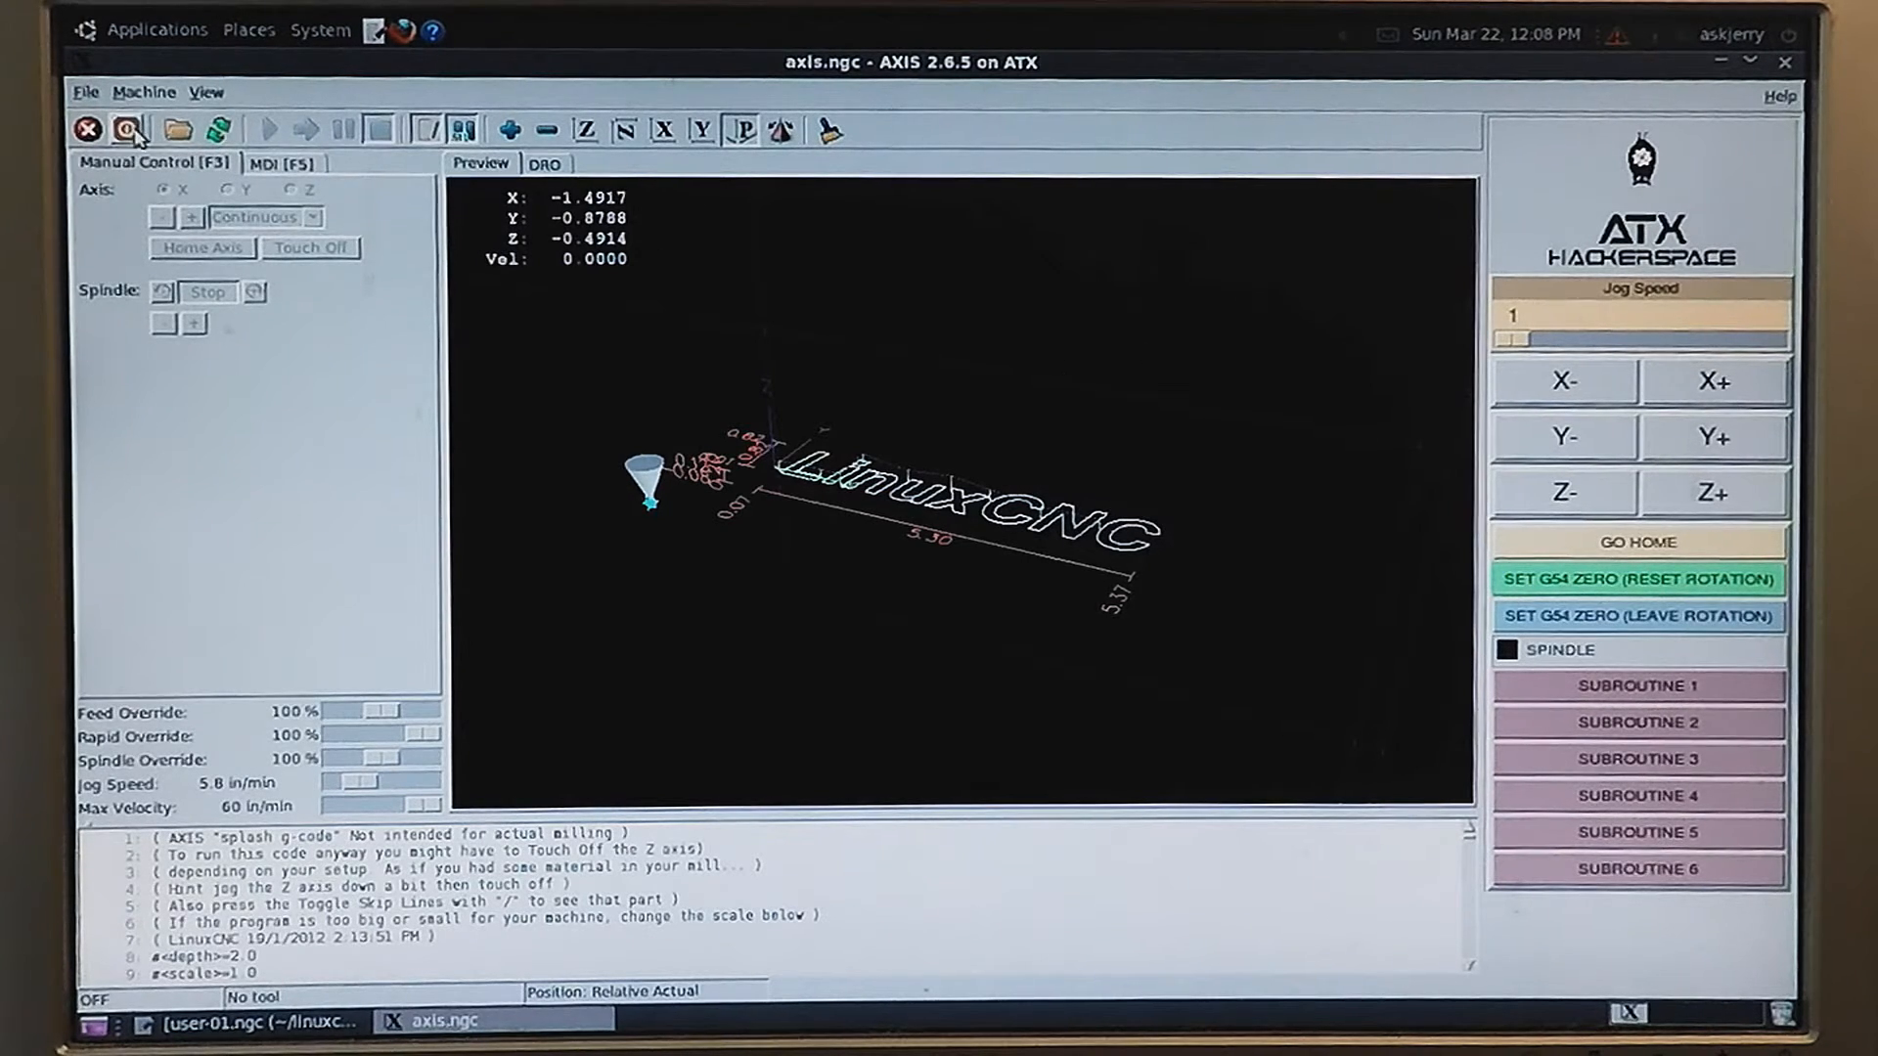
left_click(126, 129)
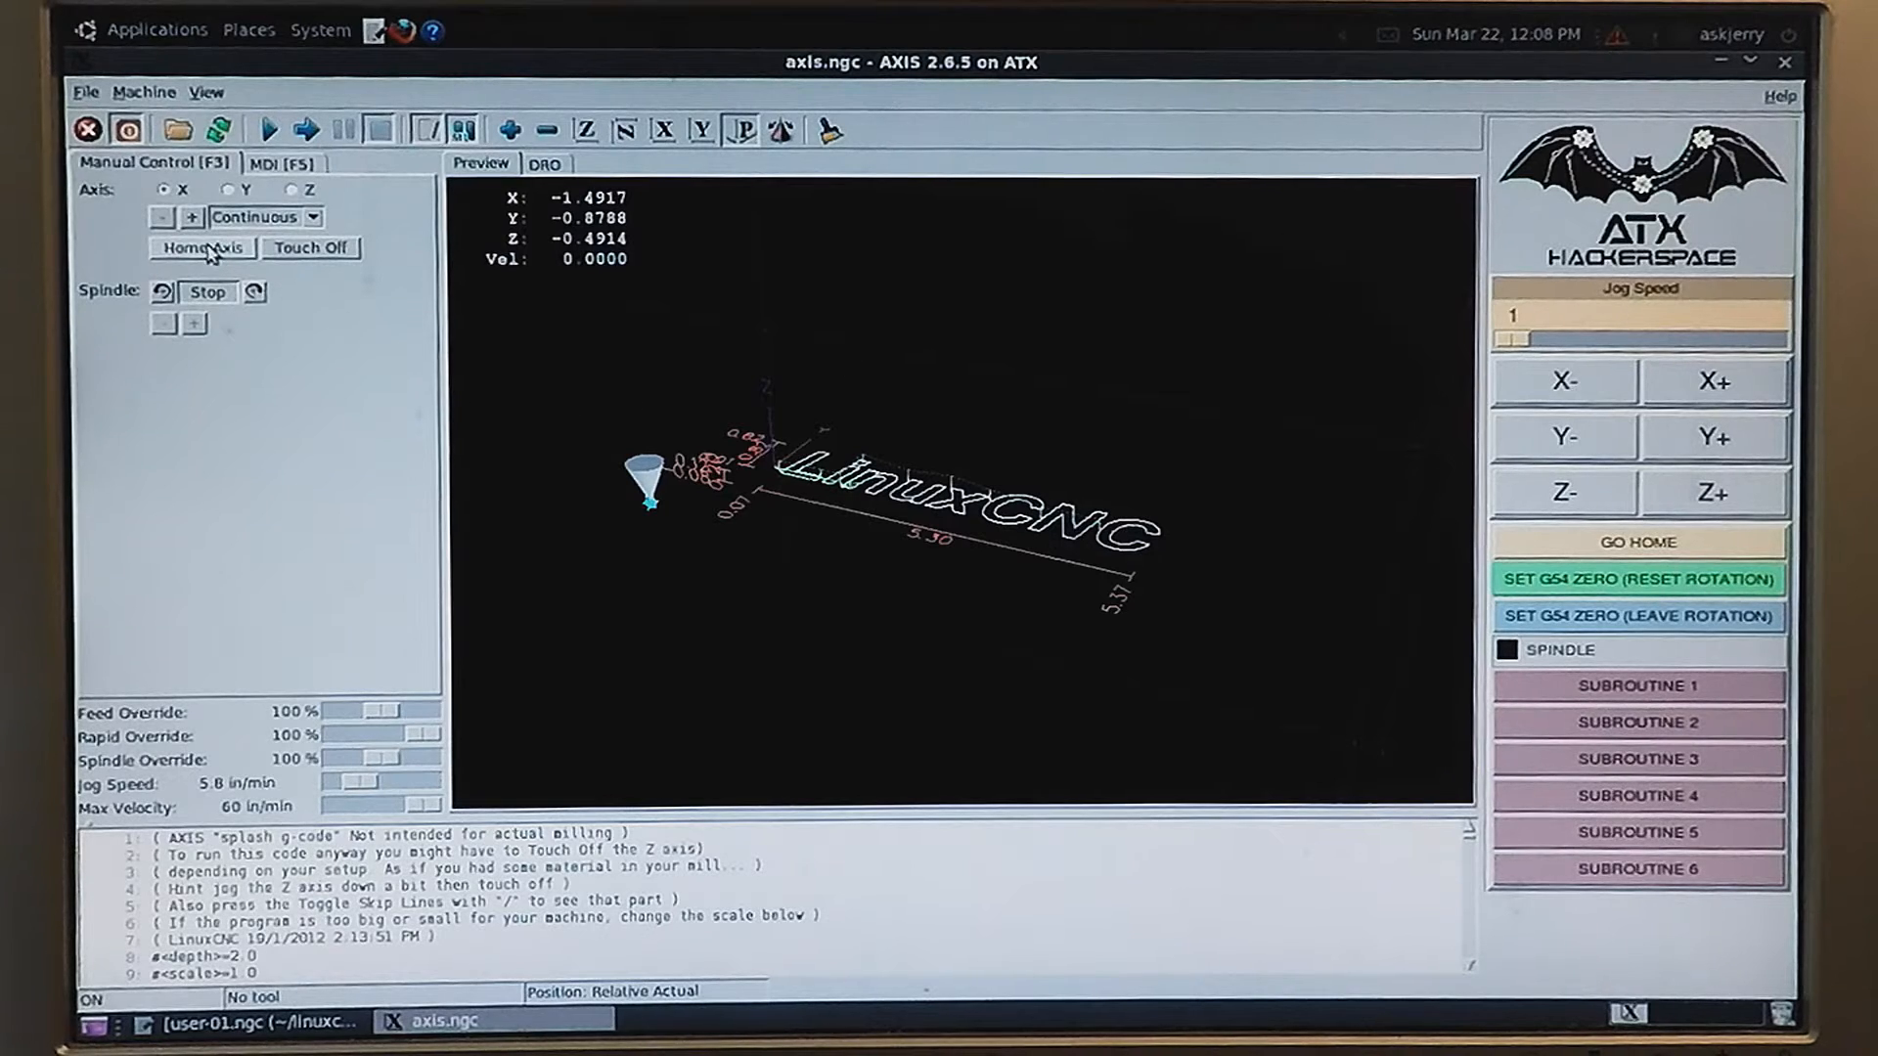
- Home X, Y and Z, nudge X in the positive direction, then select the Y axis
left_click(224, 189)
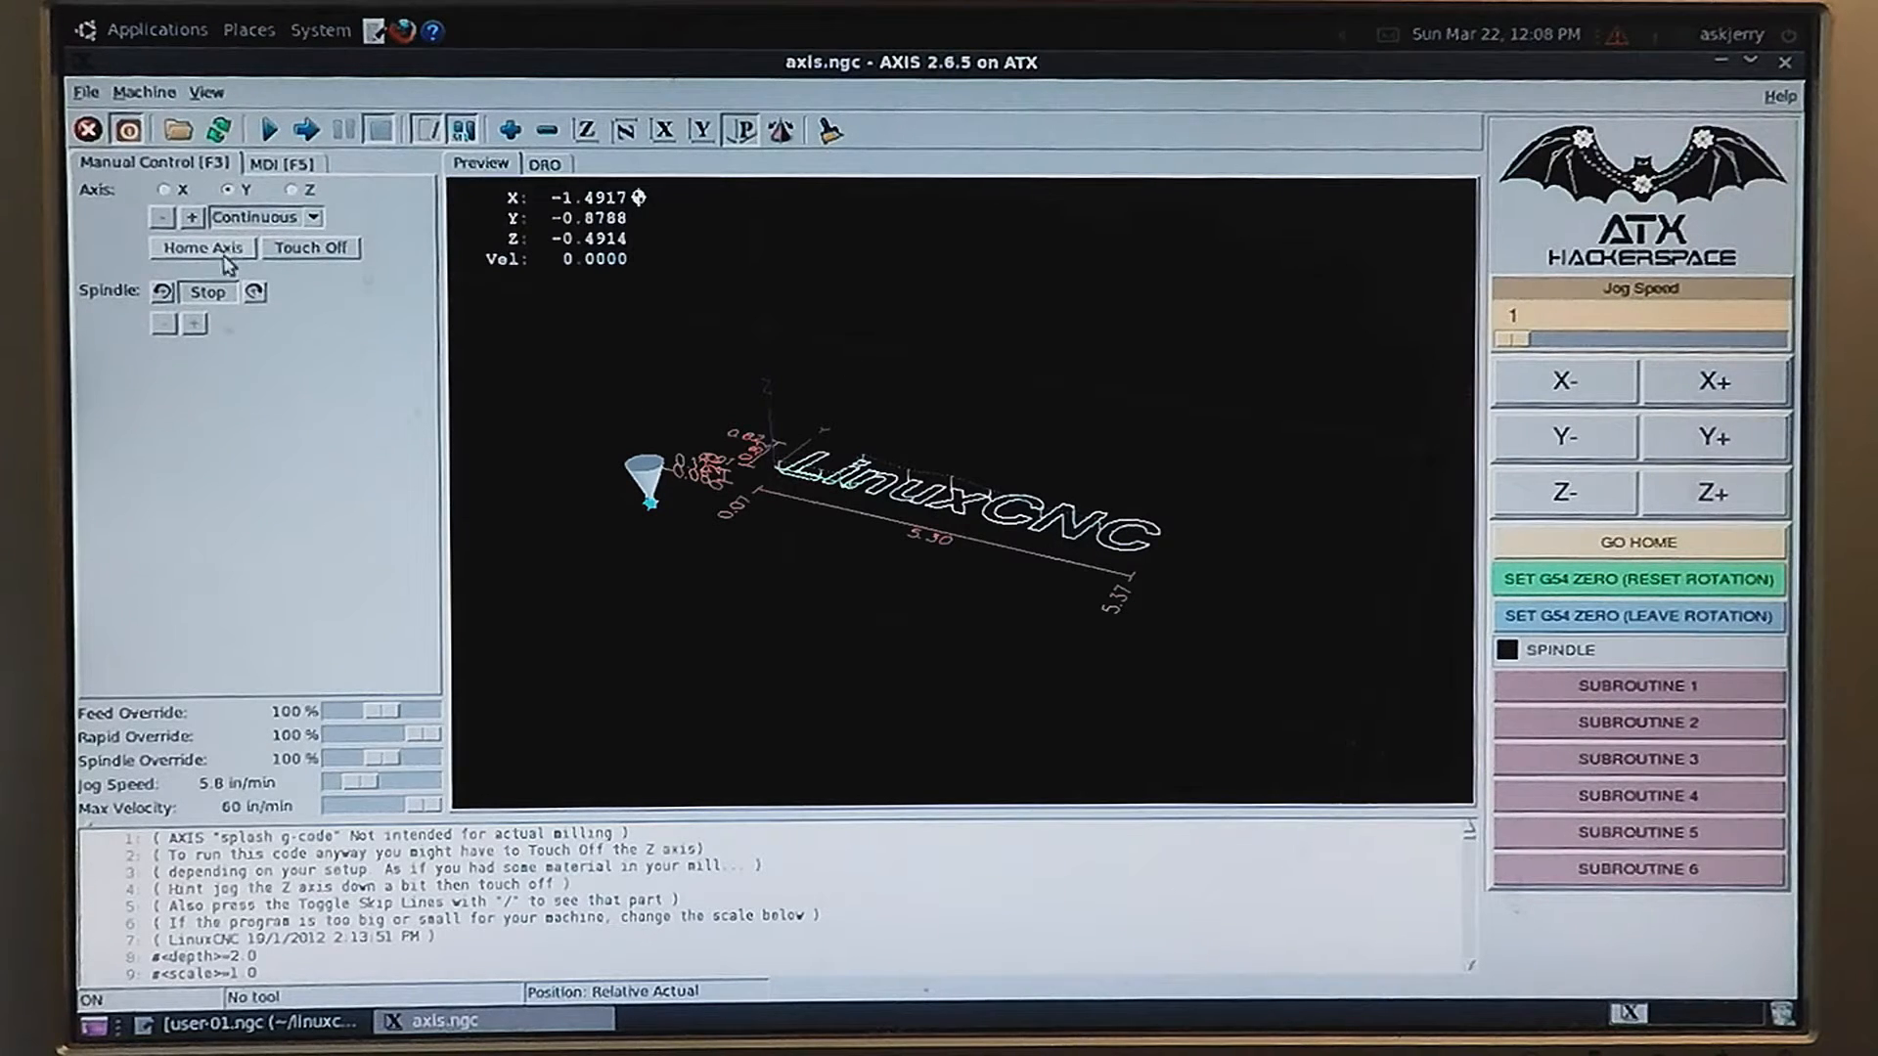
left_click(292, 191)
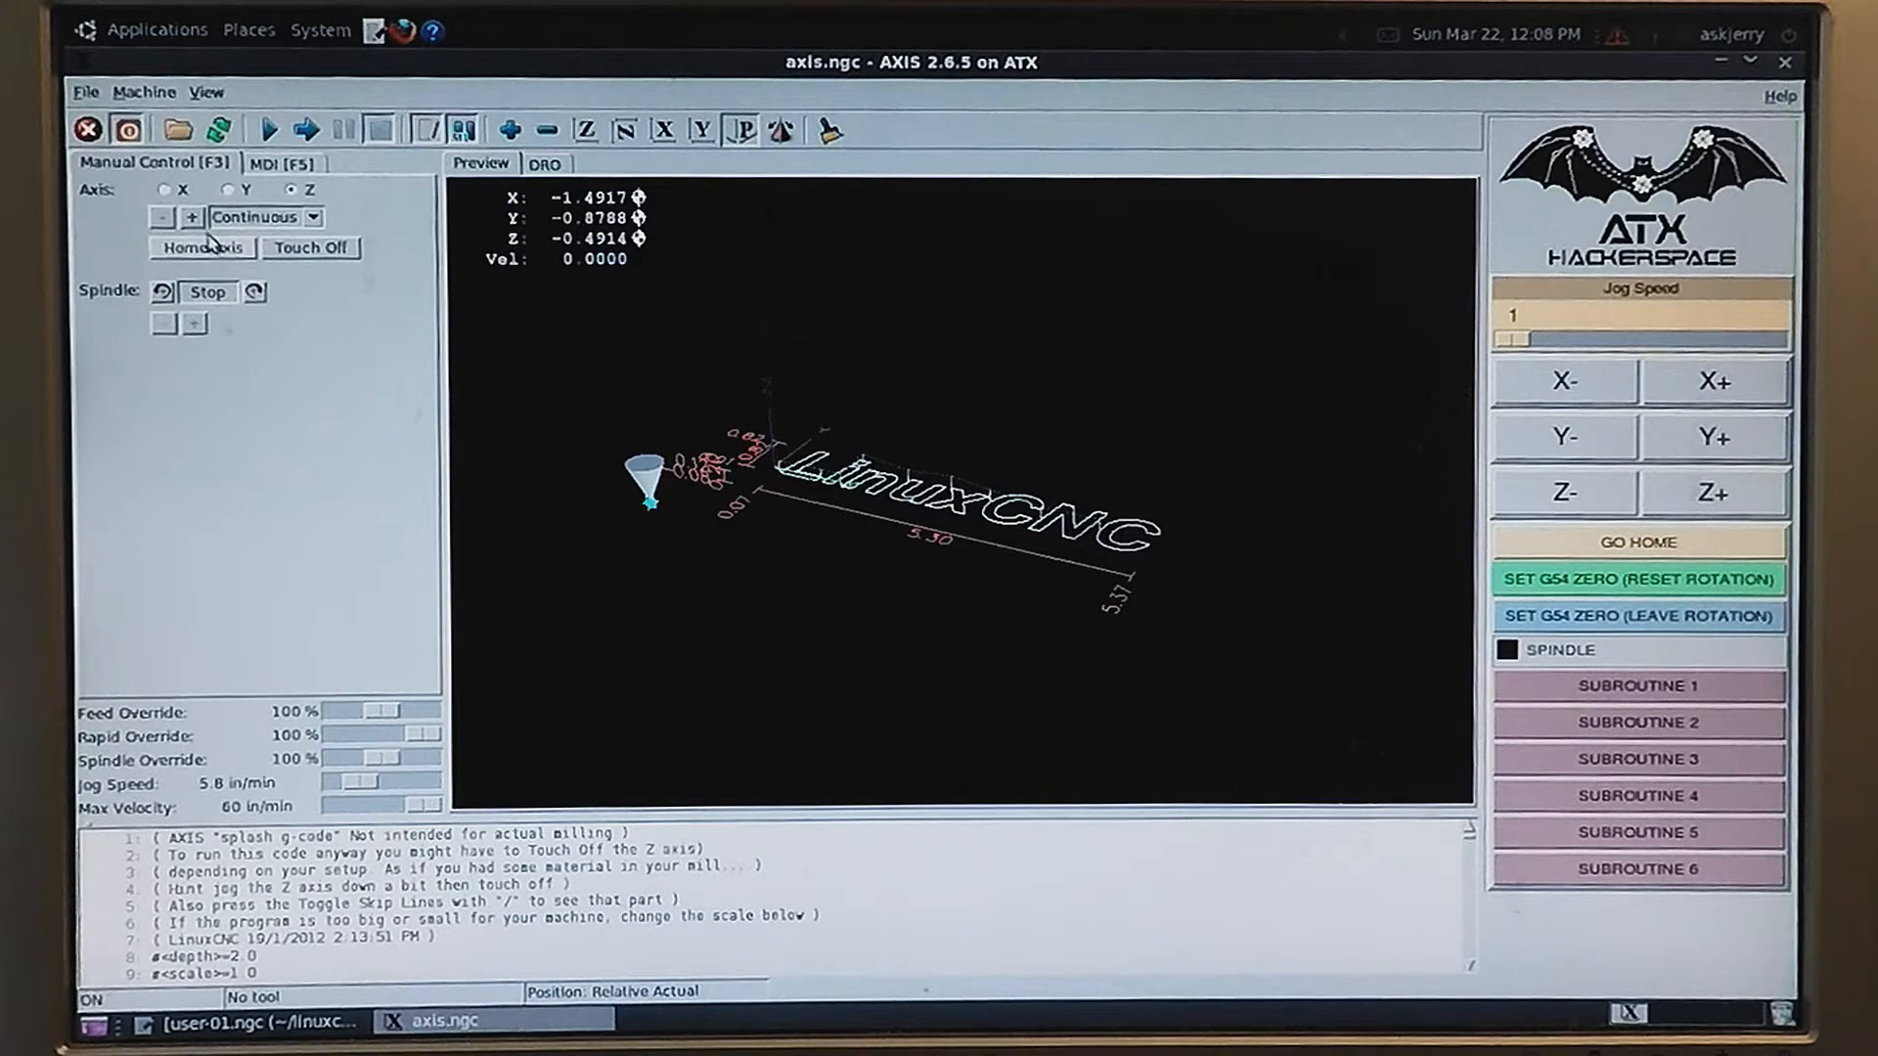
left_click(164, 189)
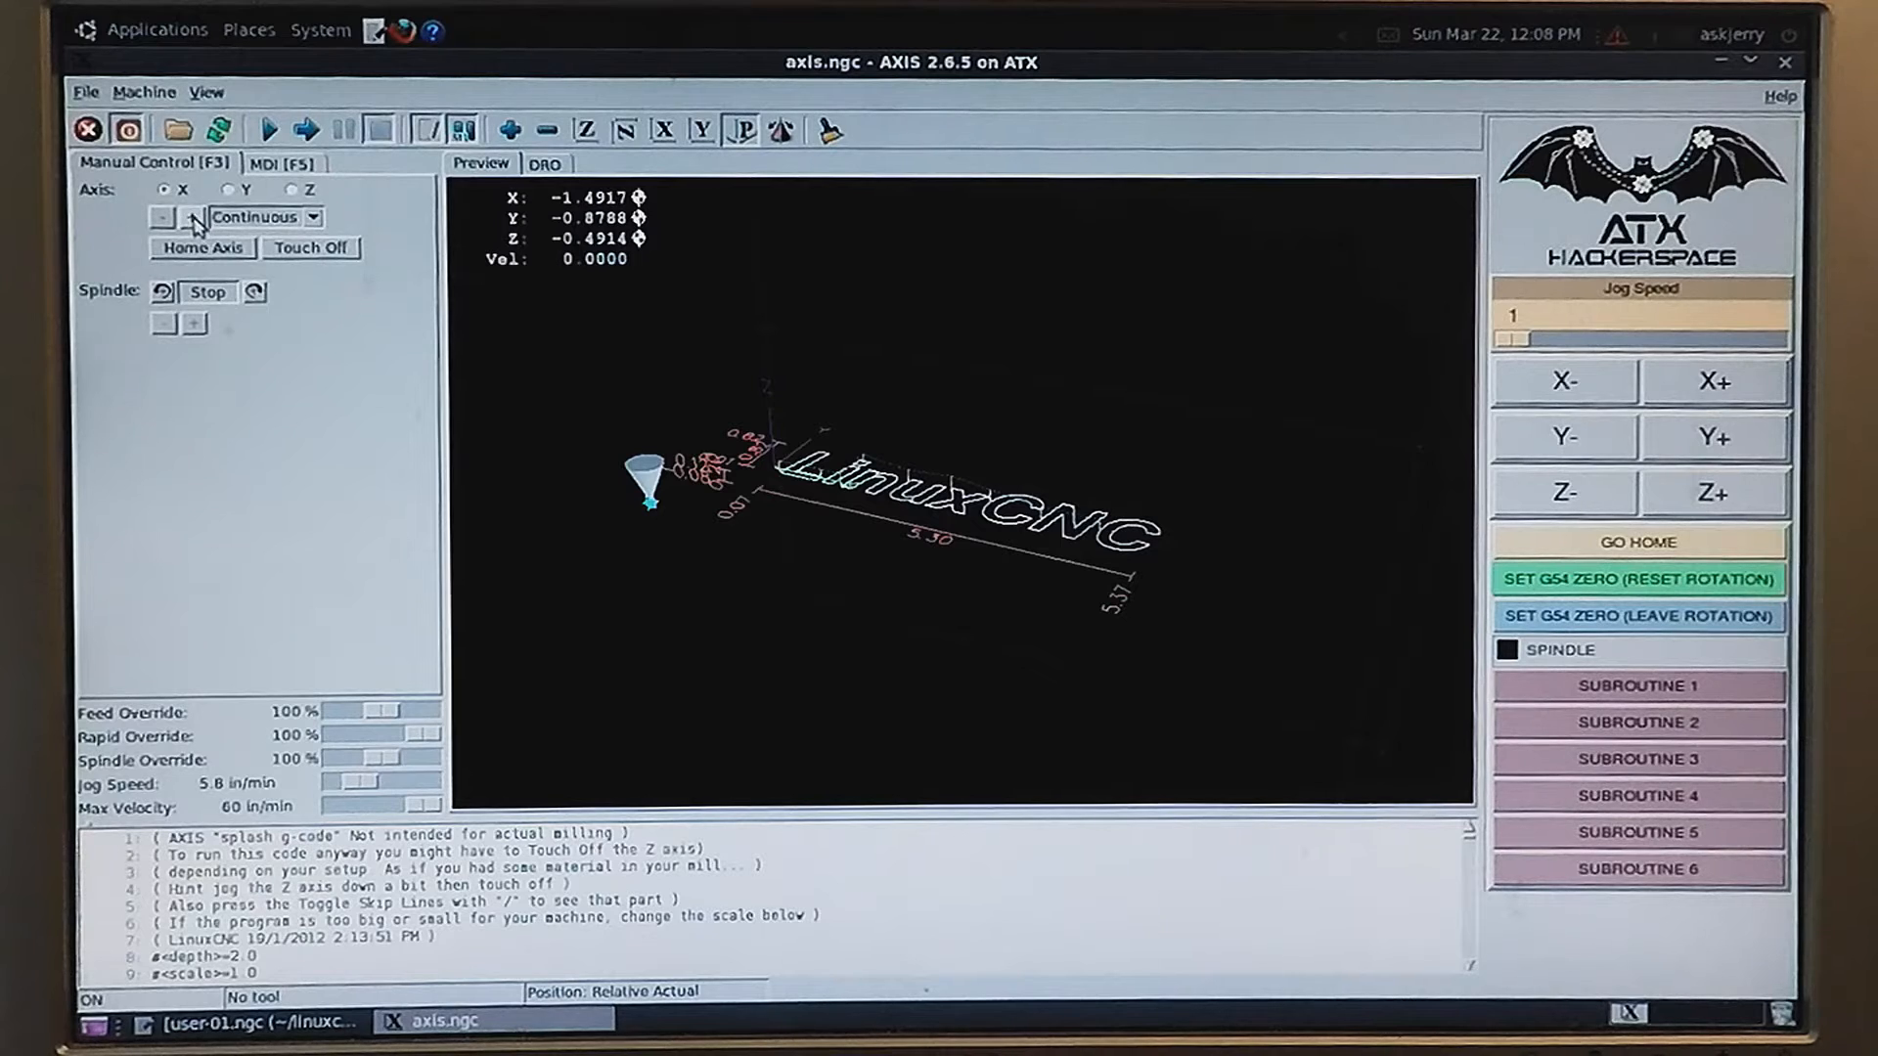
left_click(191, 217)
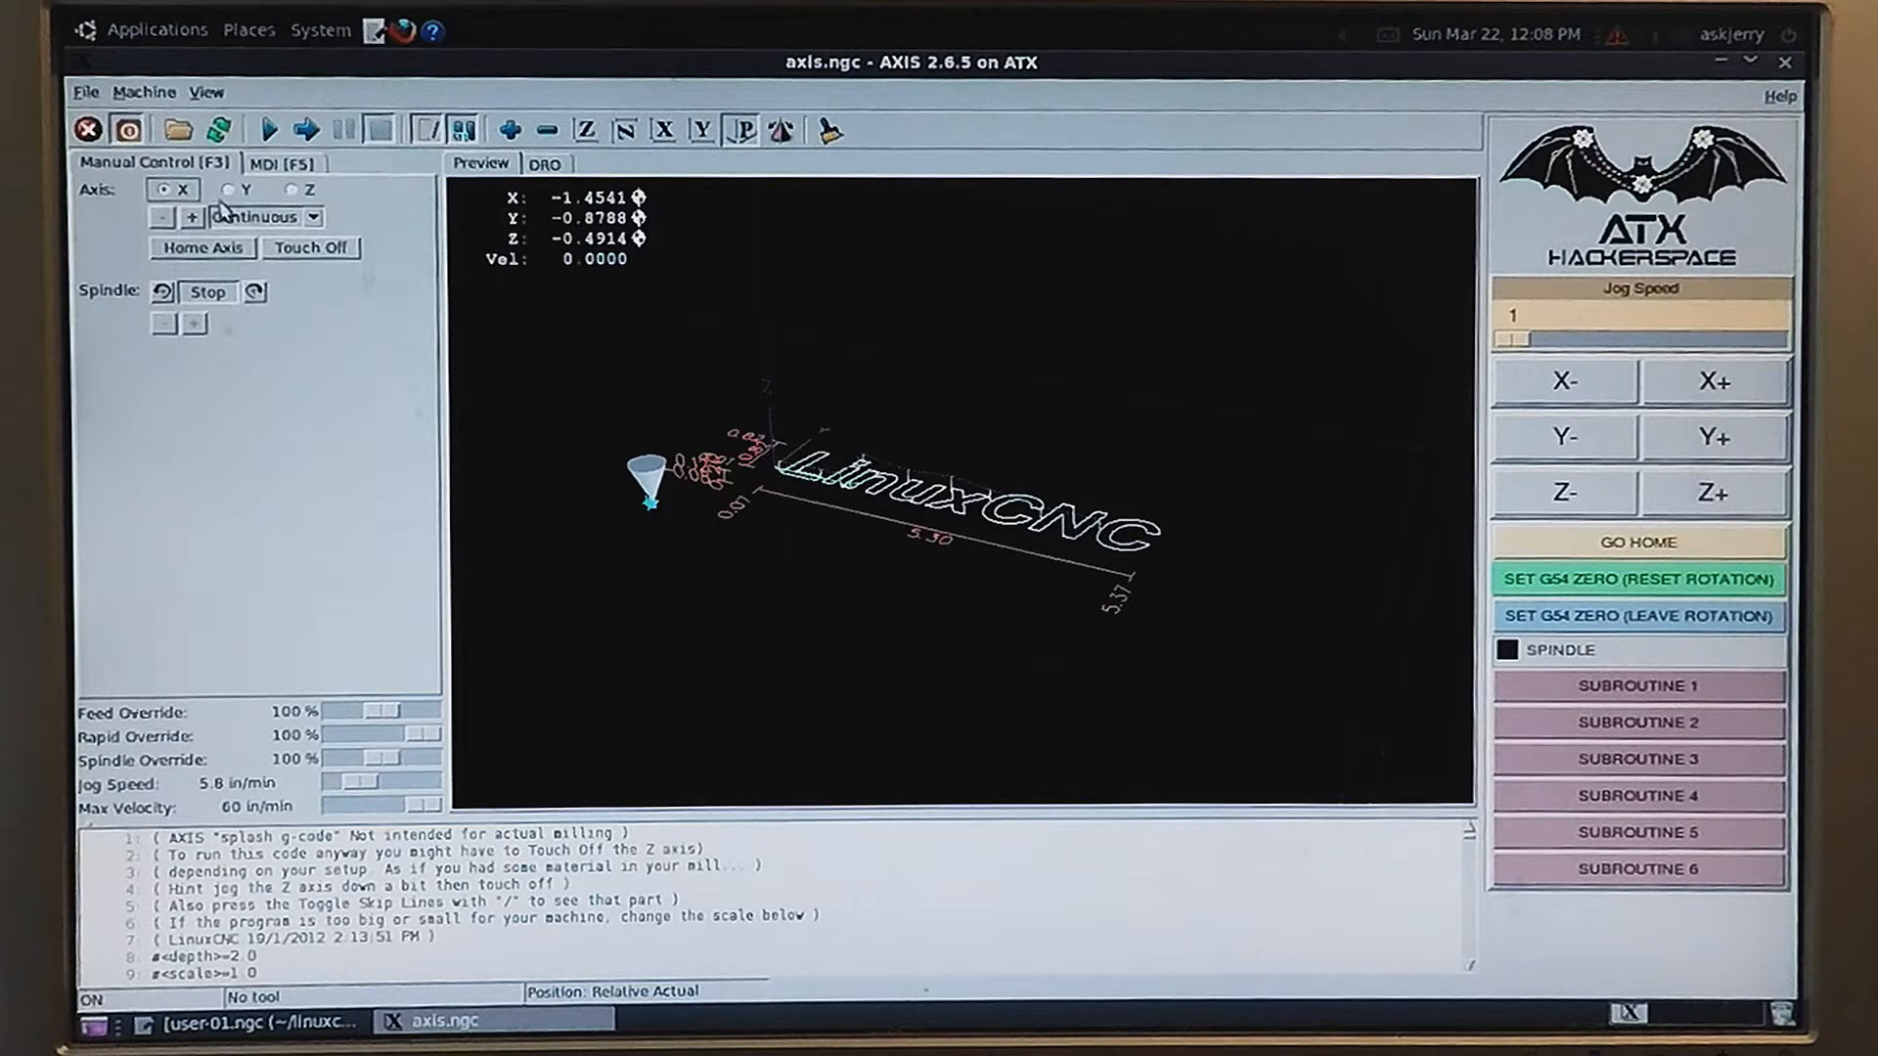
left_click(237, 188)
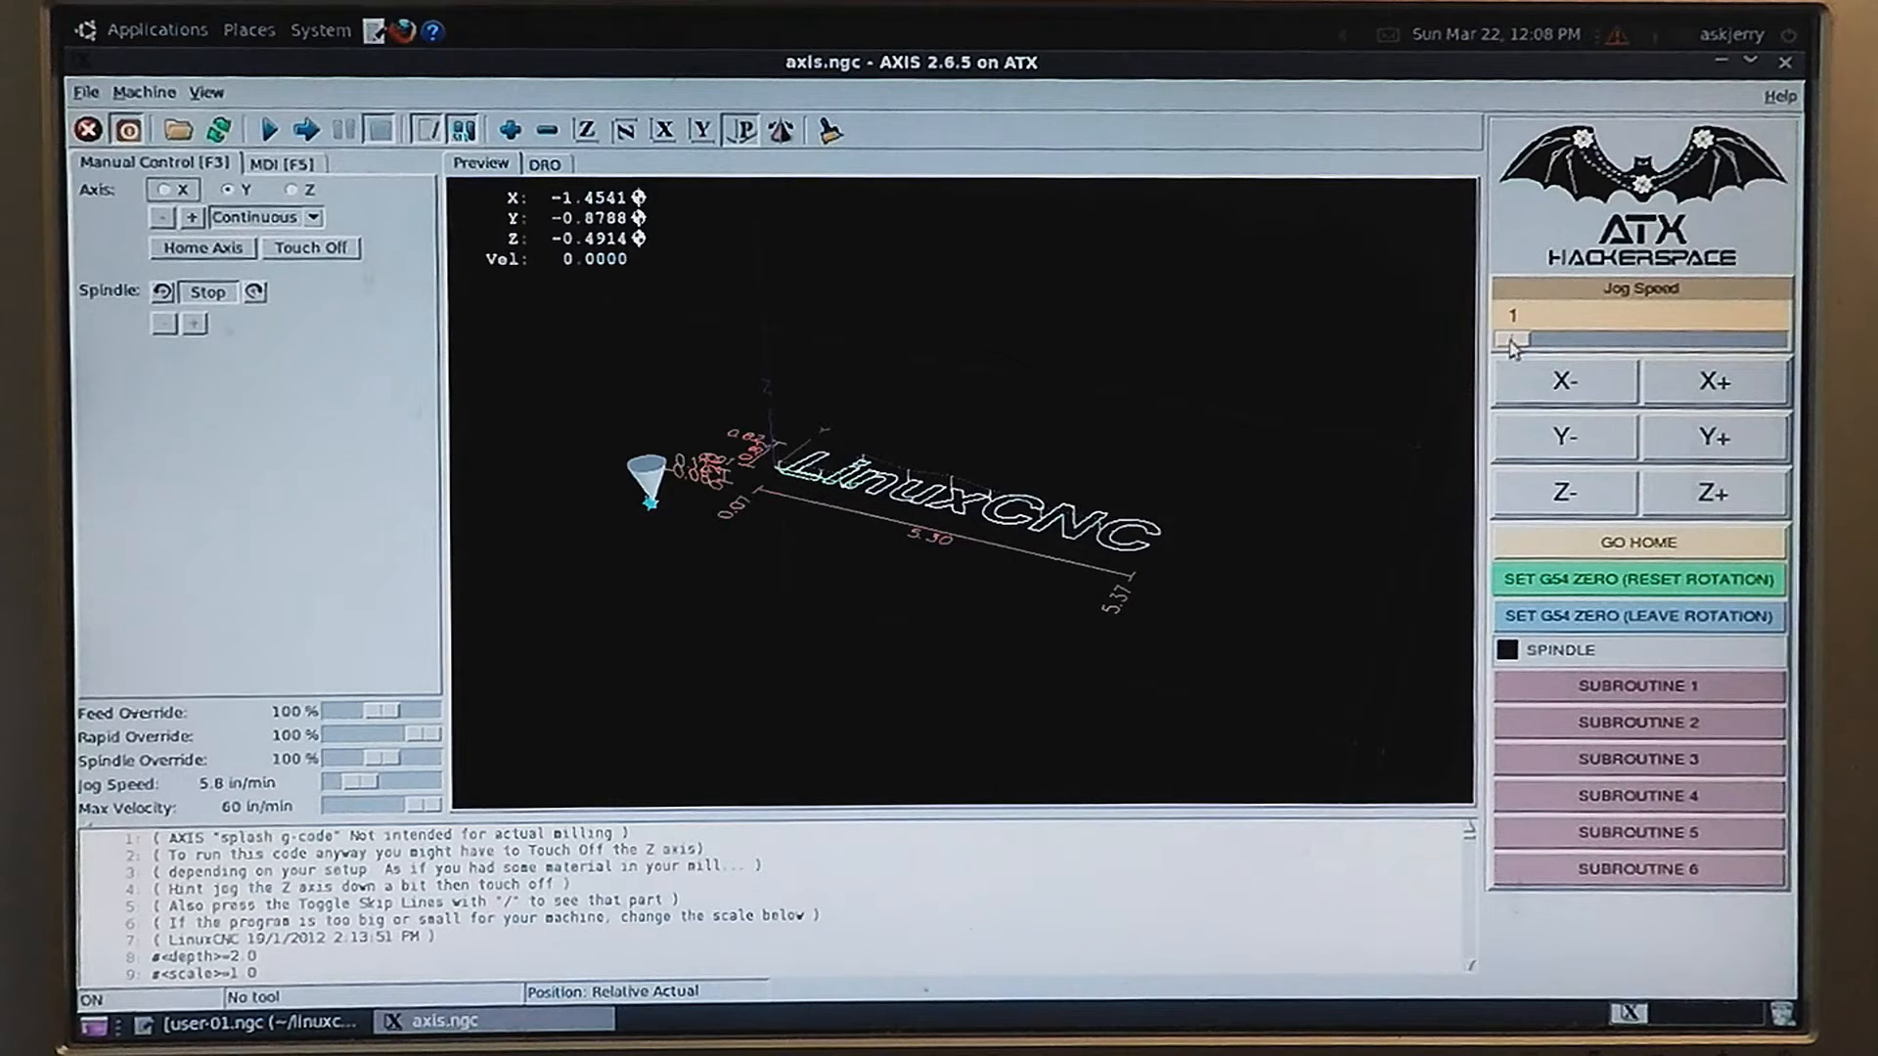
- Set jog speed to 33 and jog X+, Y+ twice, Z- and Z+ off zero
left_click_drag(1509, 341, 1653, 341)
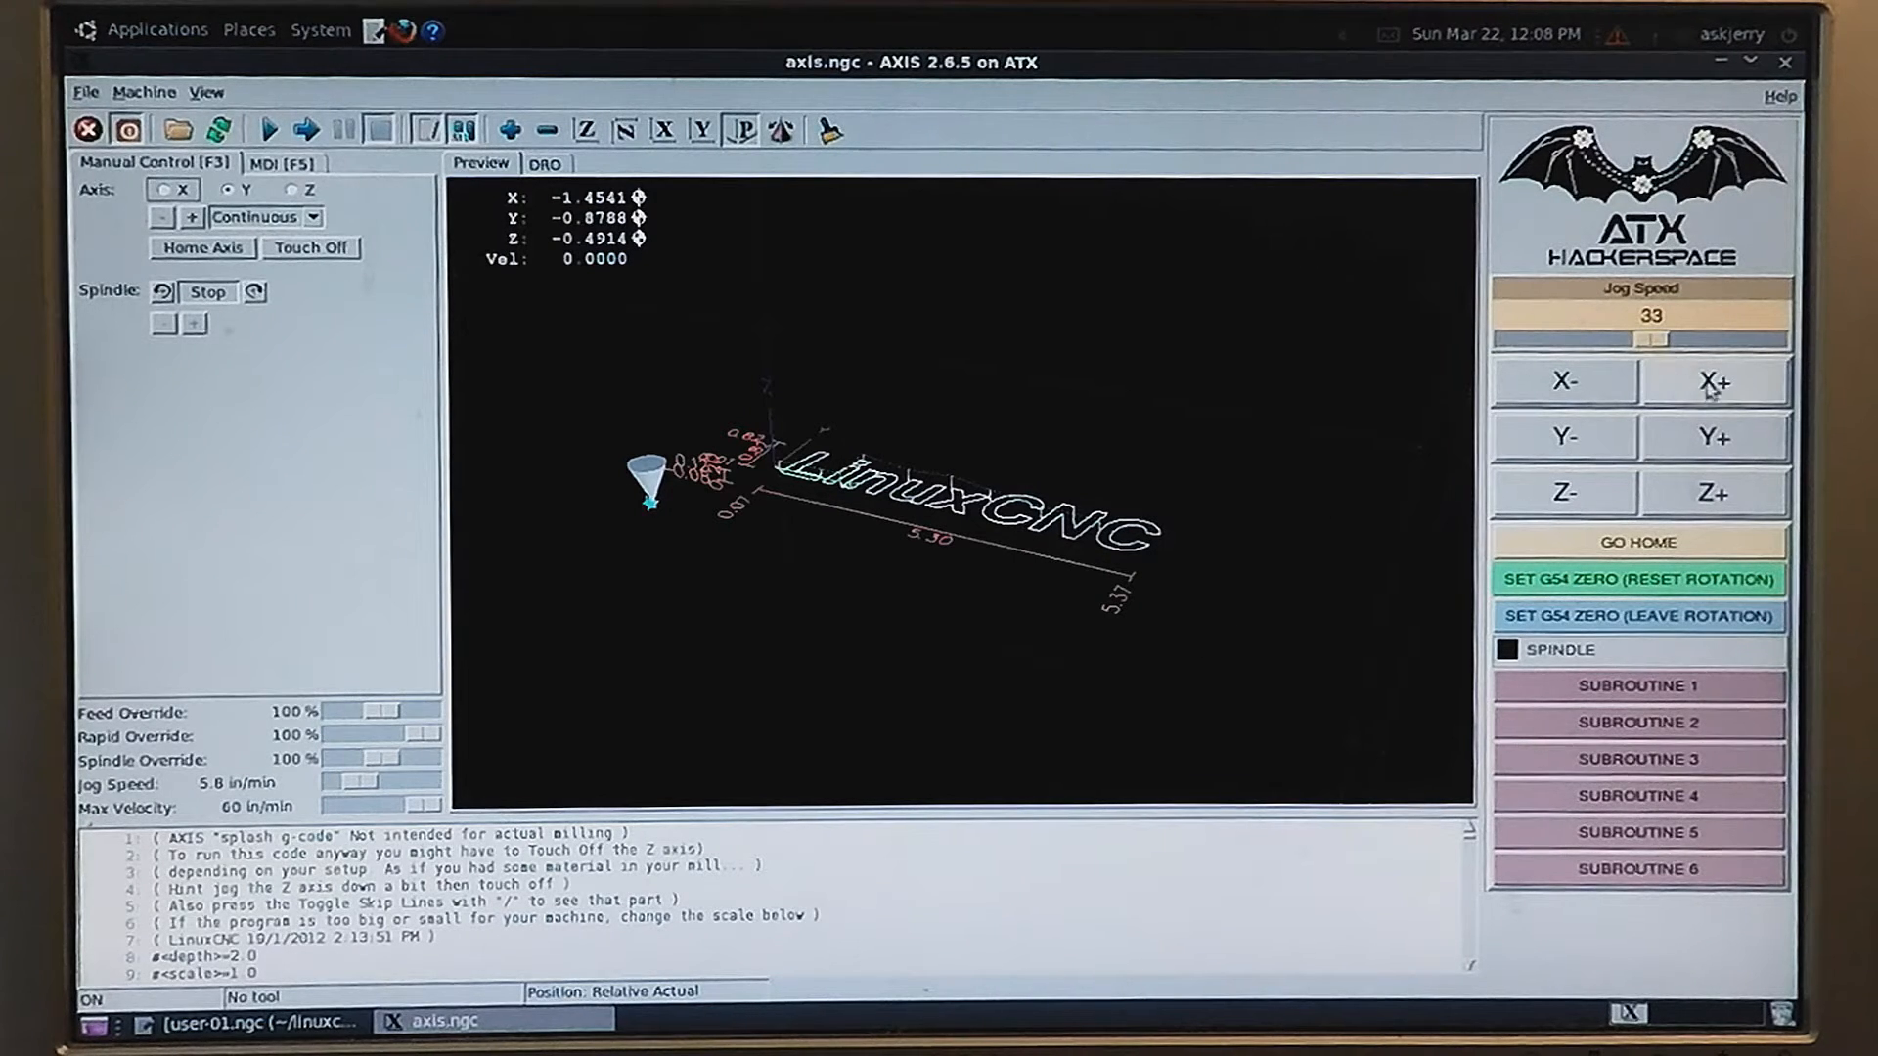
left_click(1714, 381)
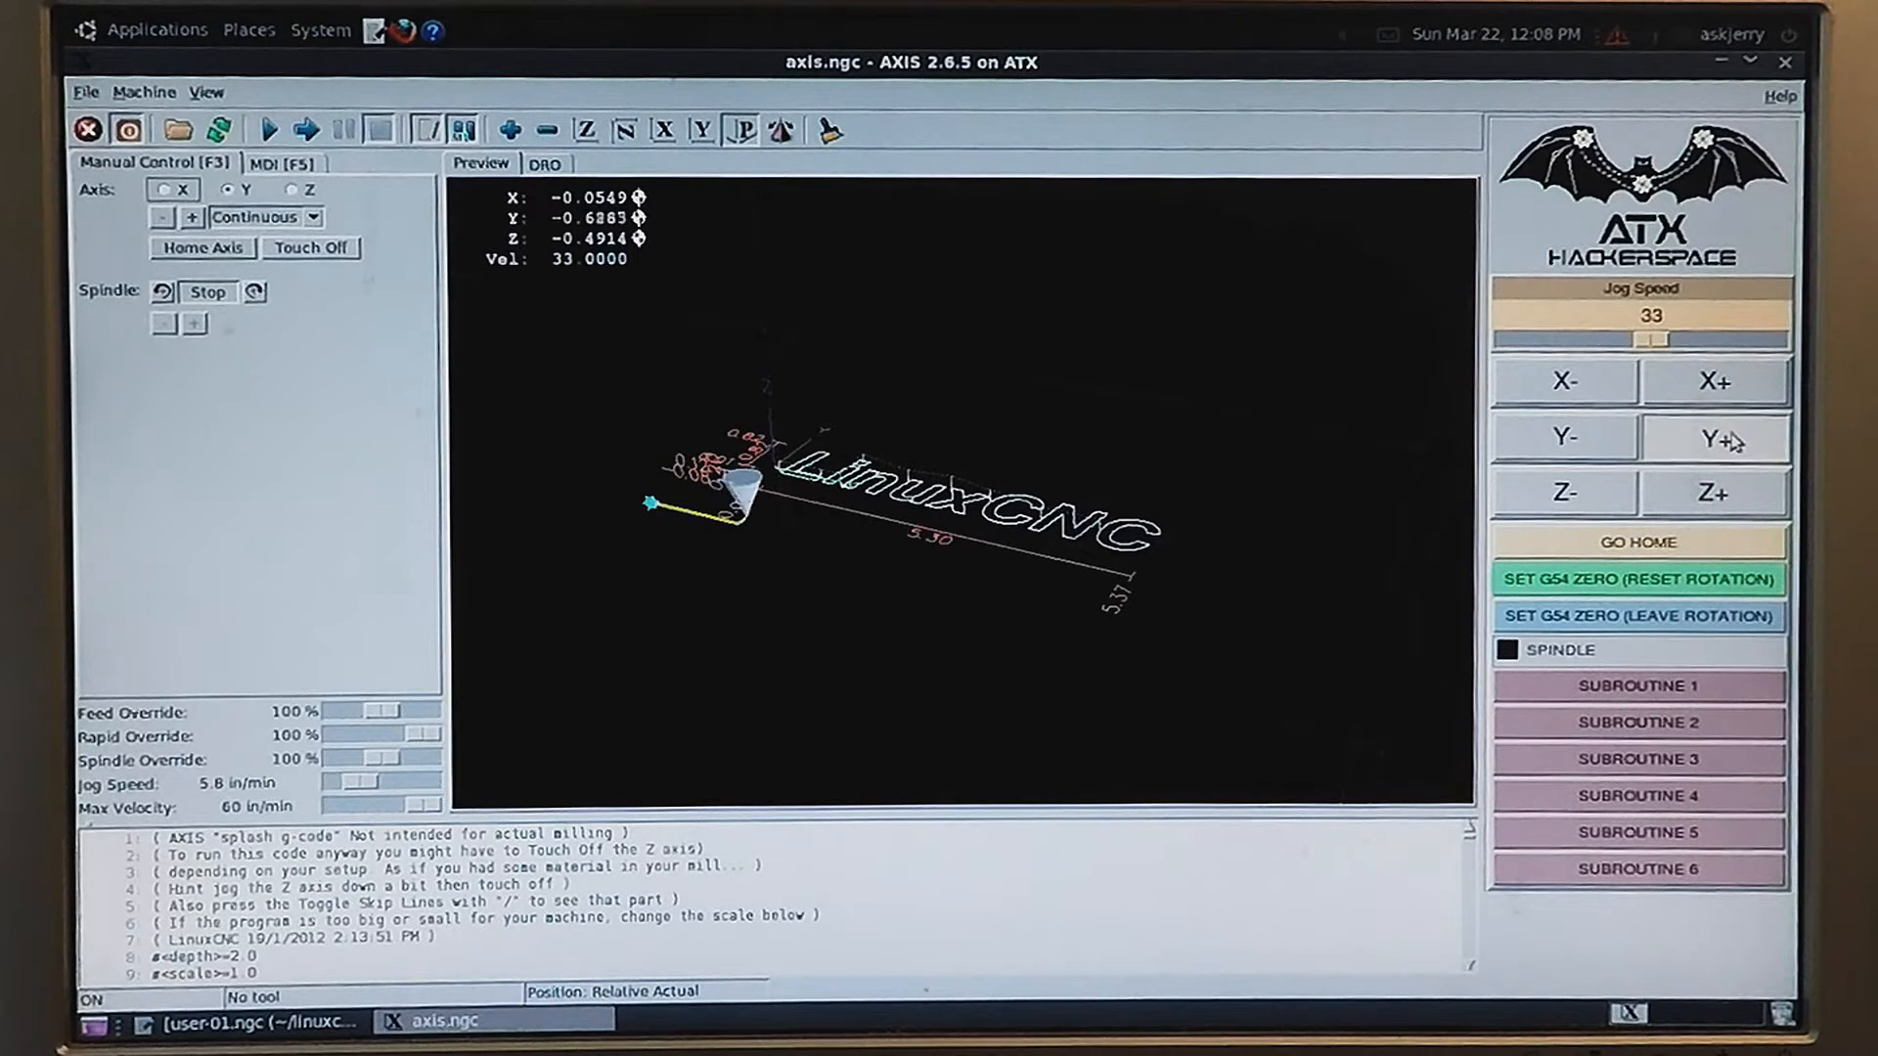
left_click(1717, 436)
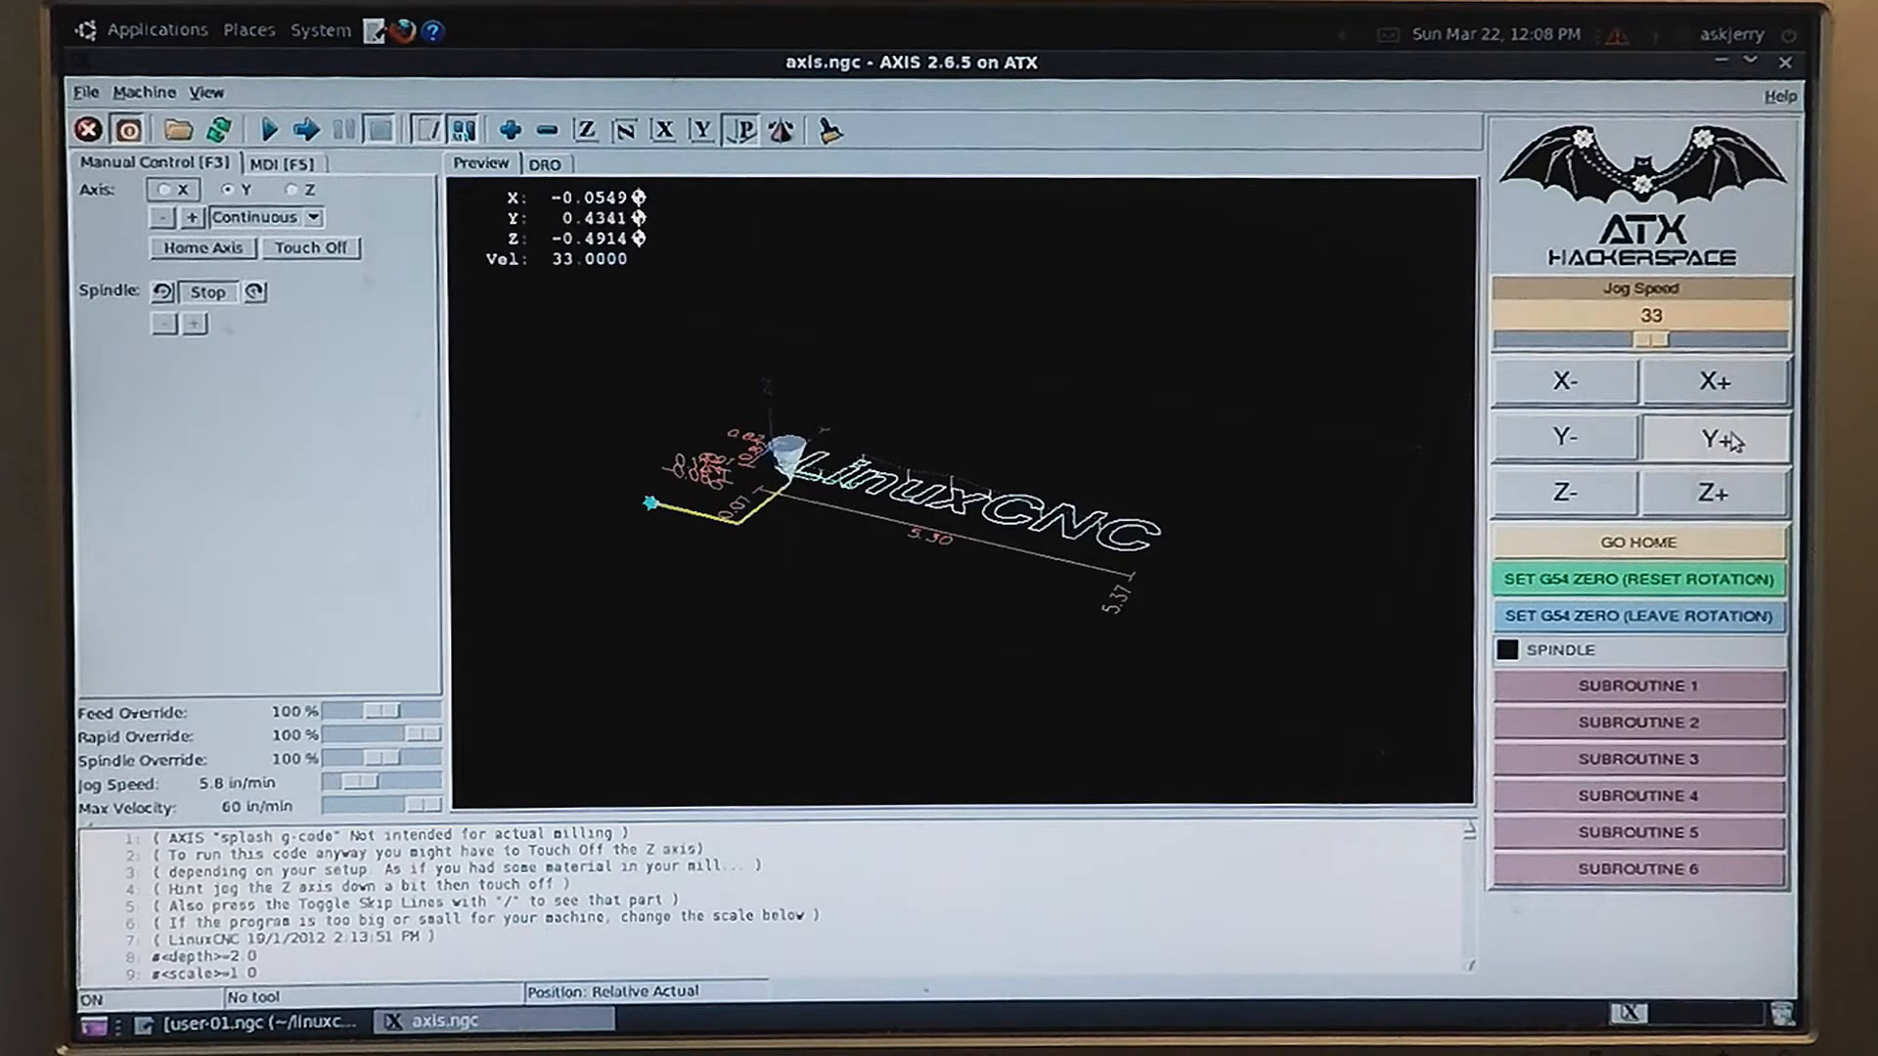
left_click(1717, 438)
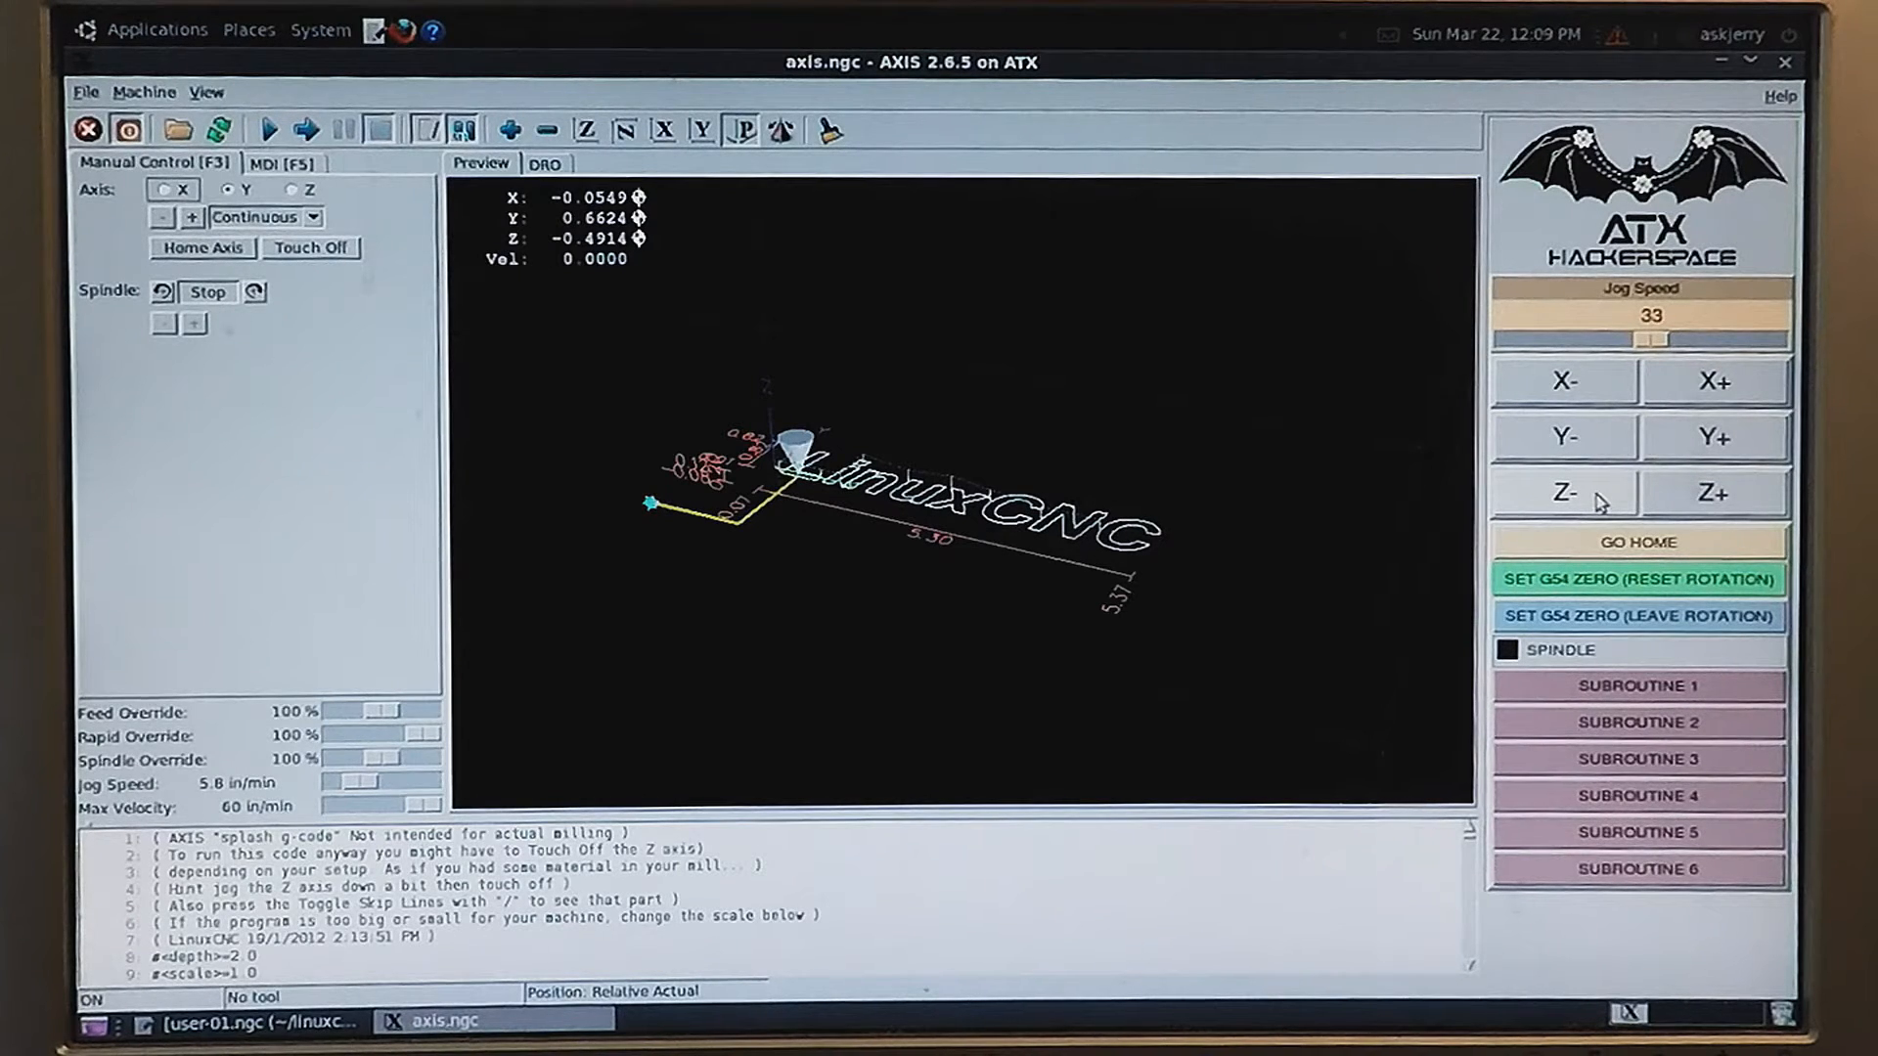
left_click(1564, 492)
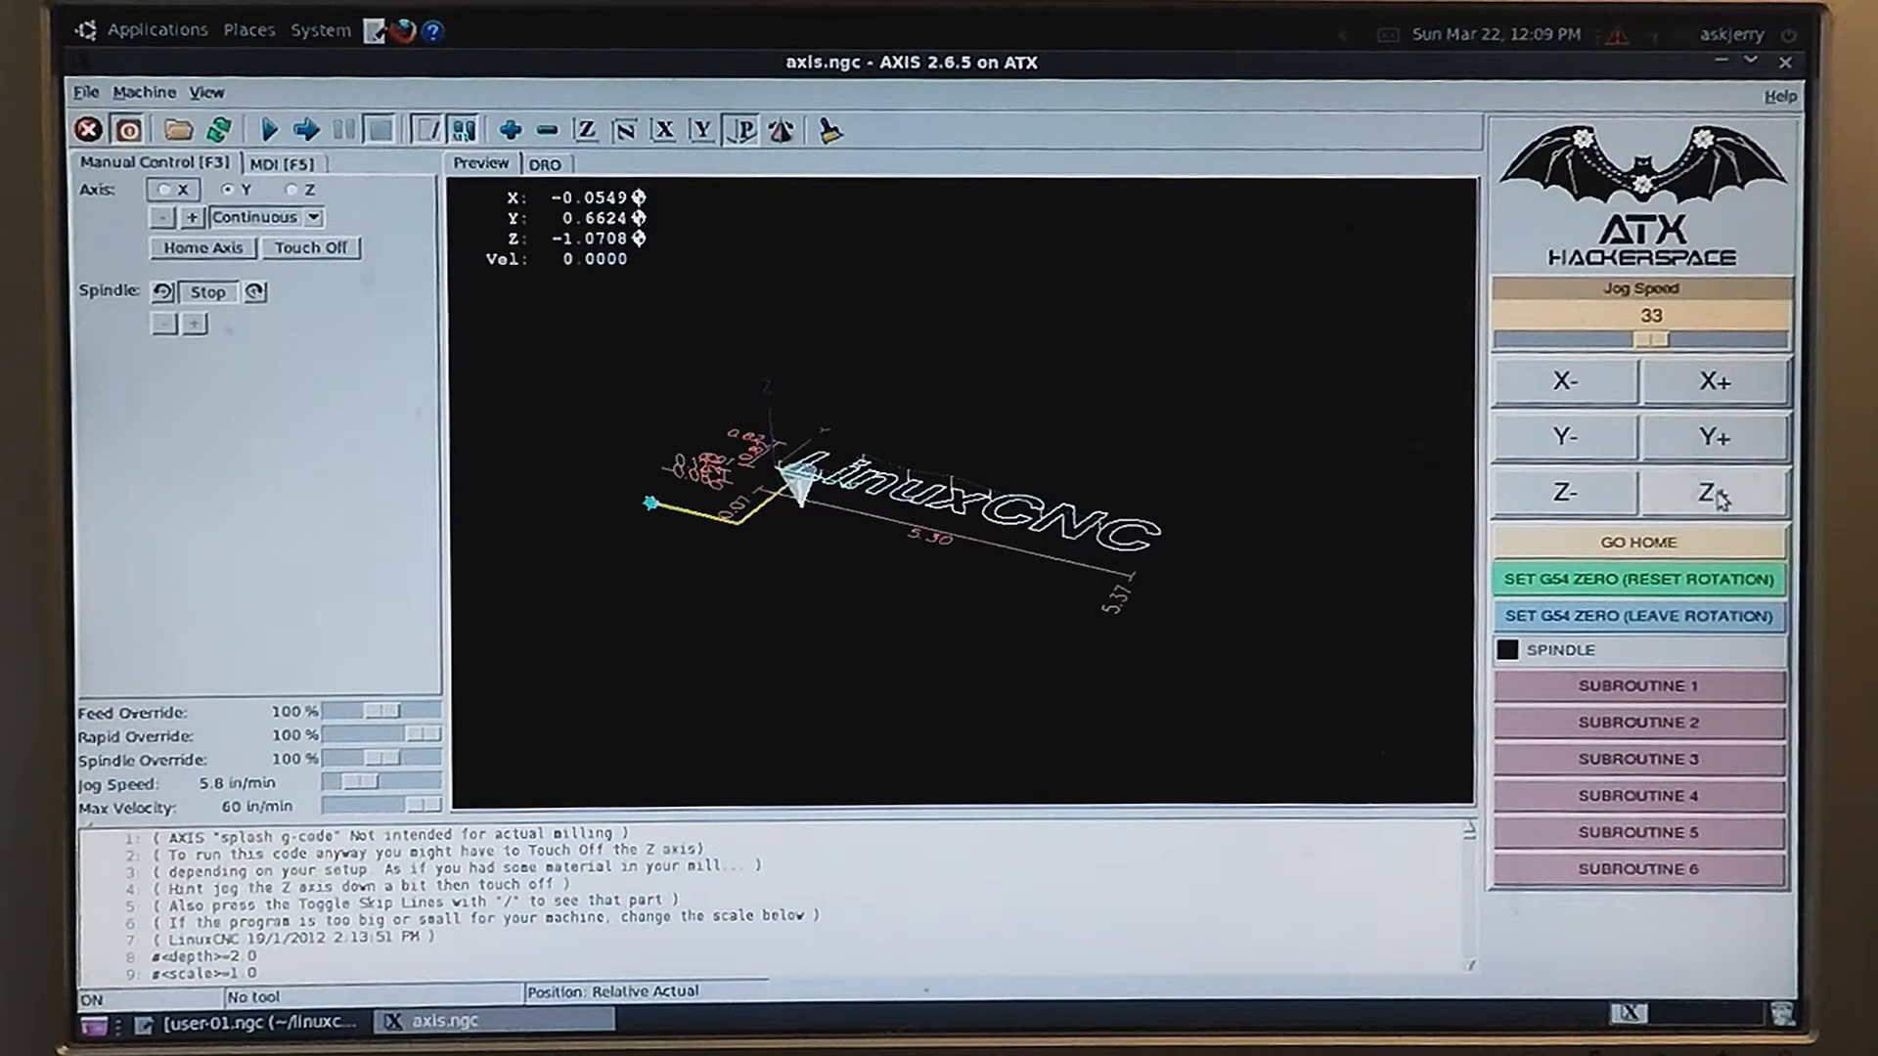
left_click(1715, 492)
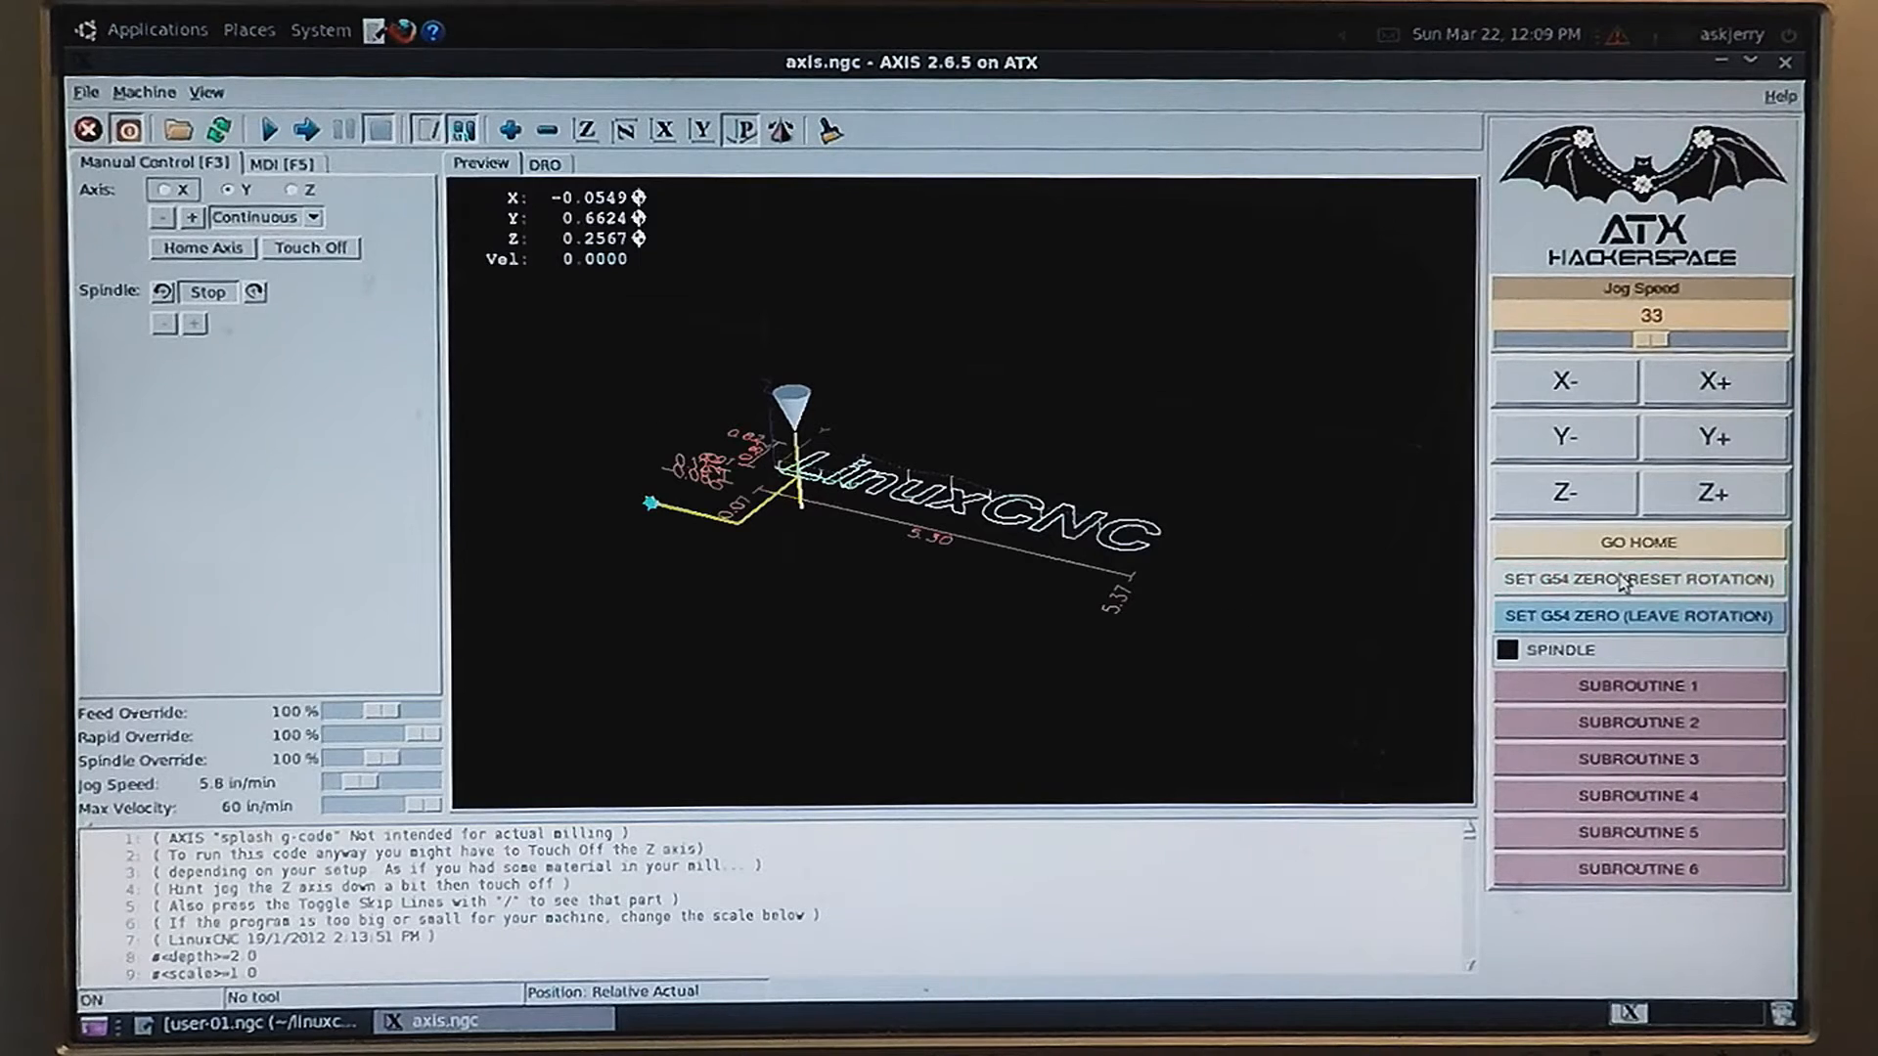
- Zero G54 here with rotation reset, then view the G10 commands in MDI history
left_click(1638, 578)
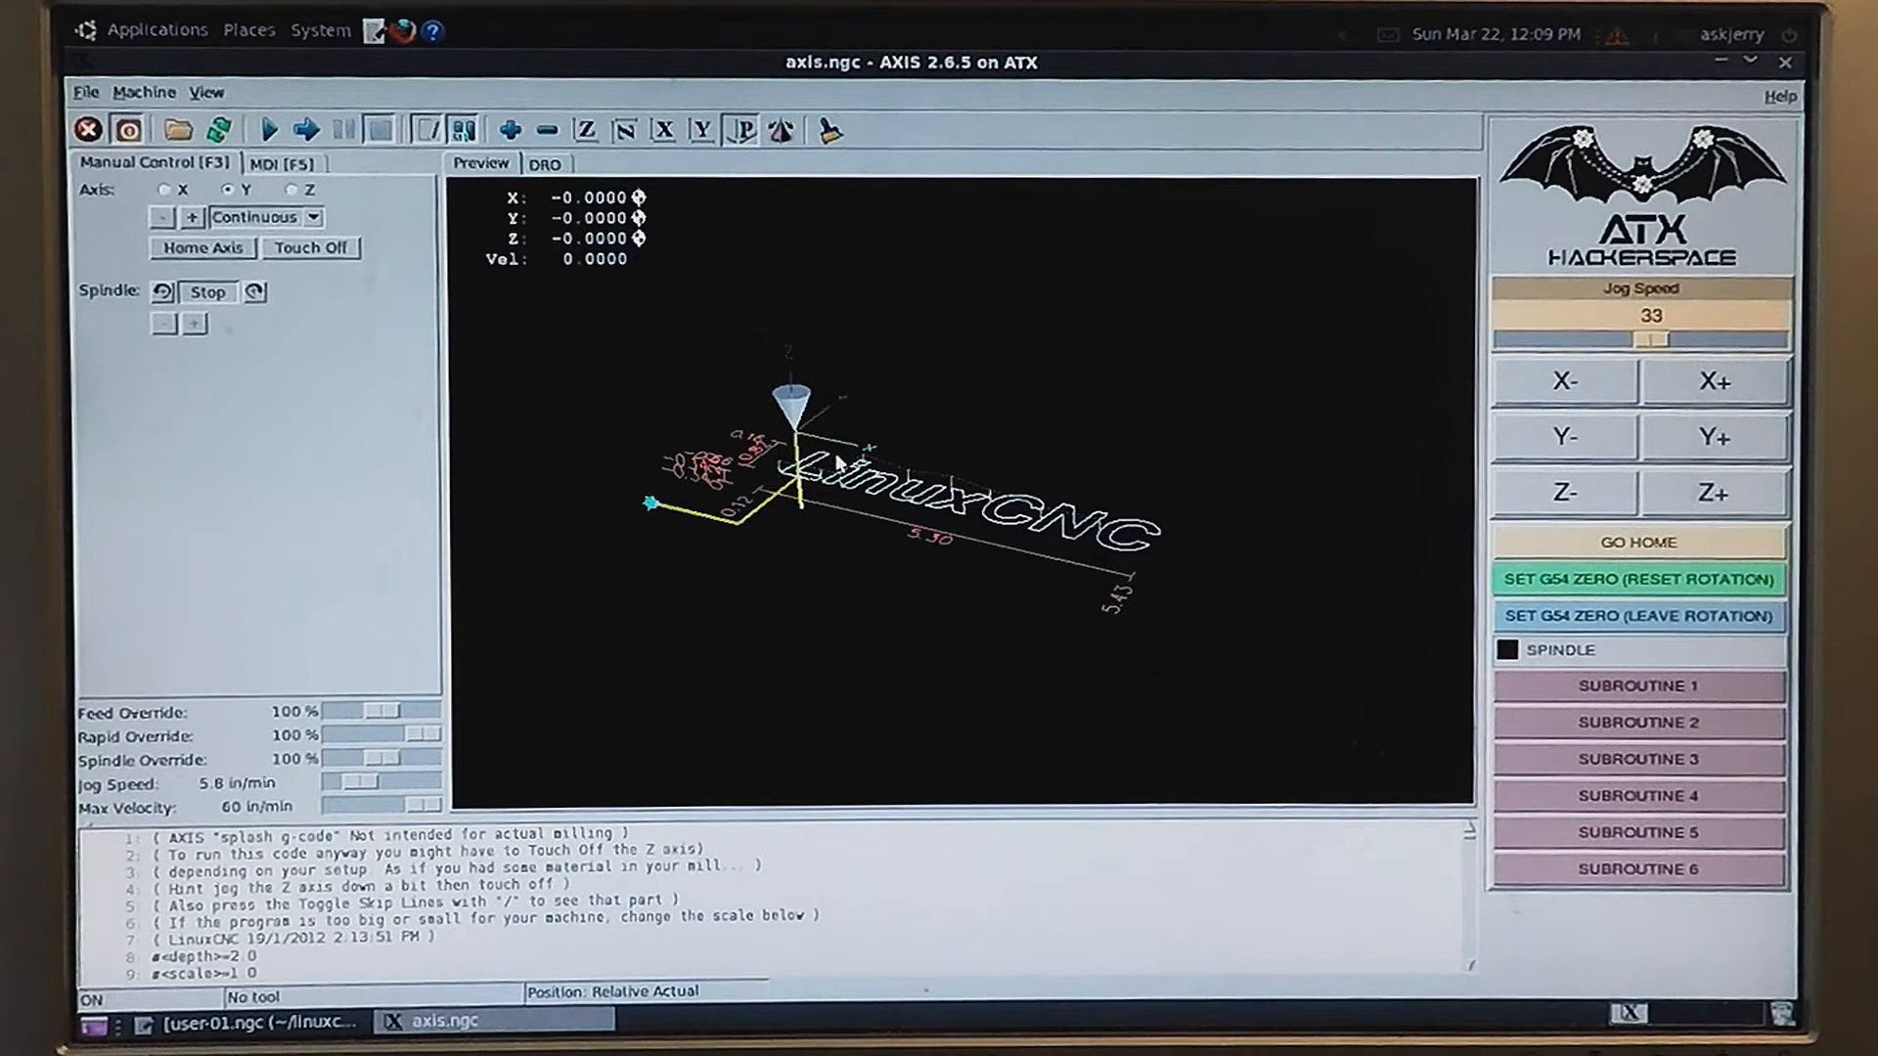
mouse_move(809, 282)
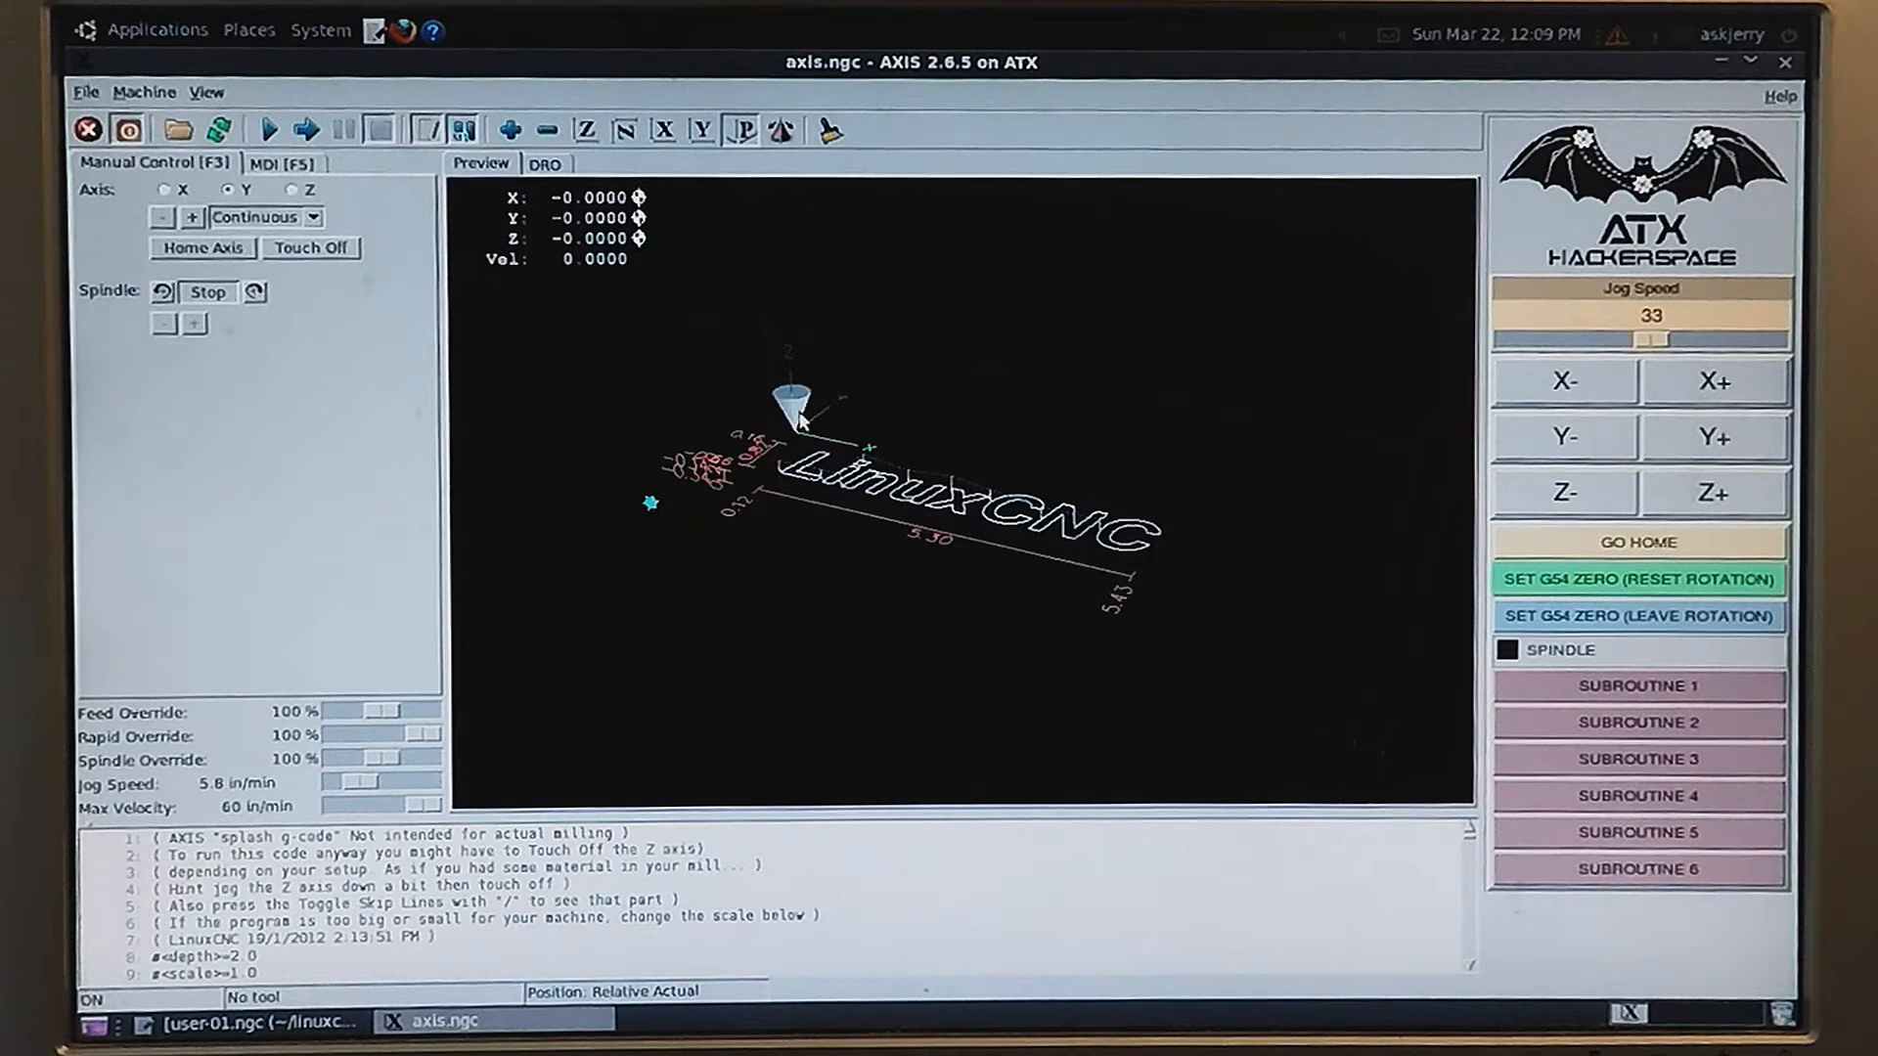
mouse_move(838, 428)
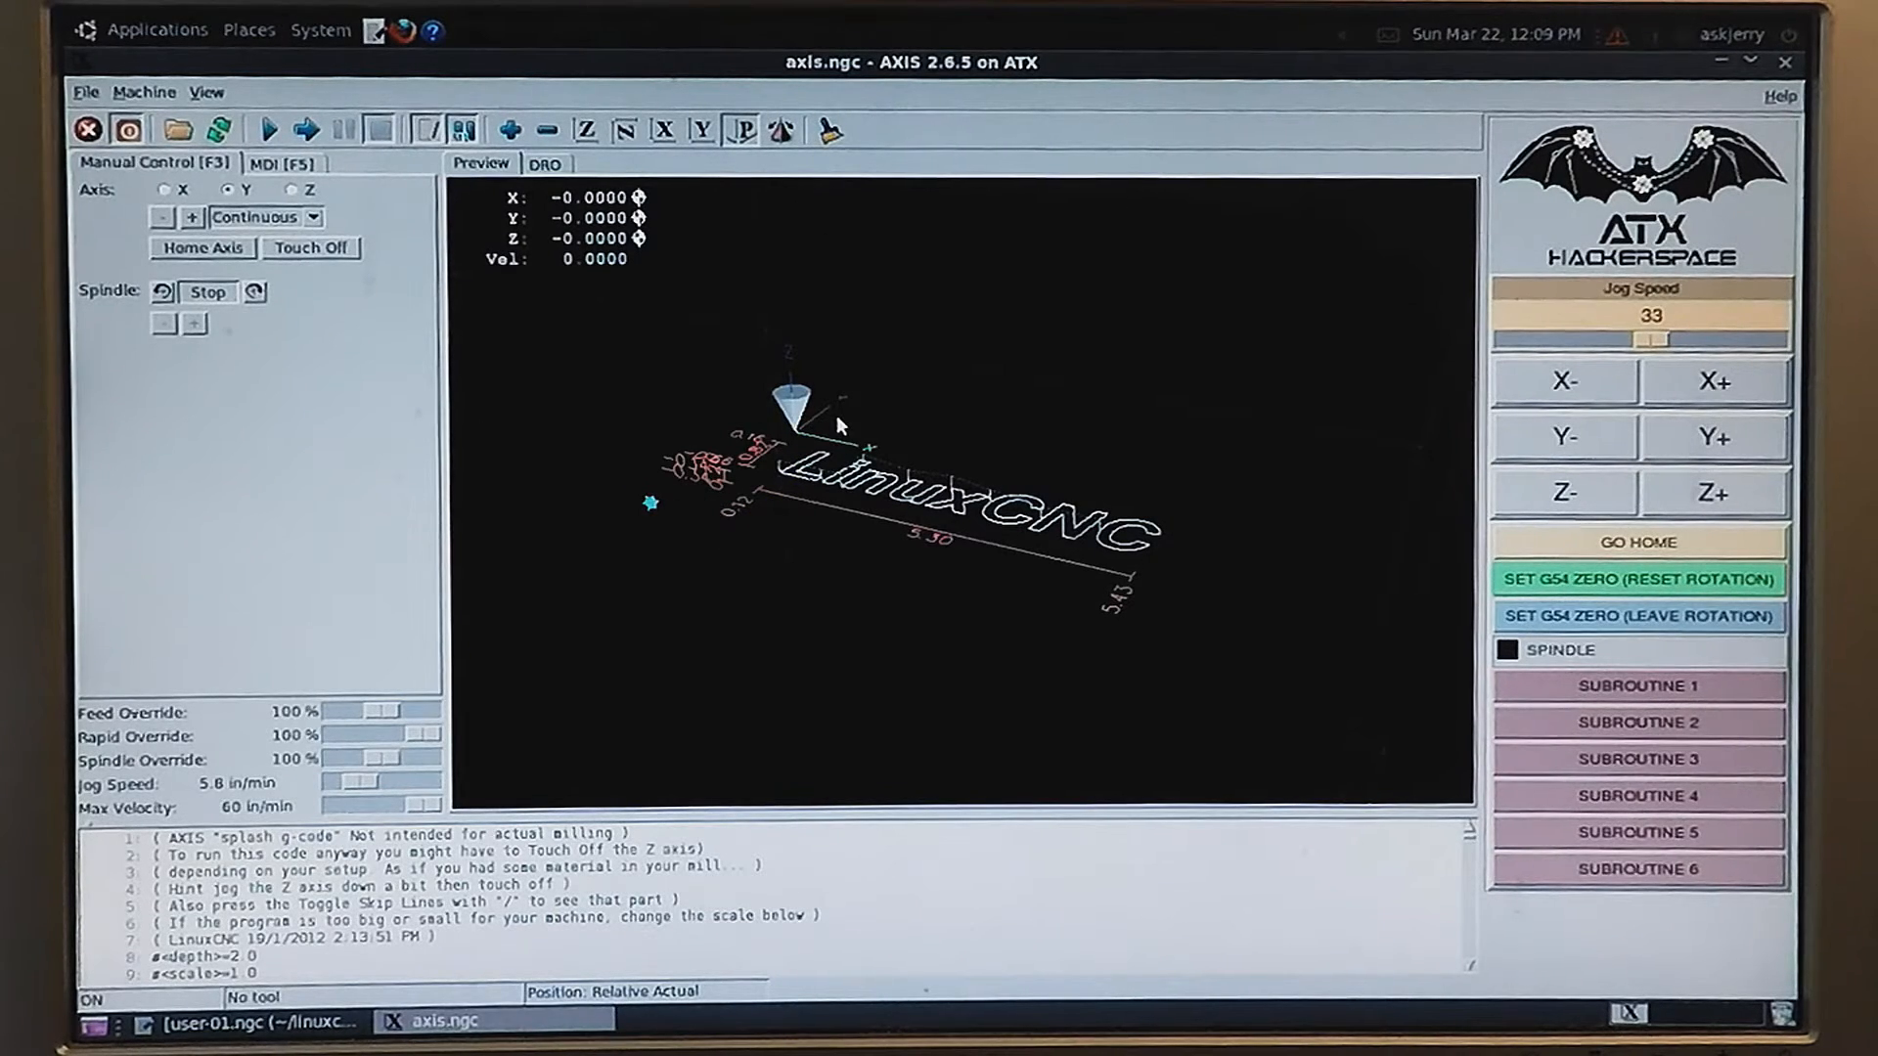
mouse_move(895, 500)
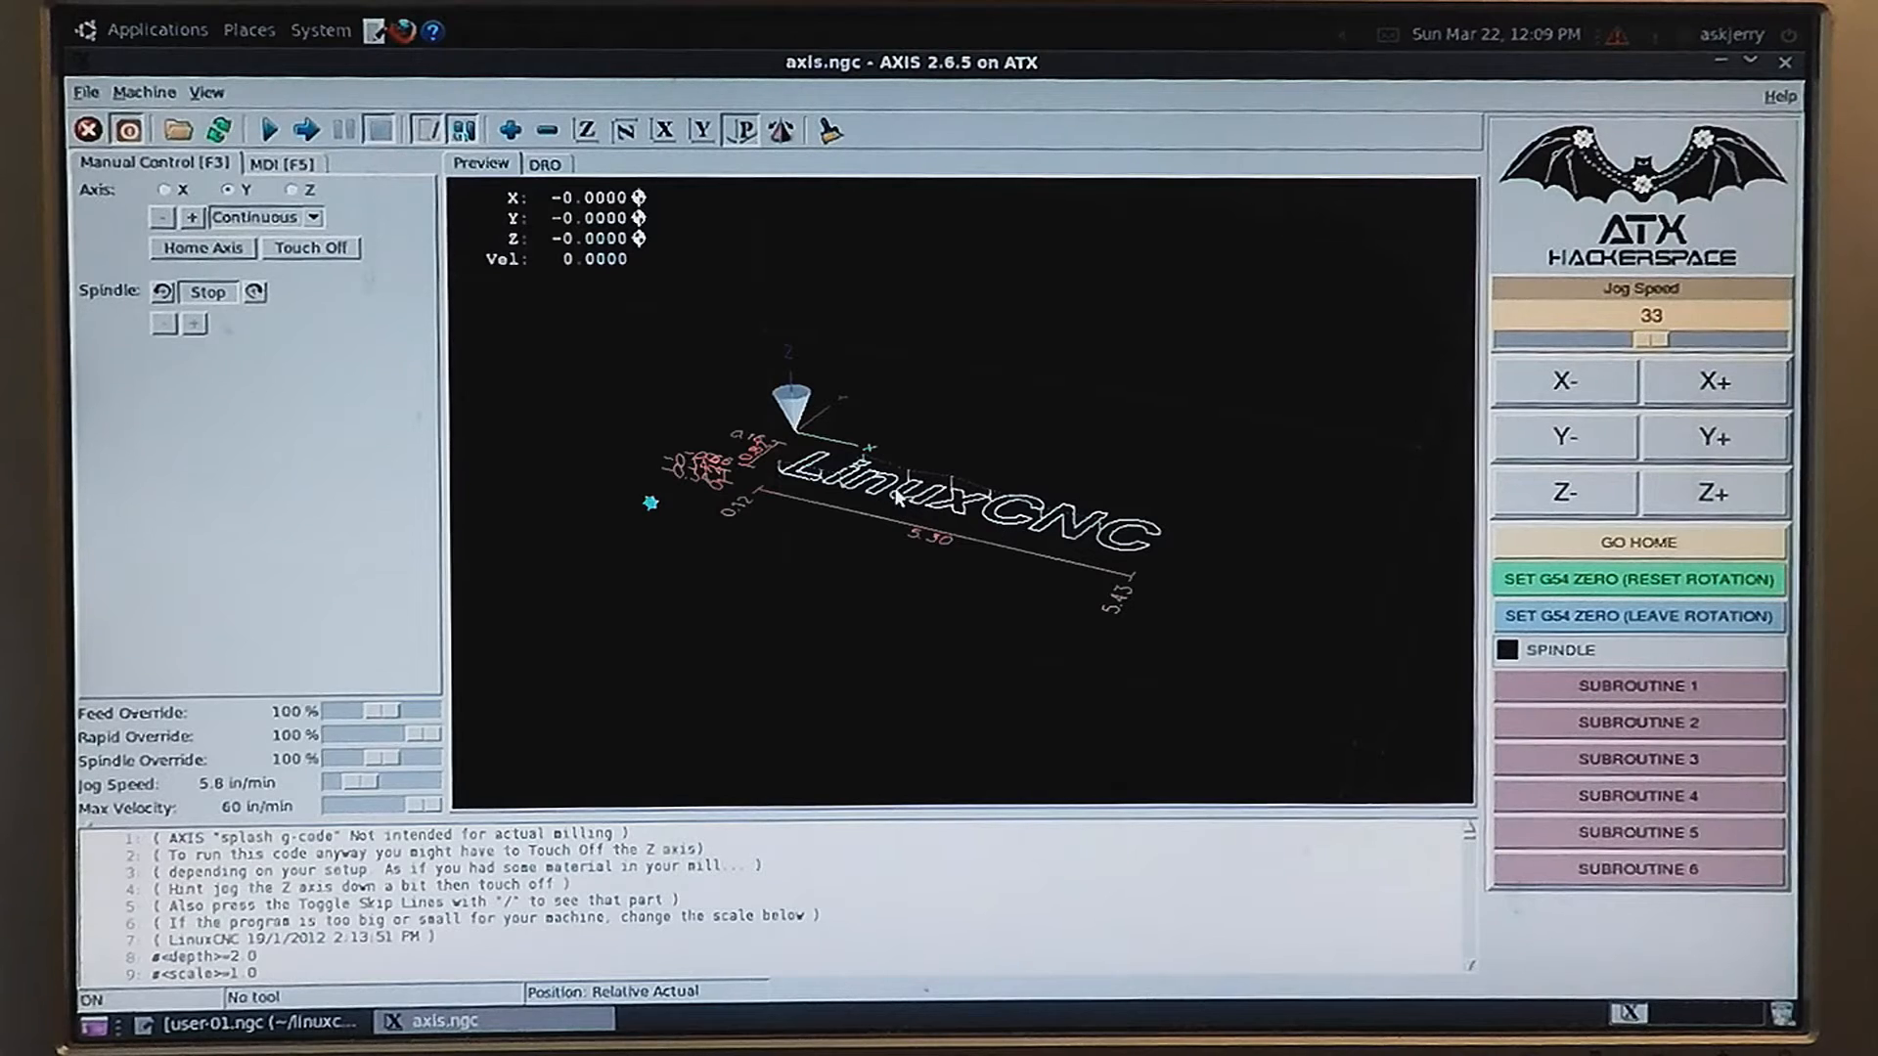
mouse_move(821, 585)
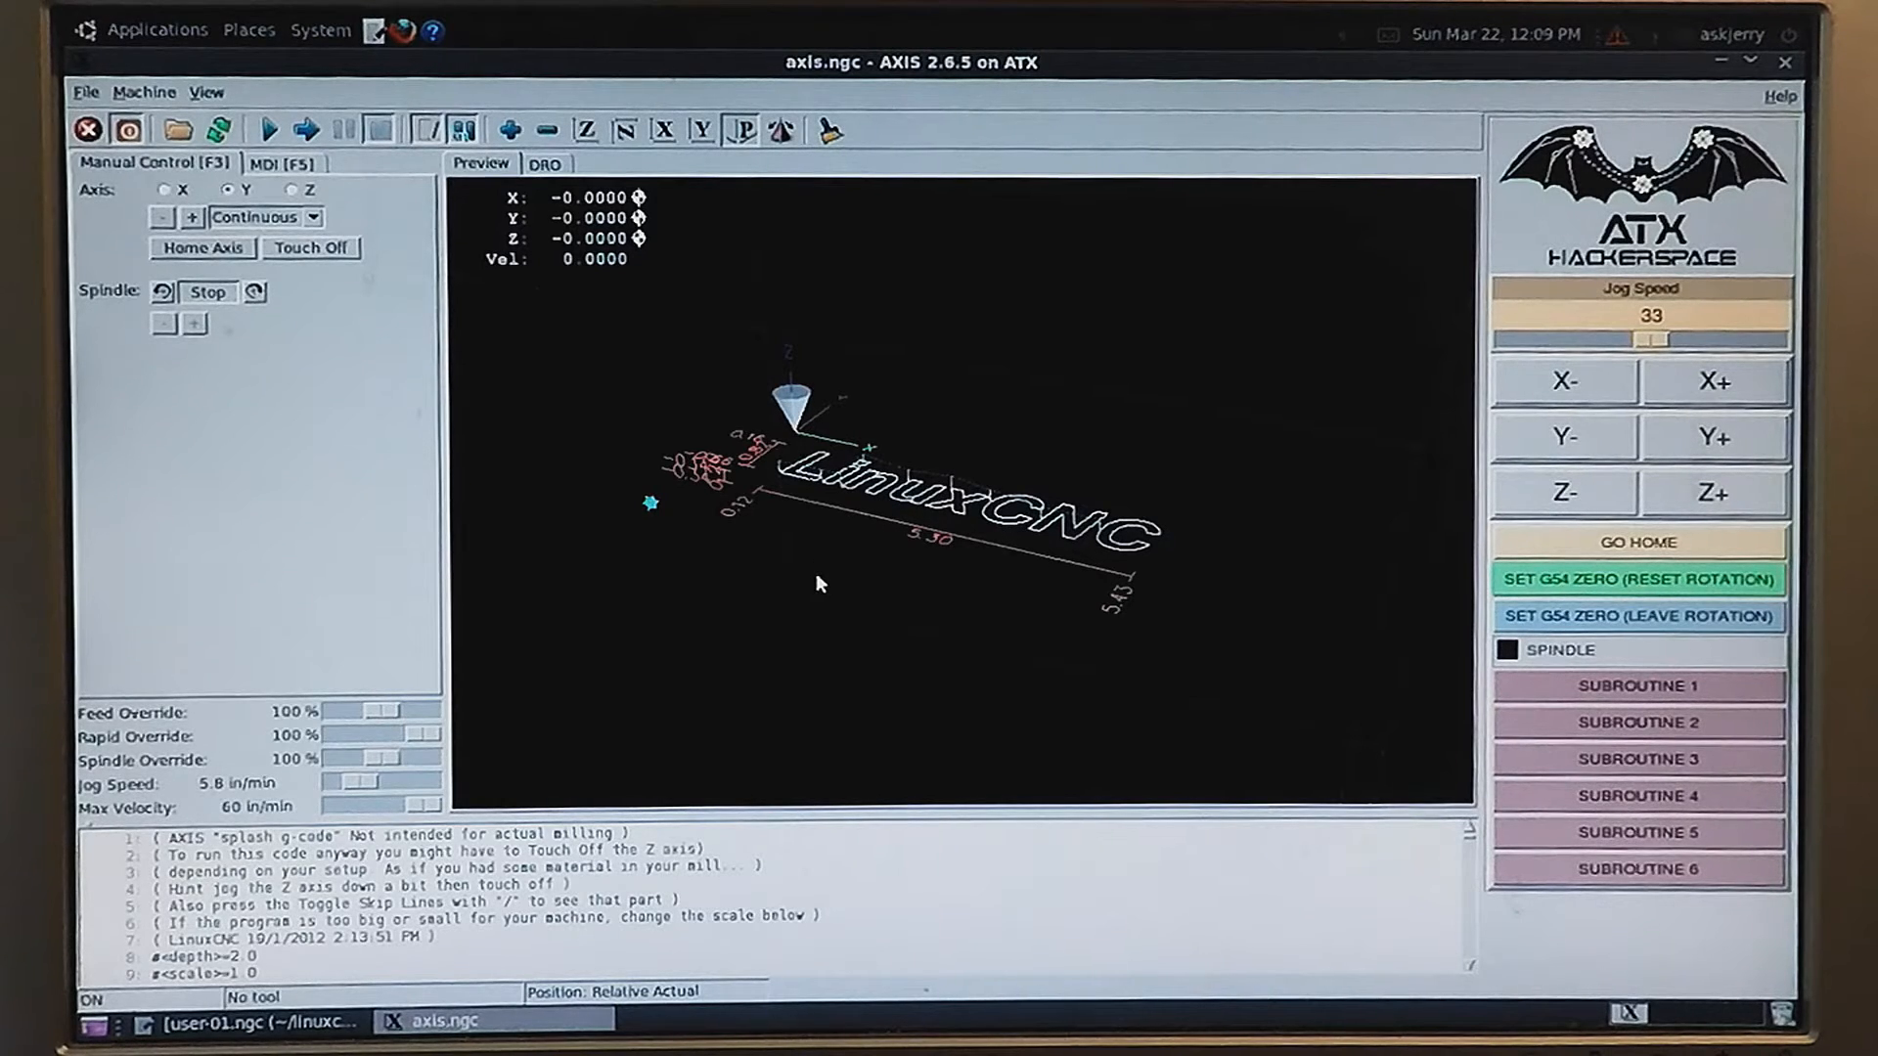
mouse_move(870, 683)
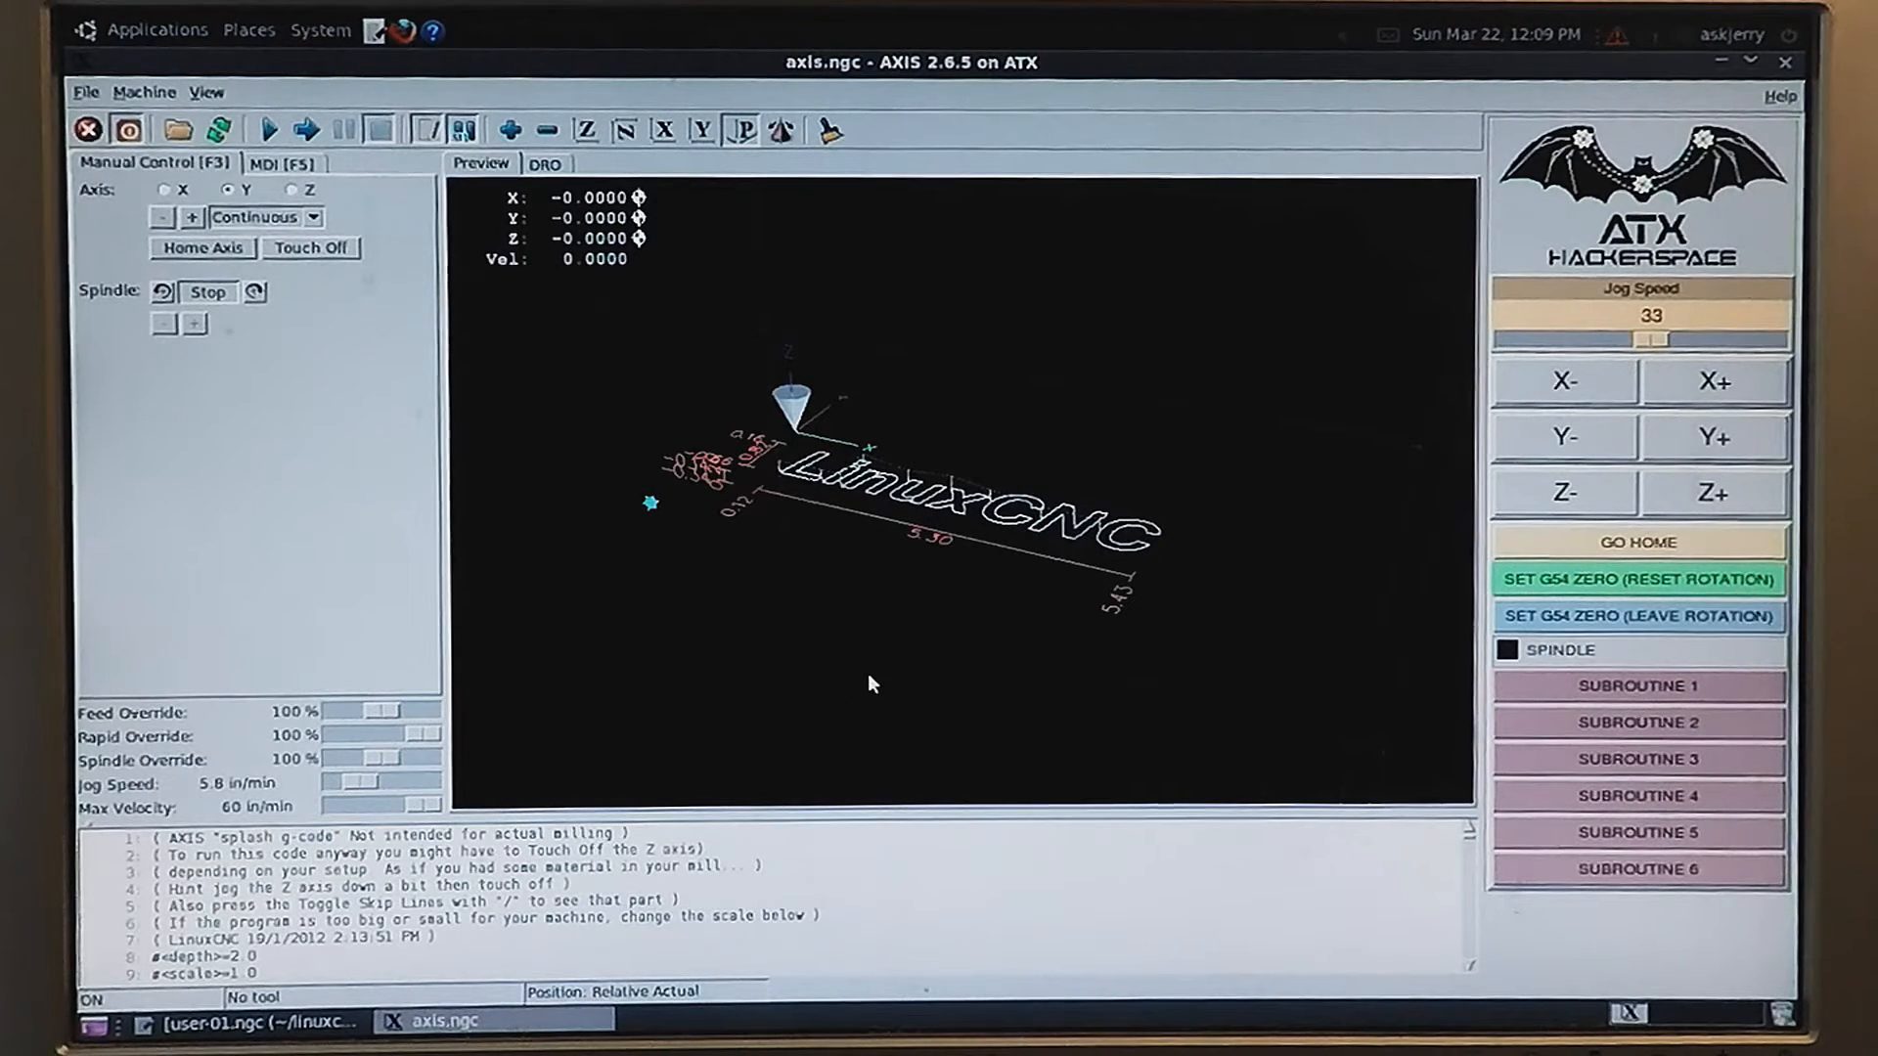
mouse_move(889, 688)
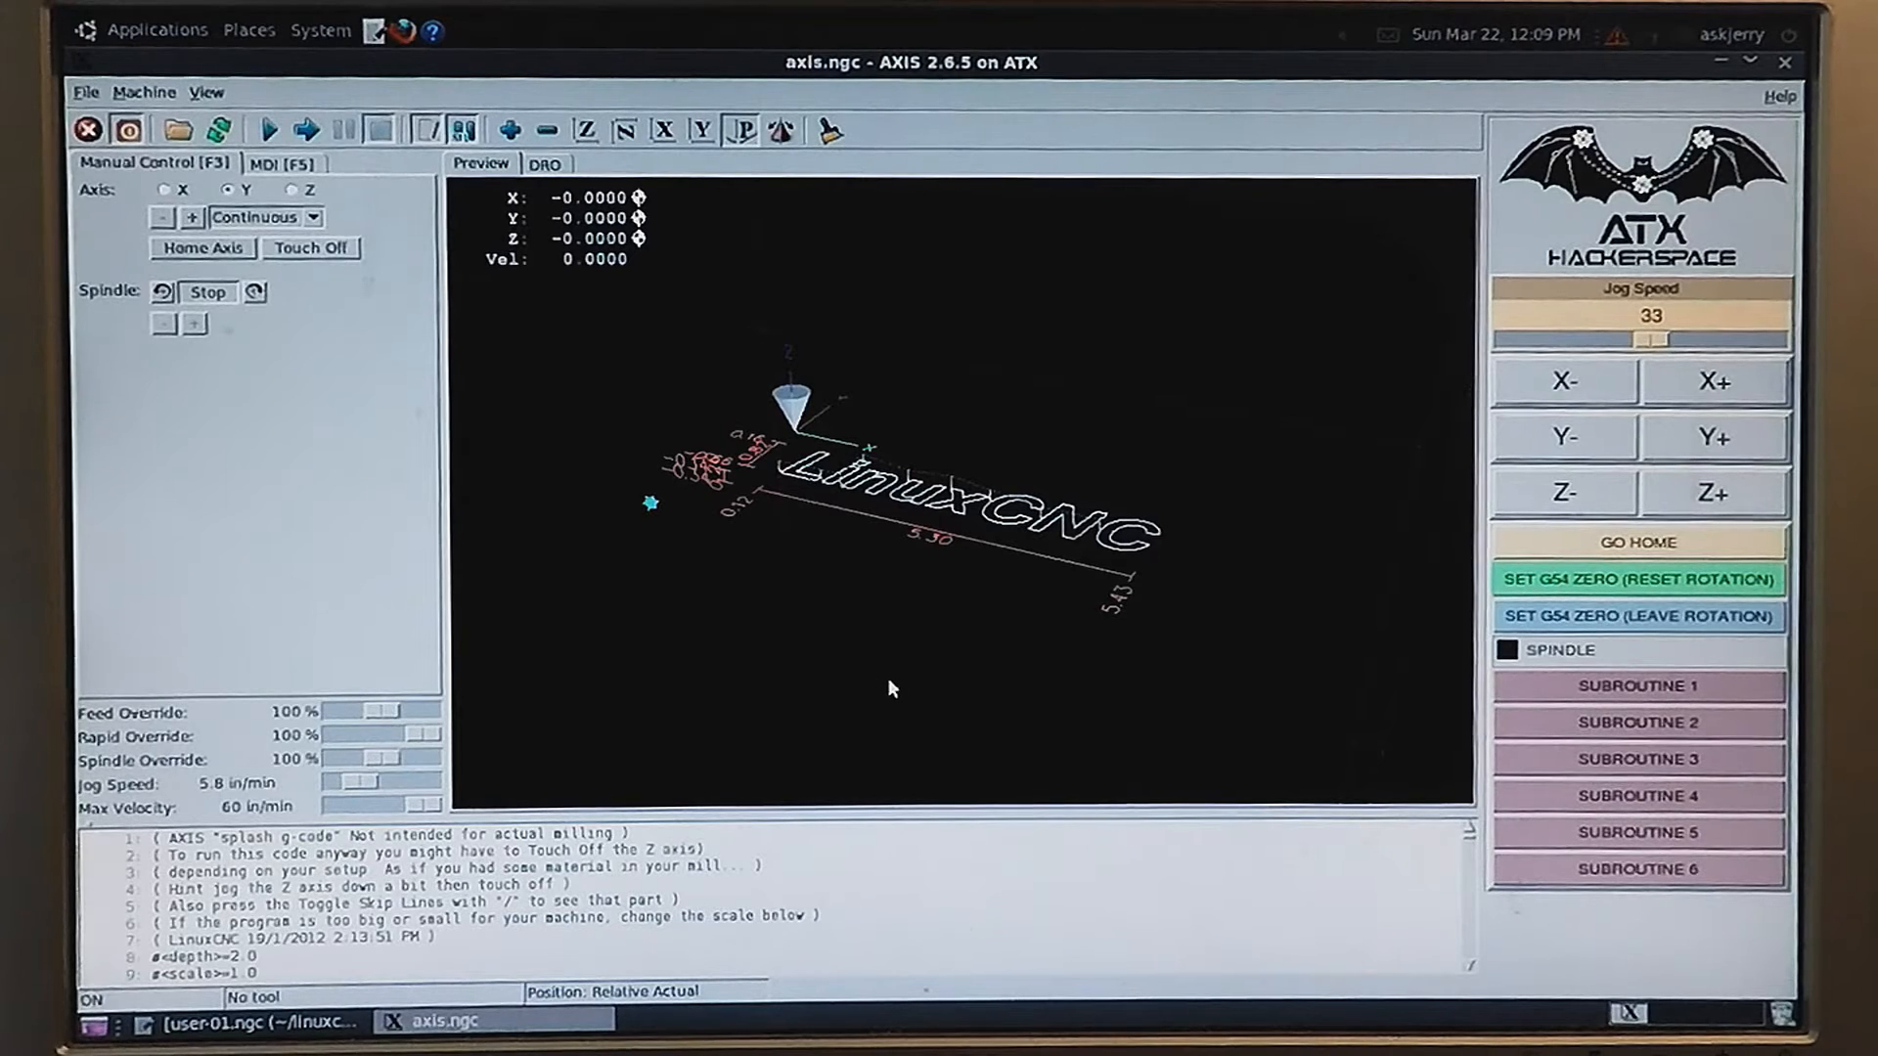
mouse_move(749, 503)
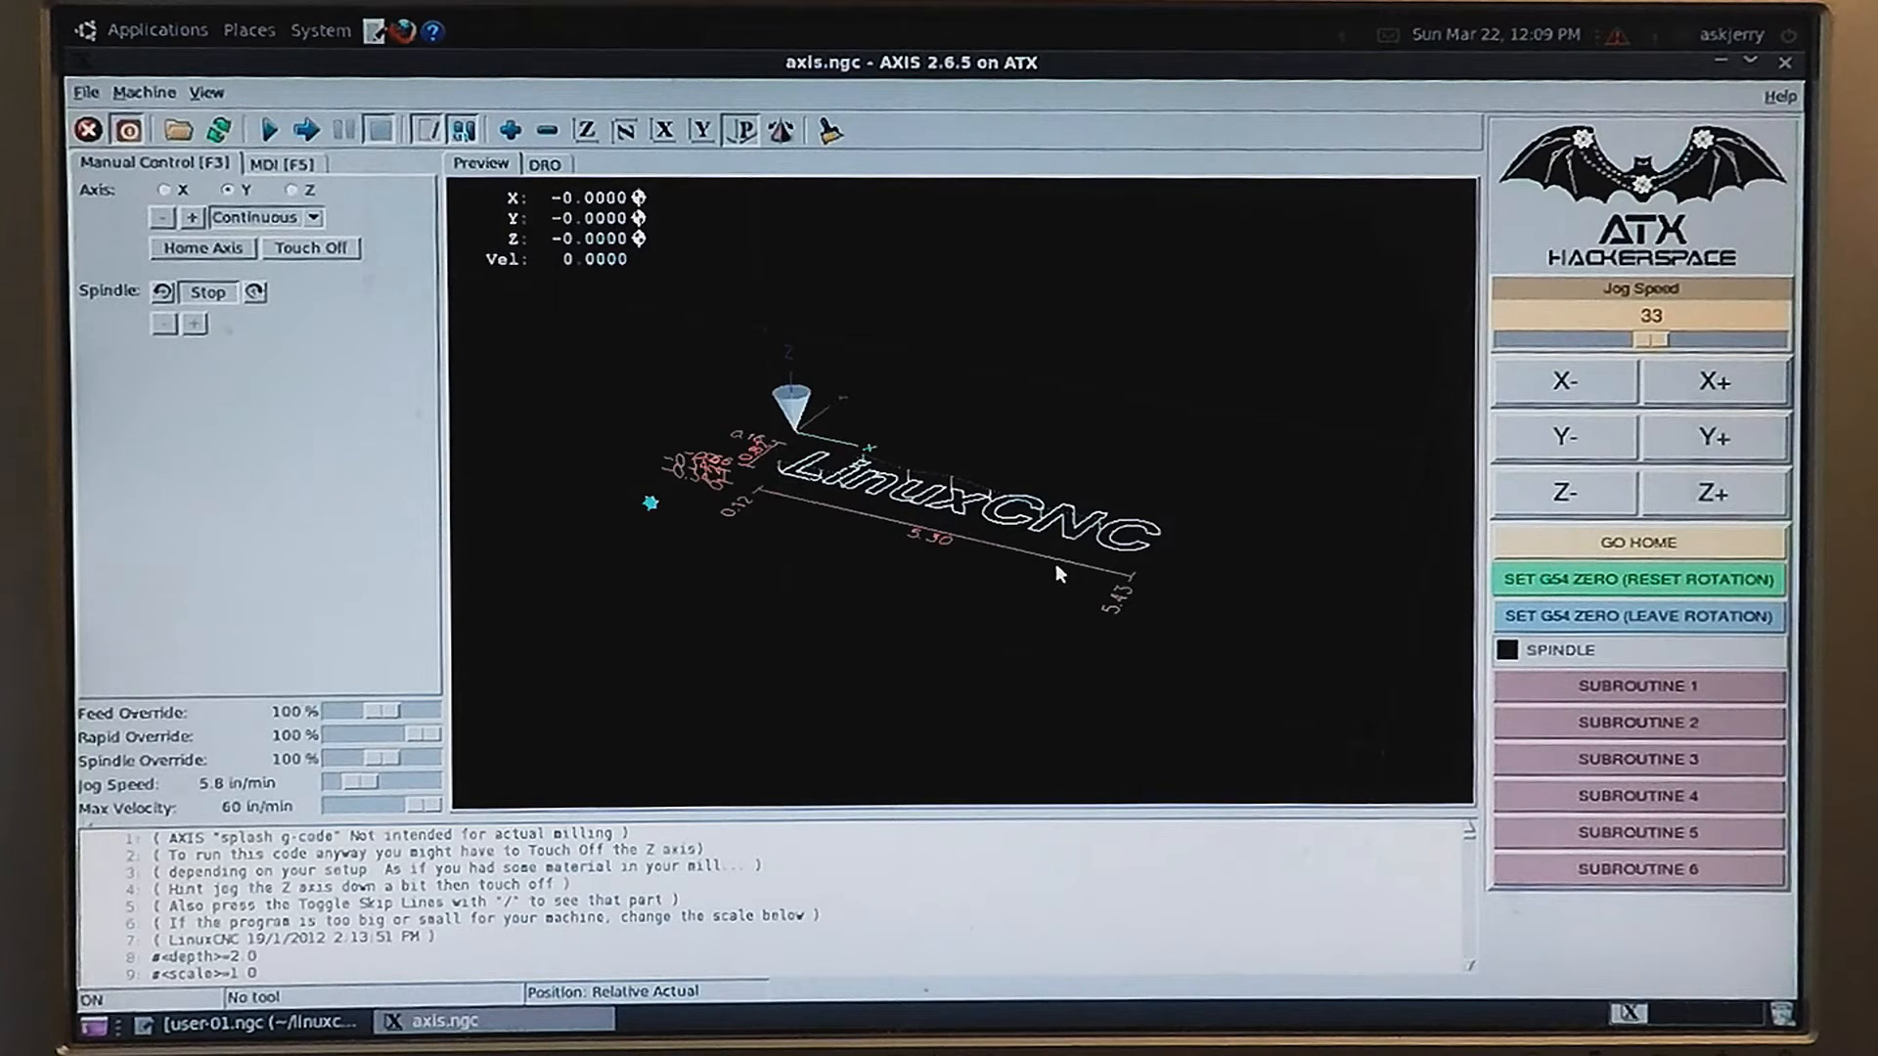
mouse_move(886, 543)
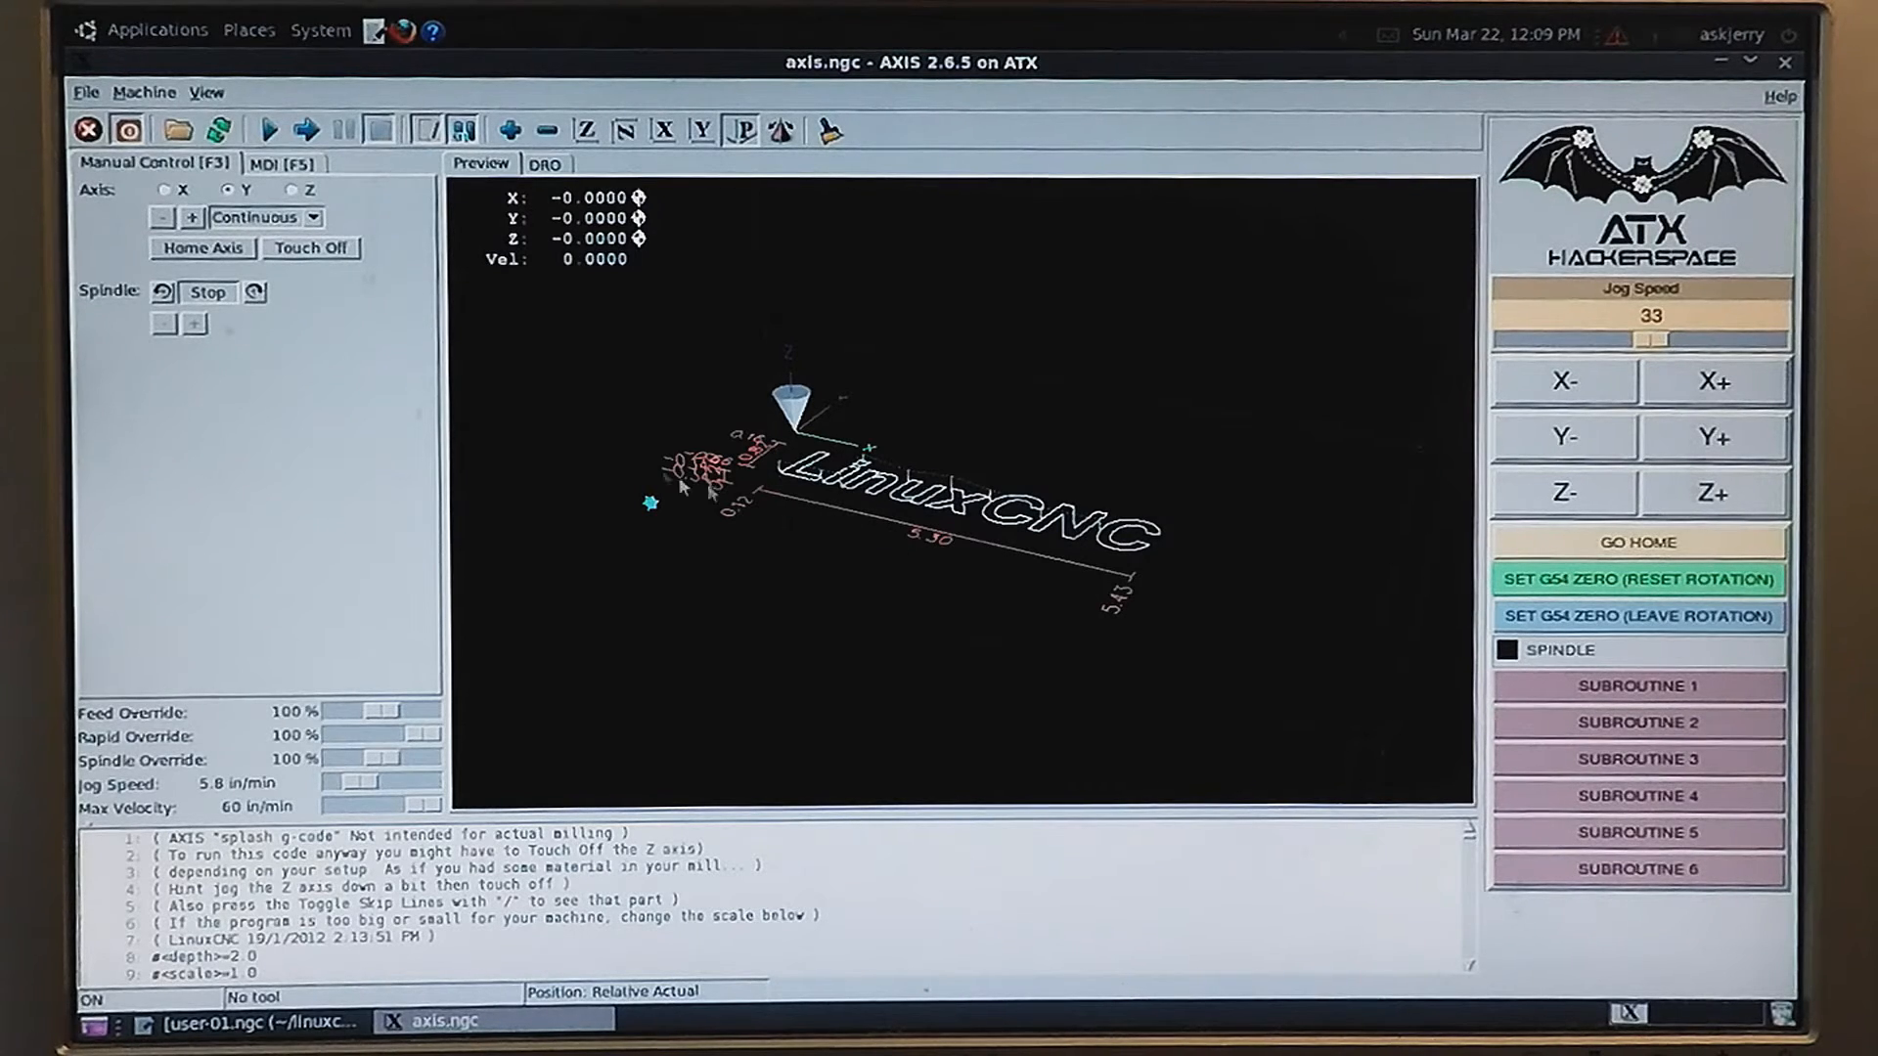
left_click(284, 163)
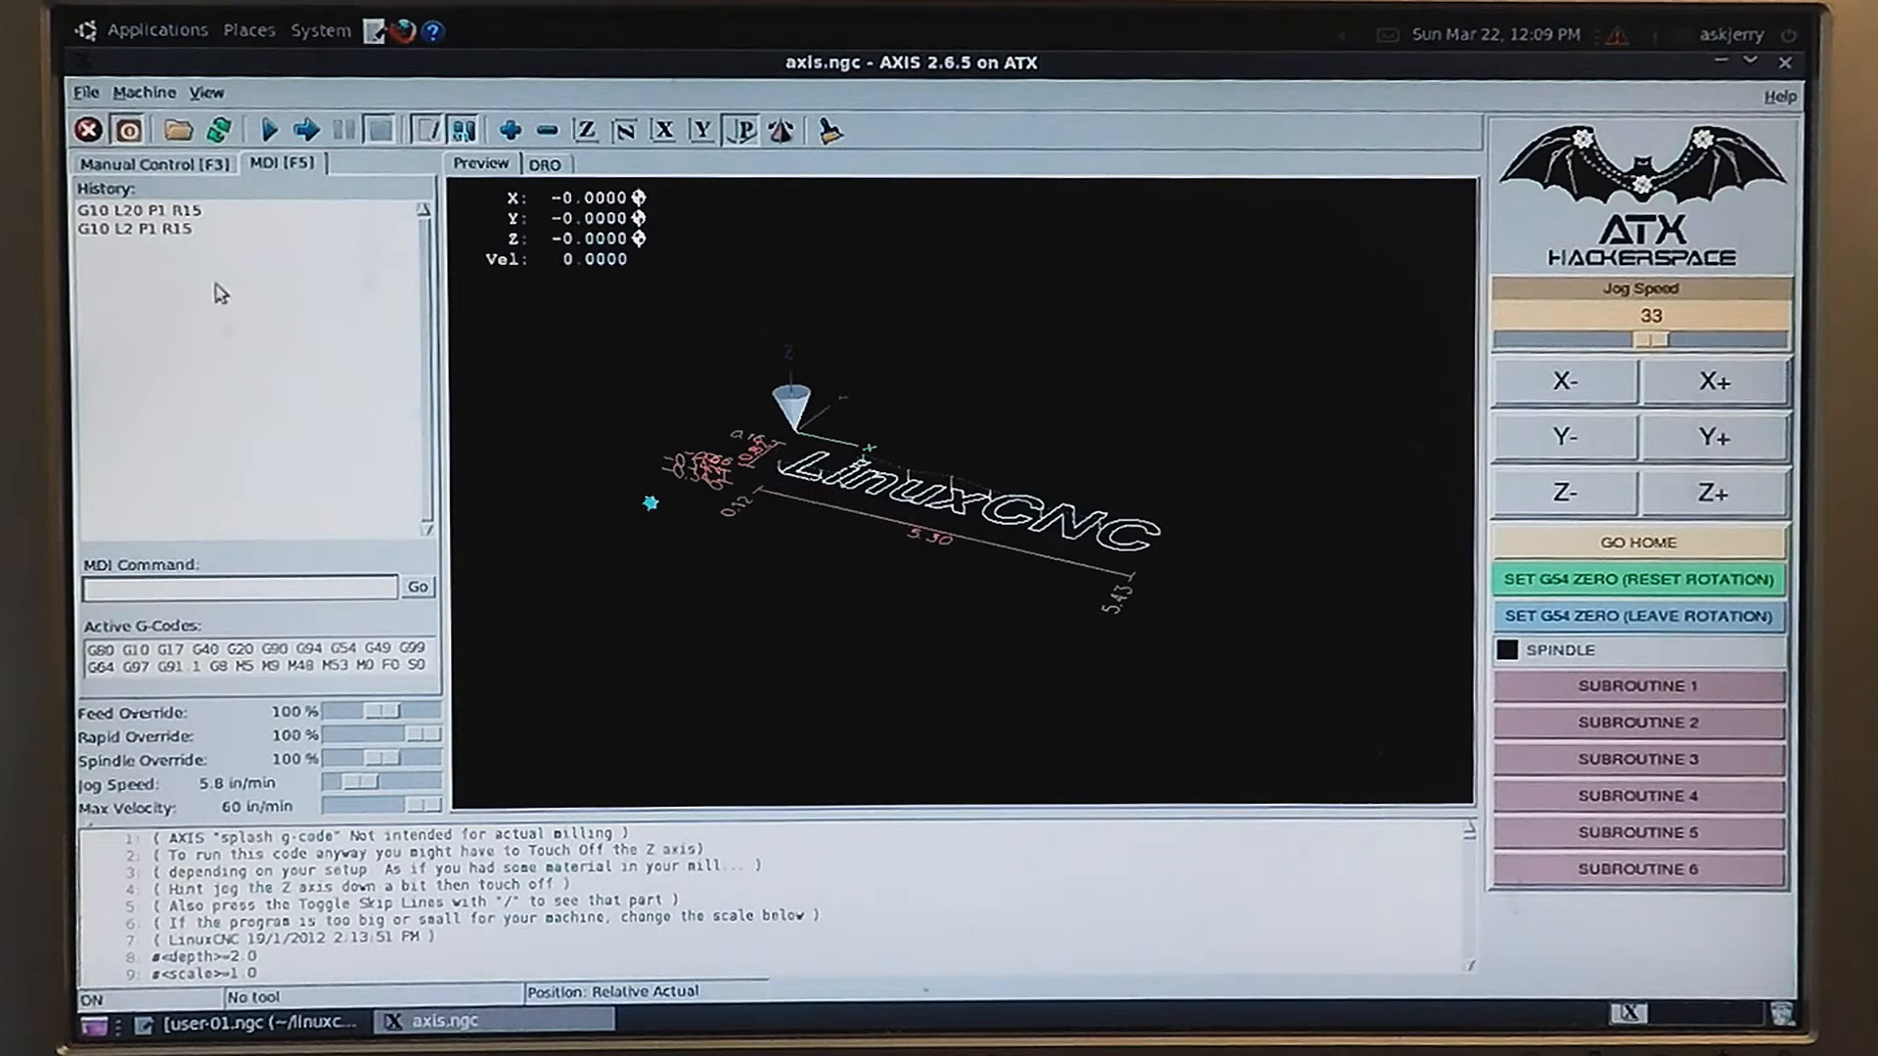
left_click(134, 228)
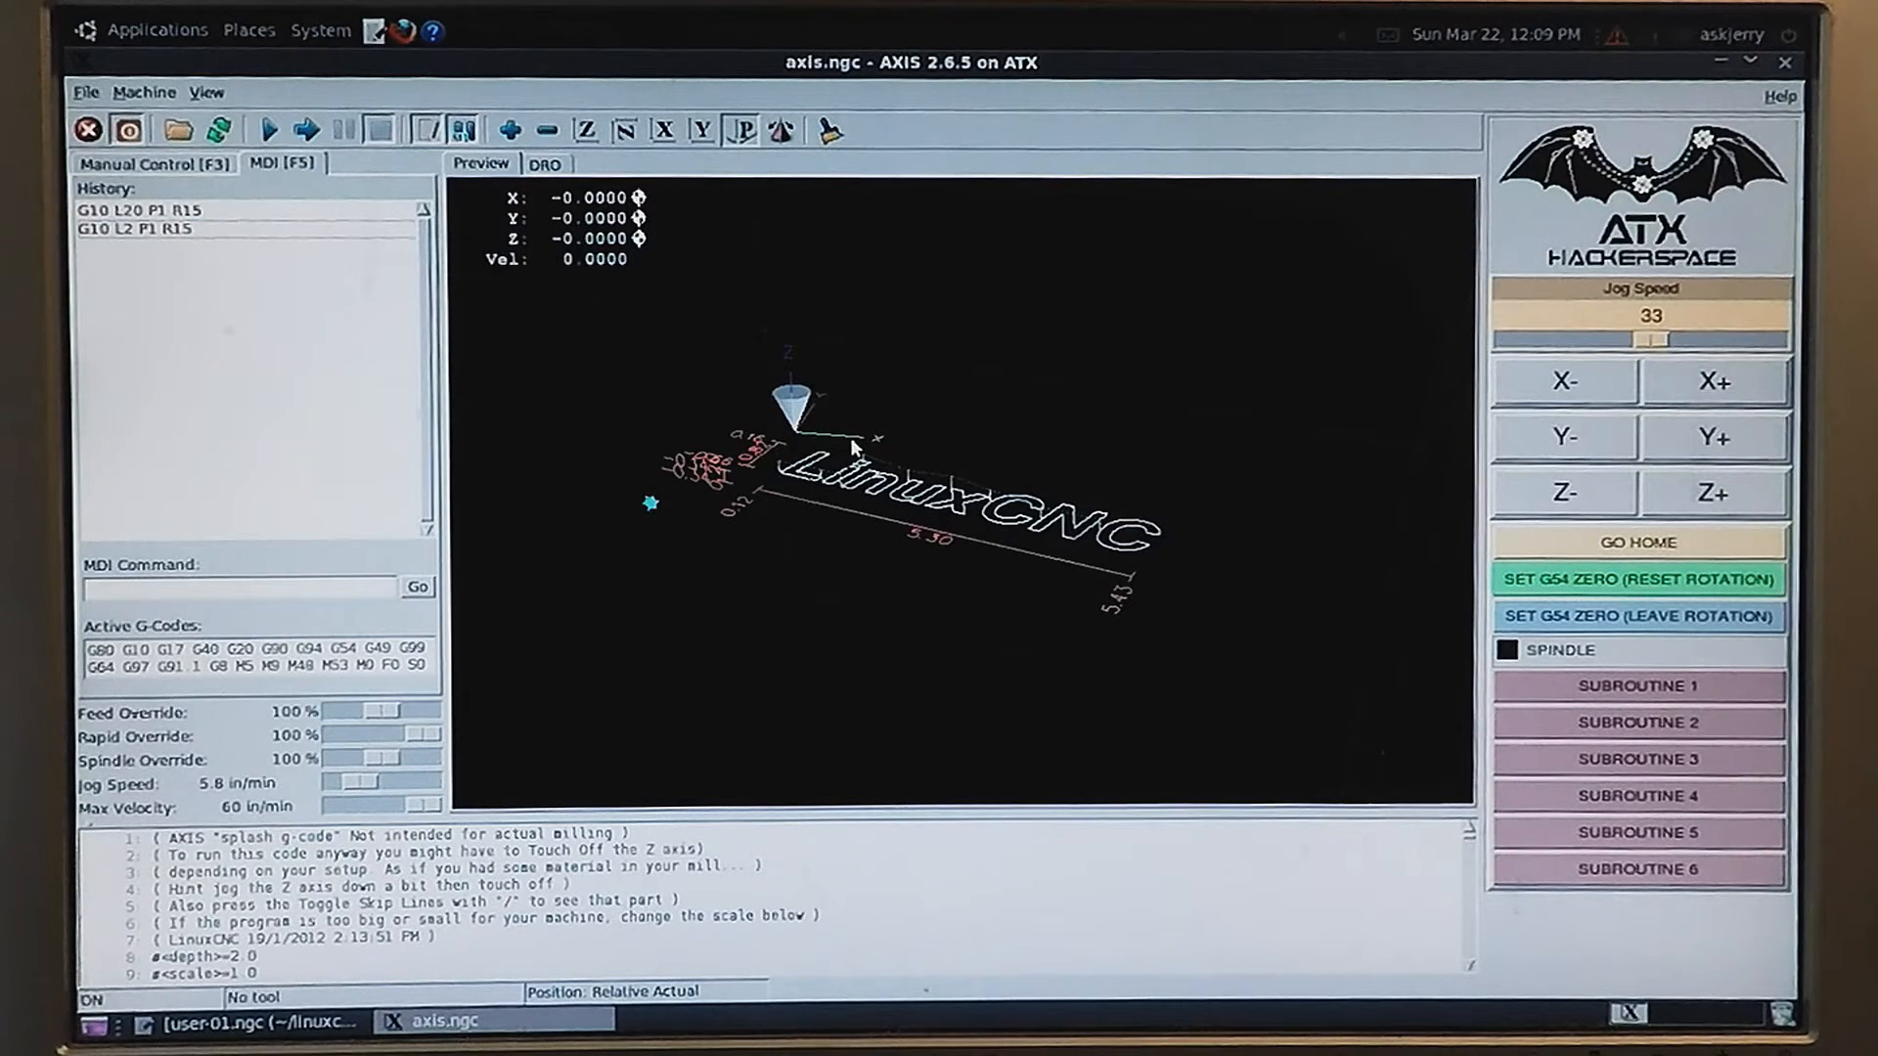
mouse_move(836, 449)
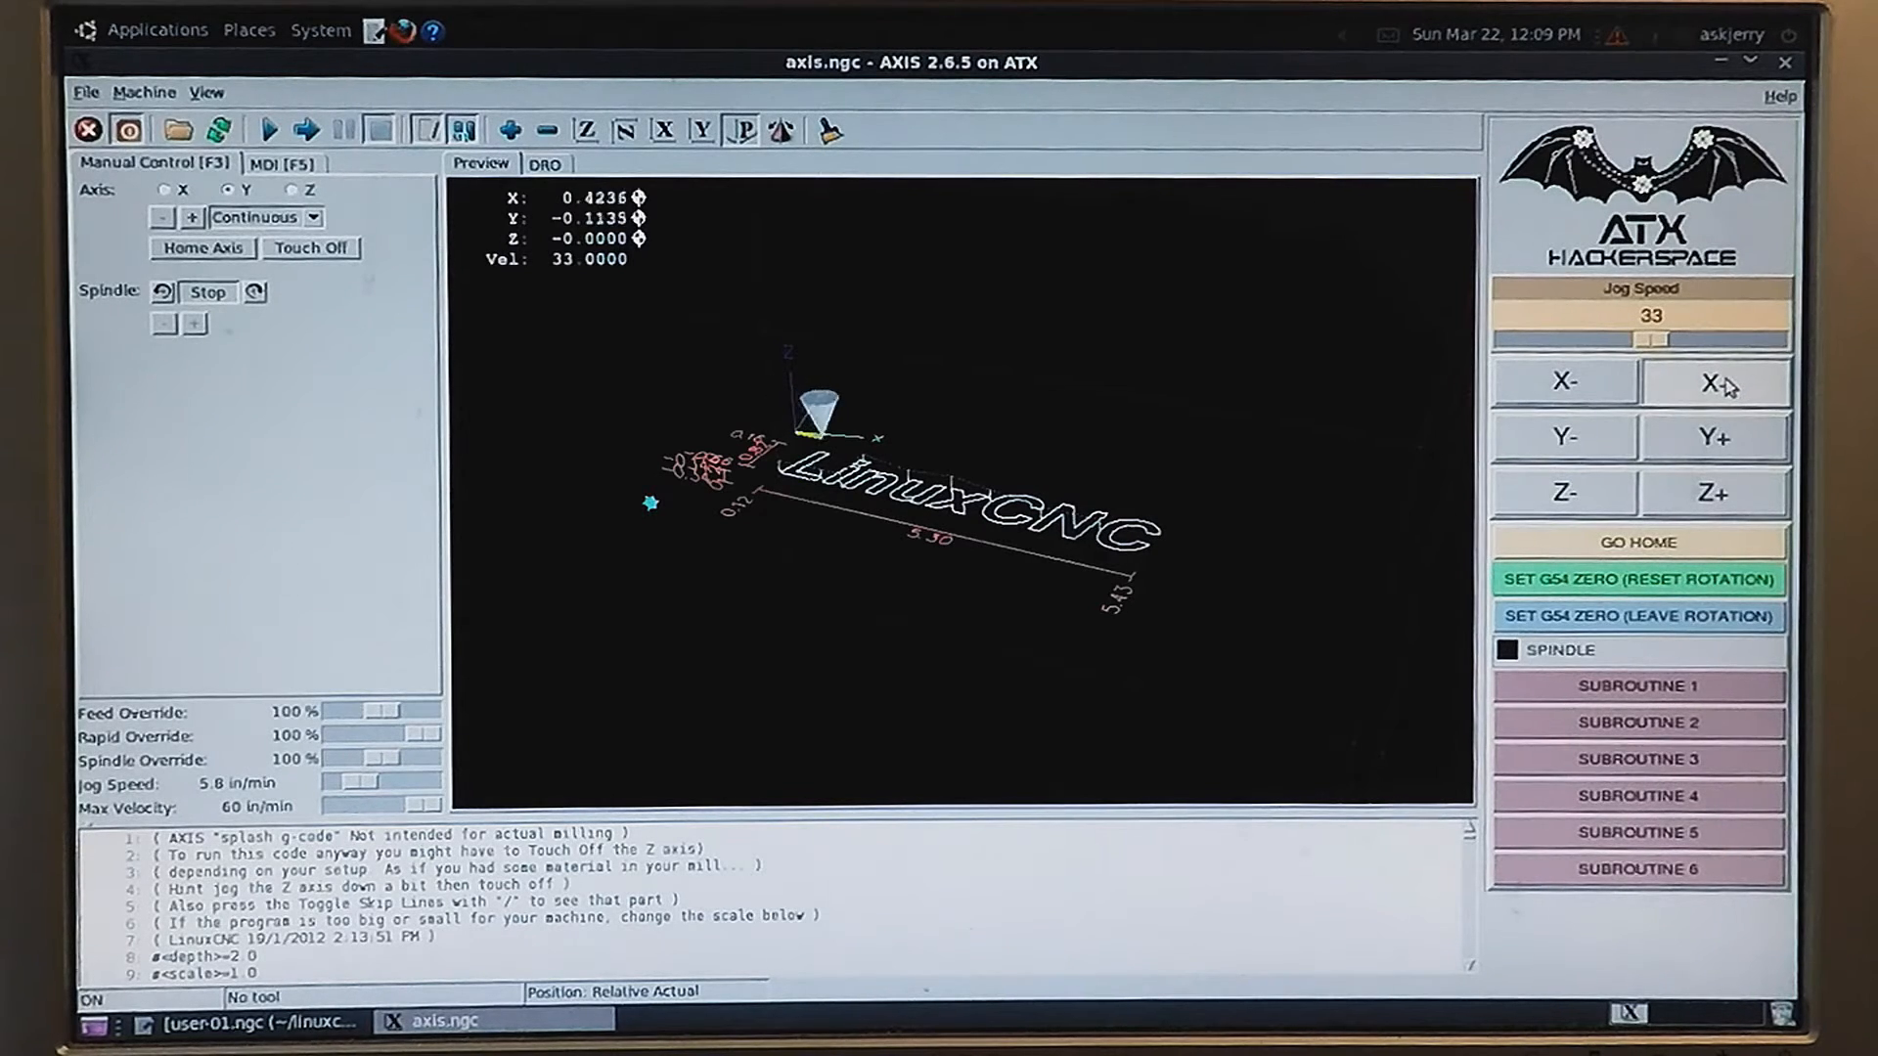
- Jog X positive, then set G54 zero resetting rotation and again leaving rotation
left_click(1716, 381)
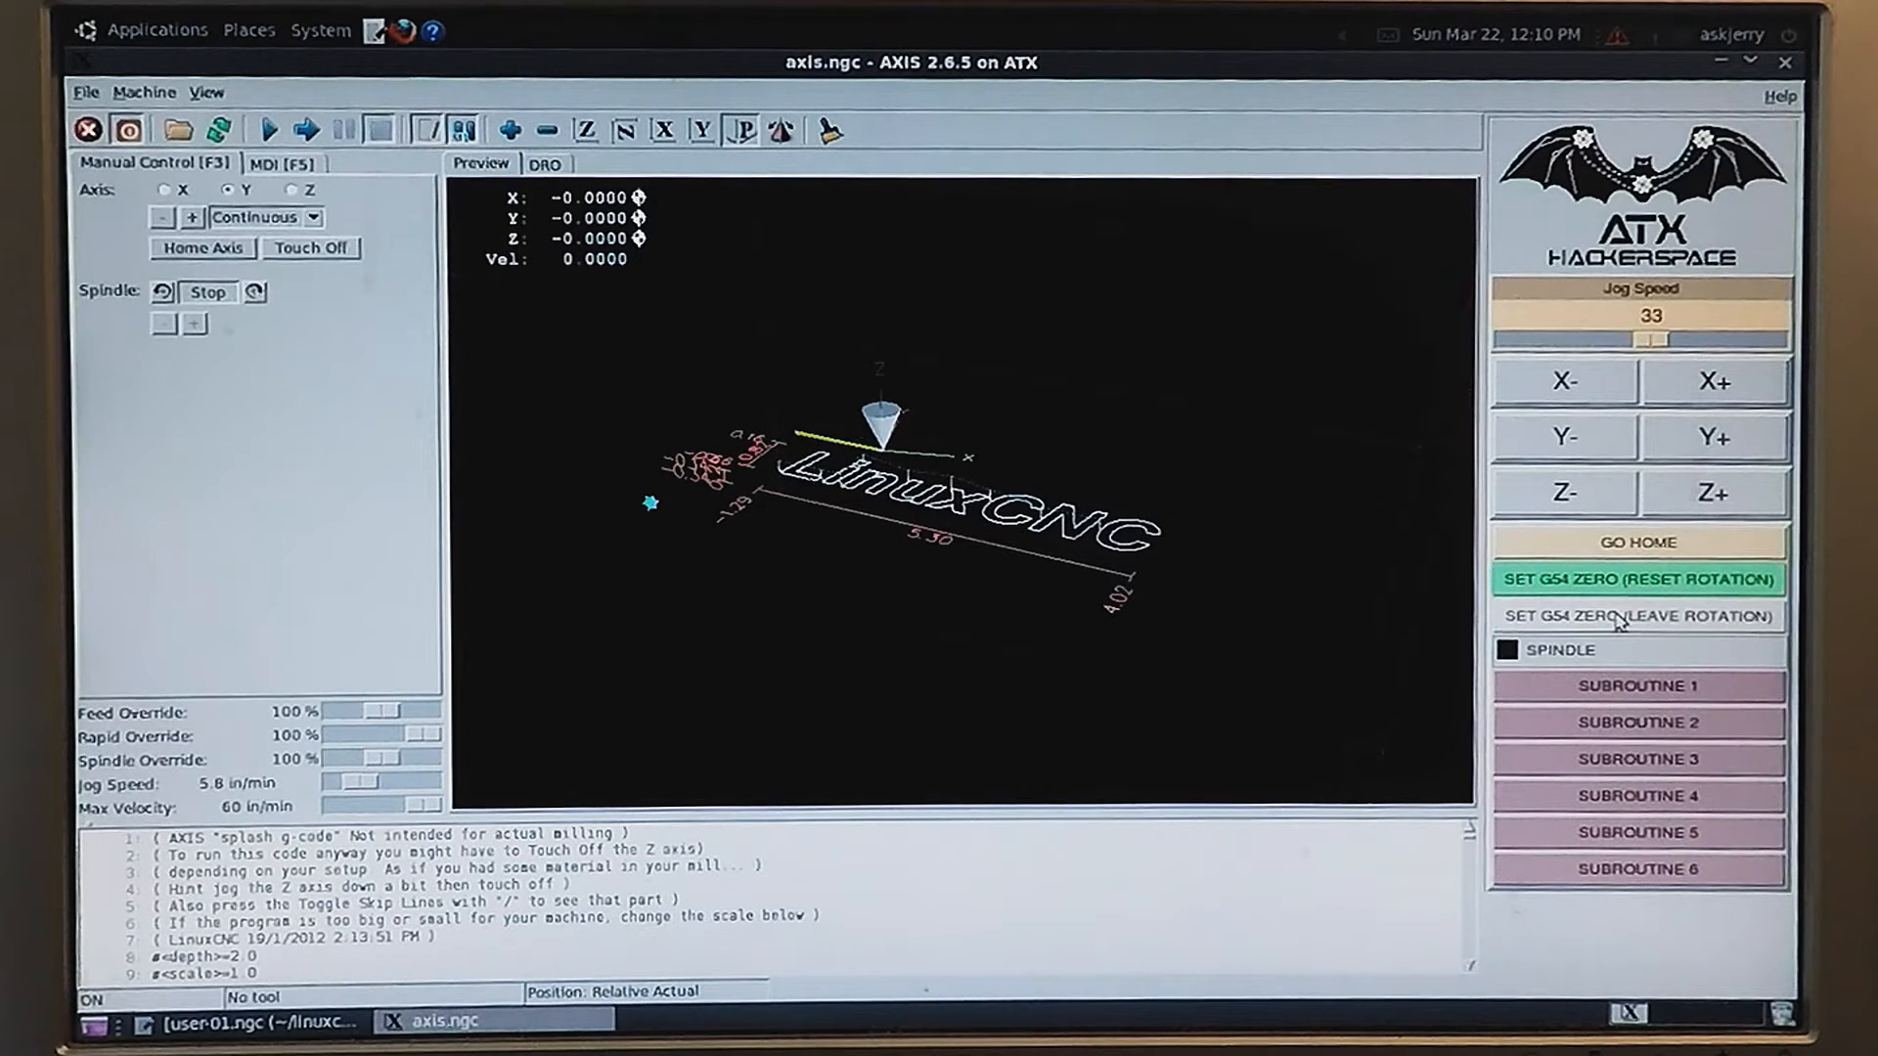
left_click(1637, 615)
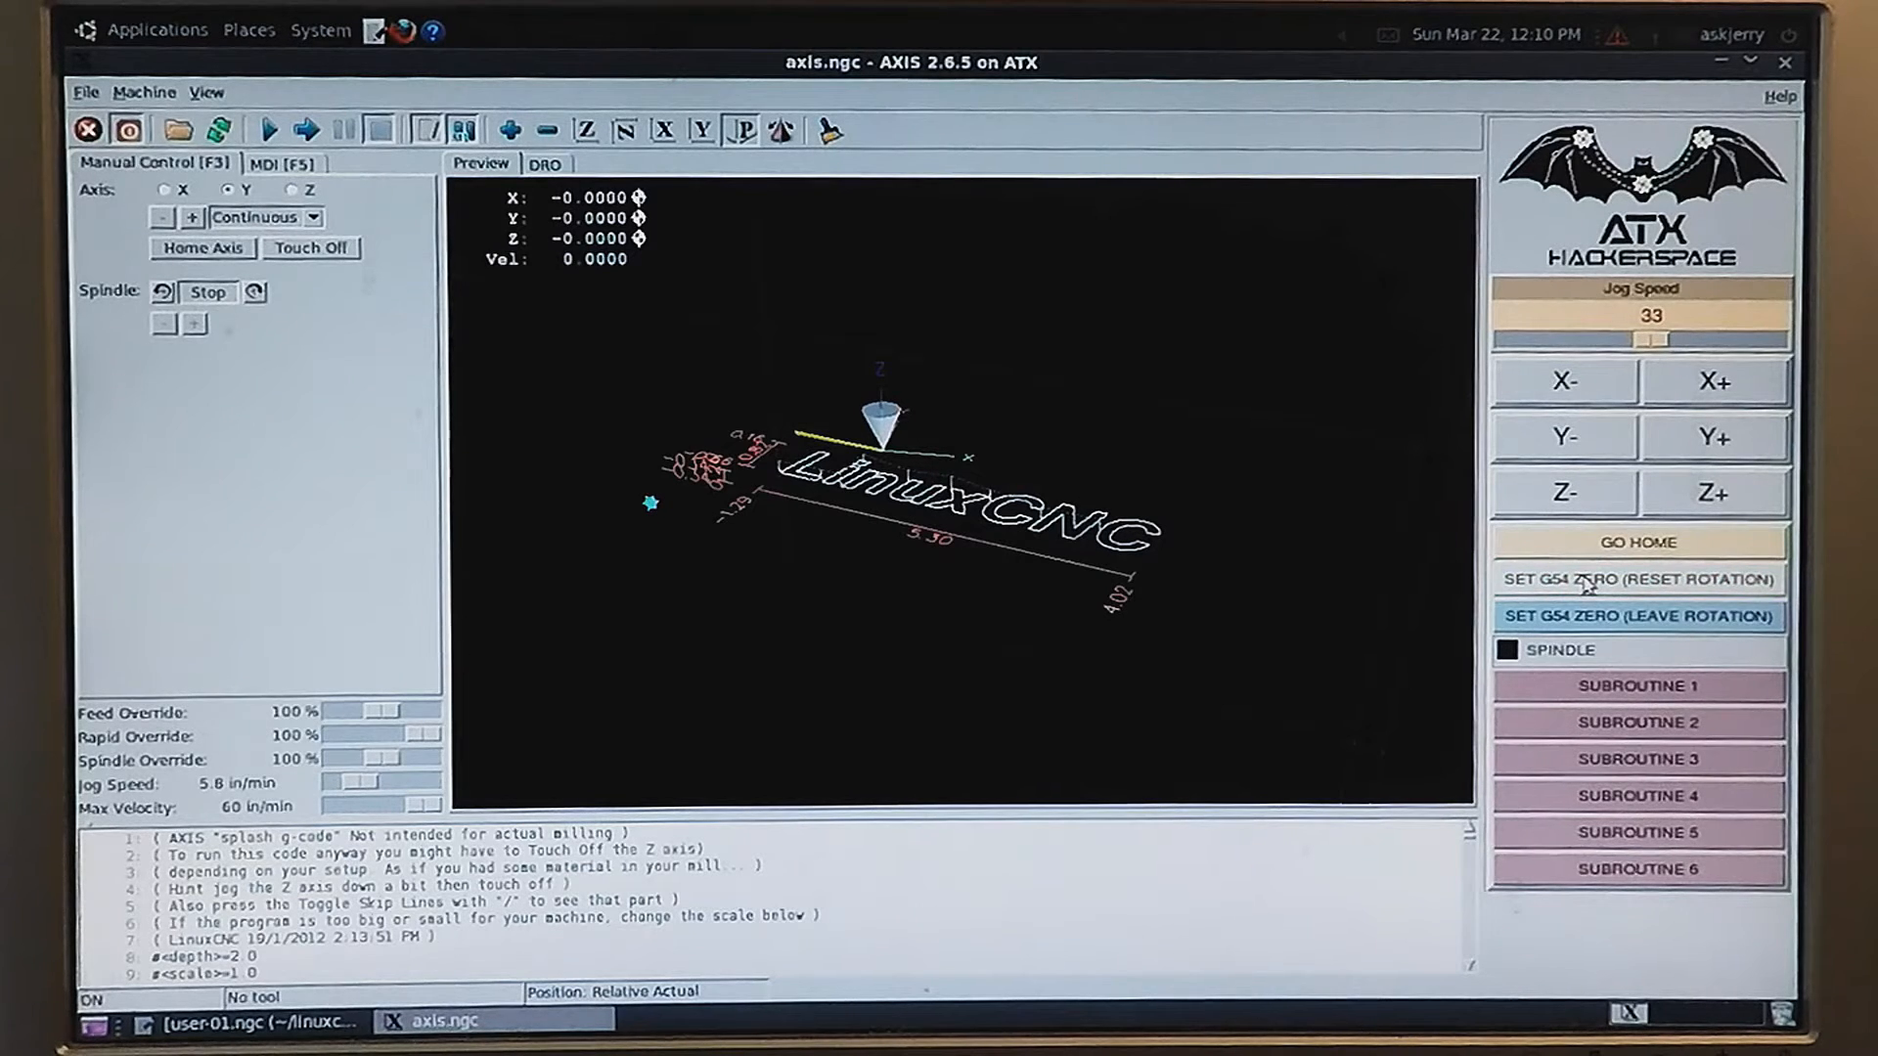
left_click(1637, 578)
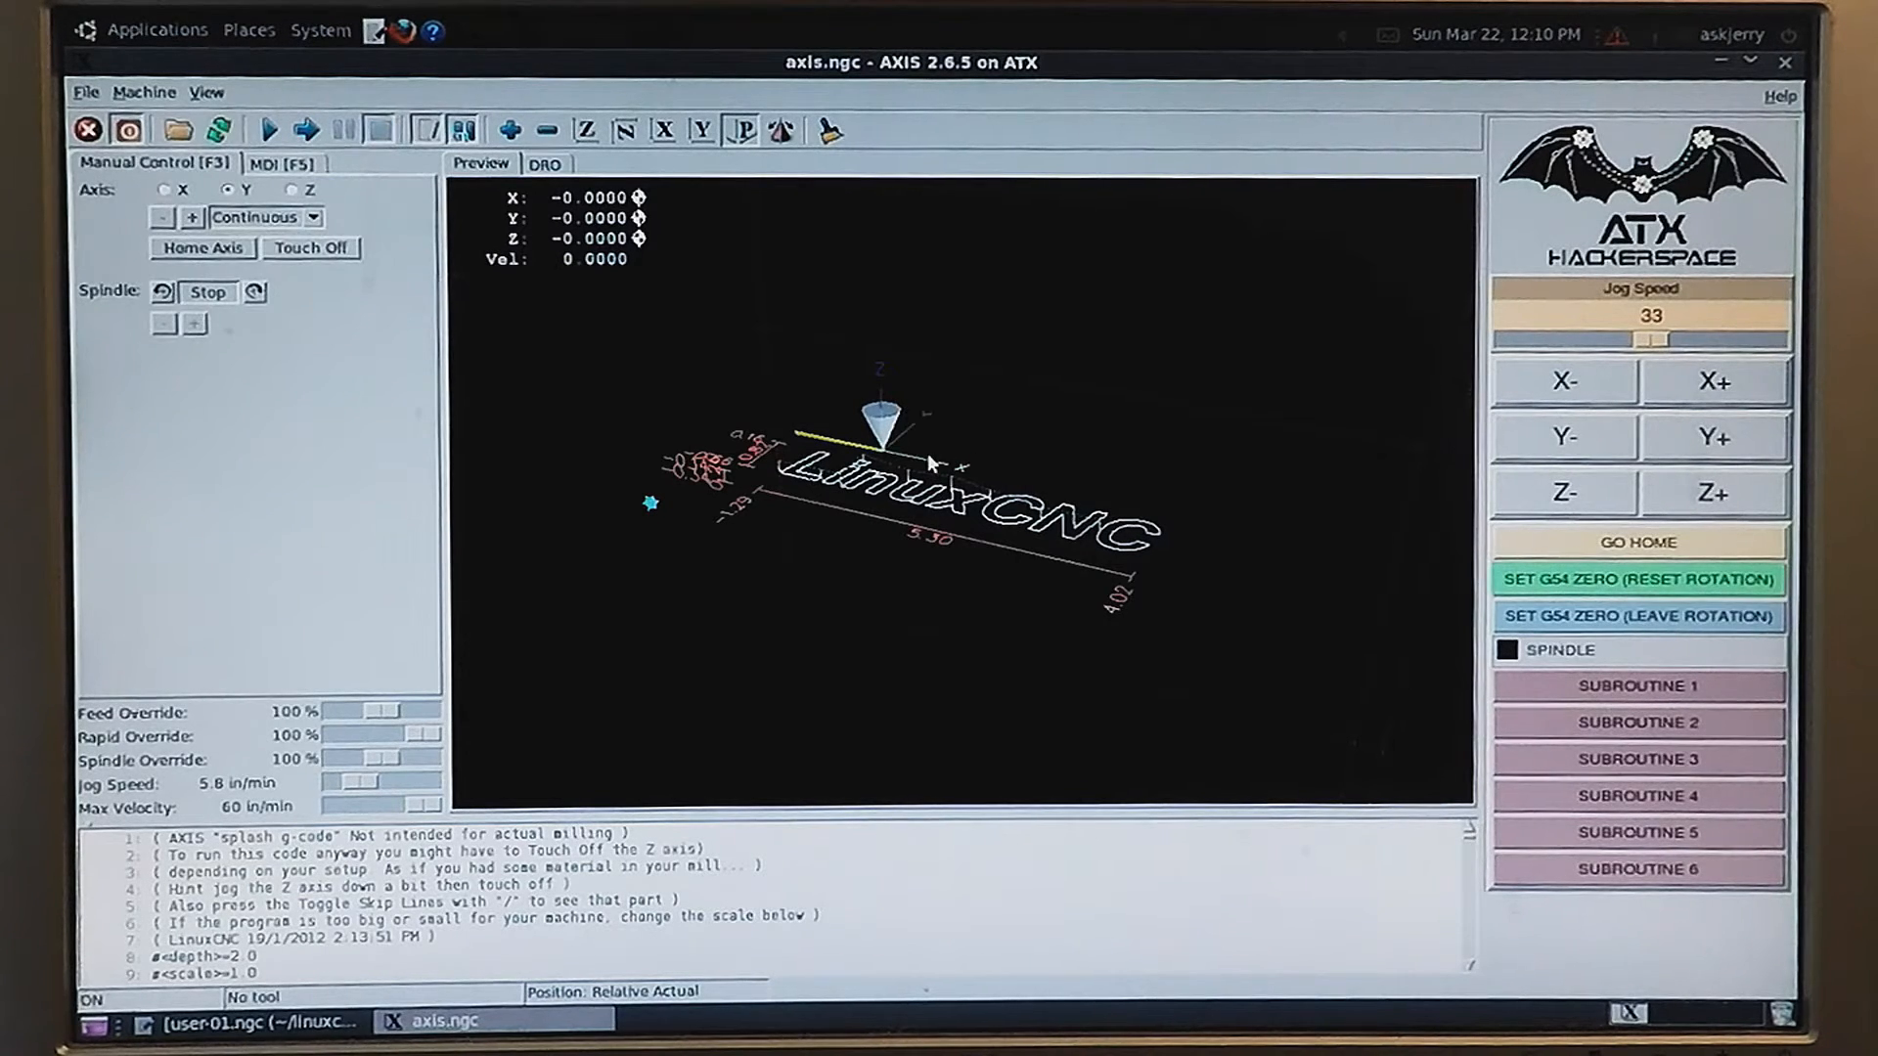
mouse_move(1018, 437)
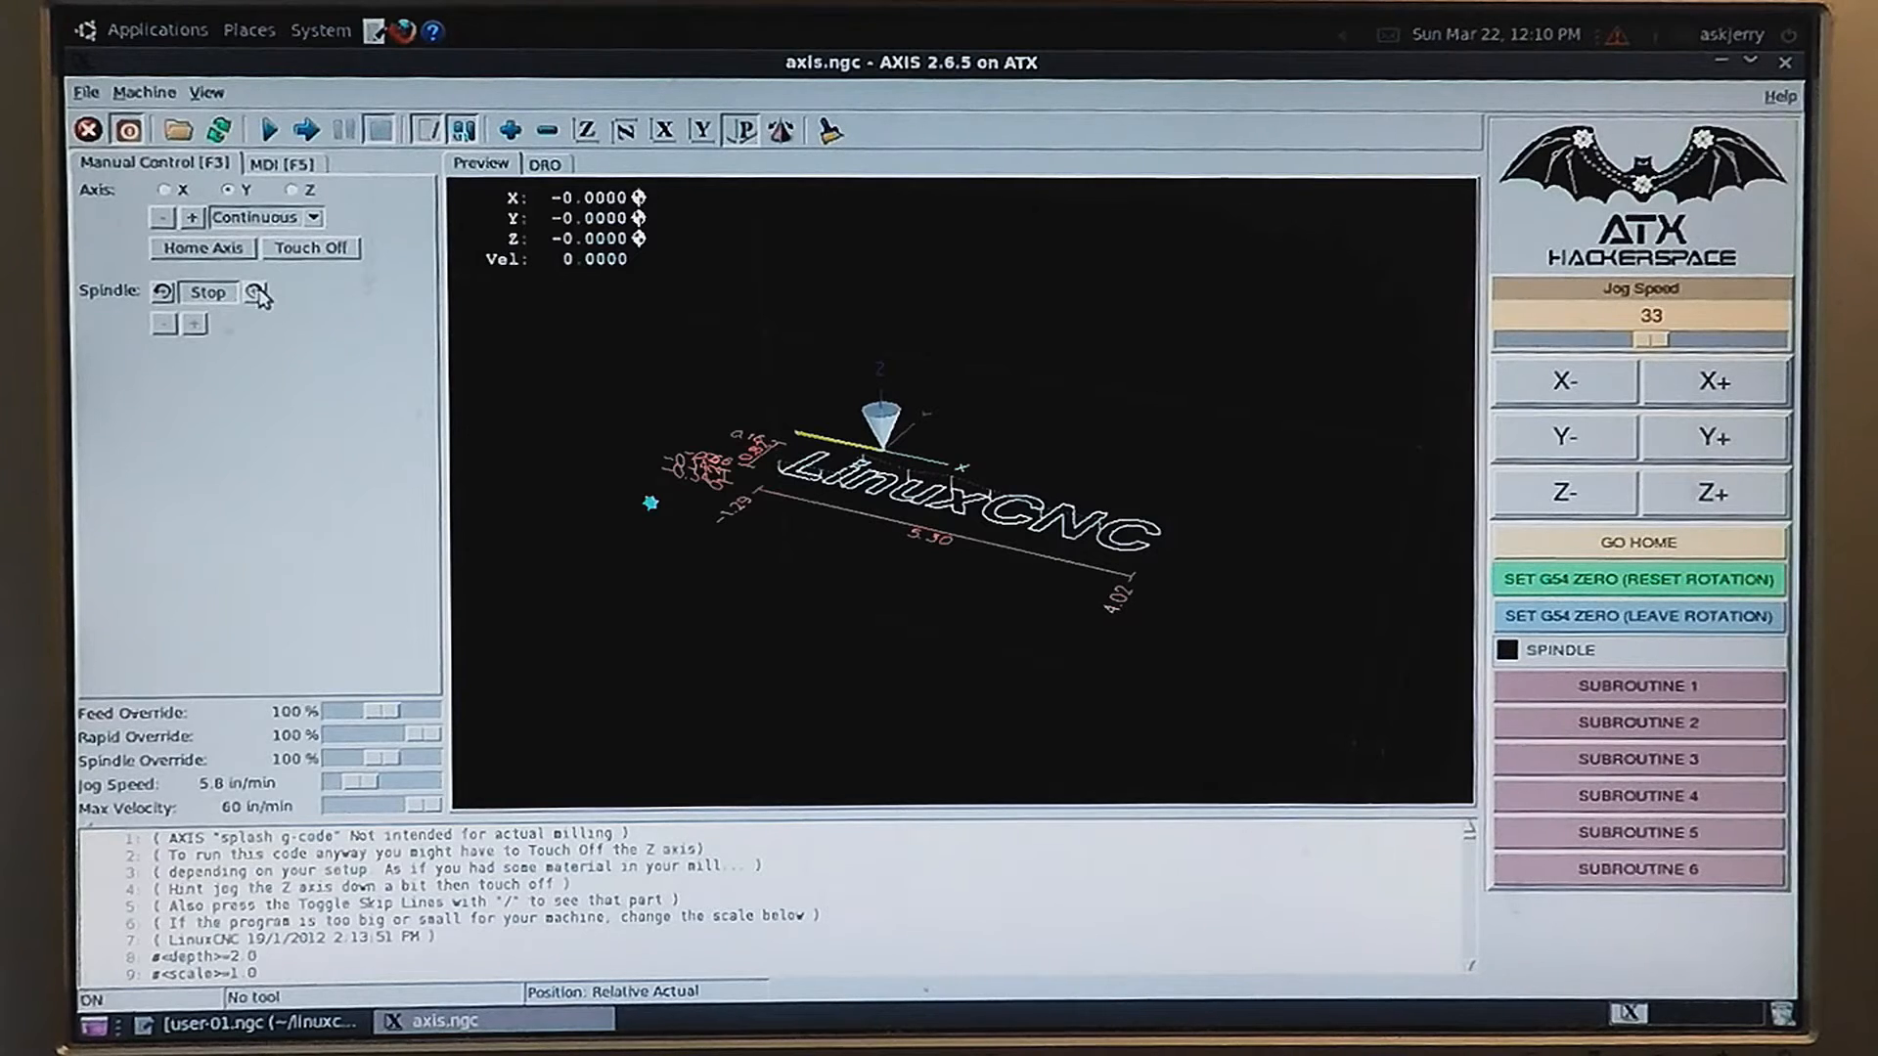
left_click(252, 293)
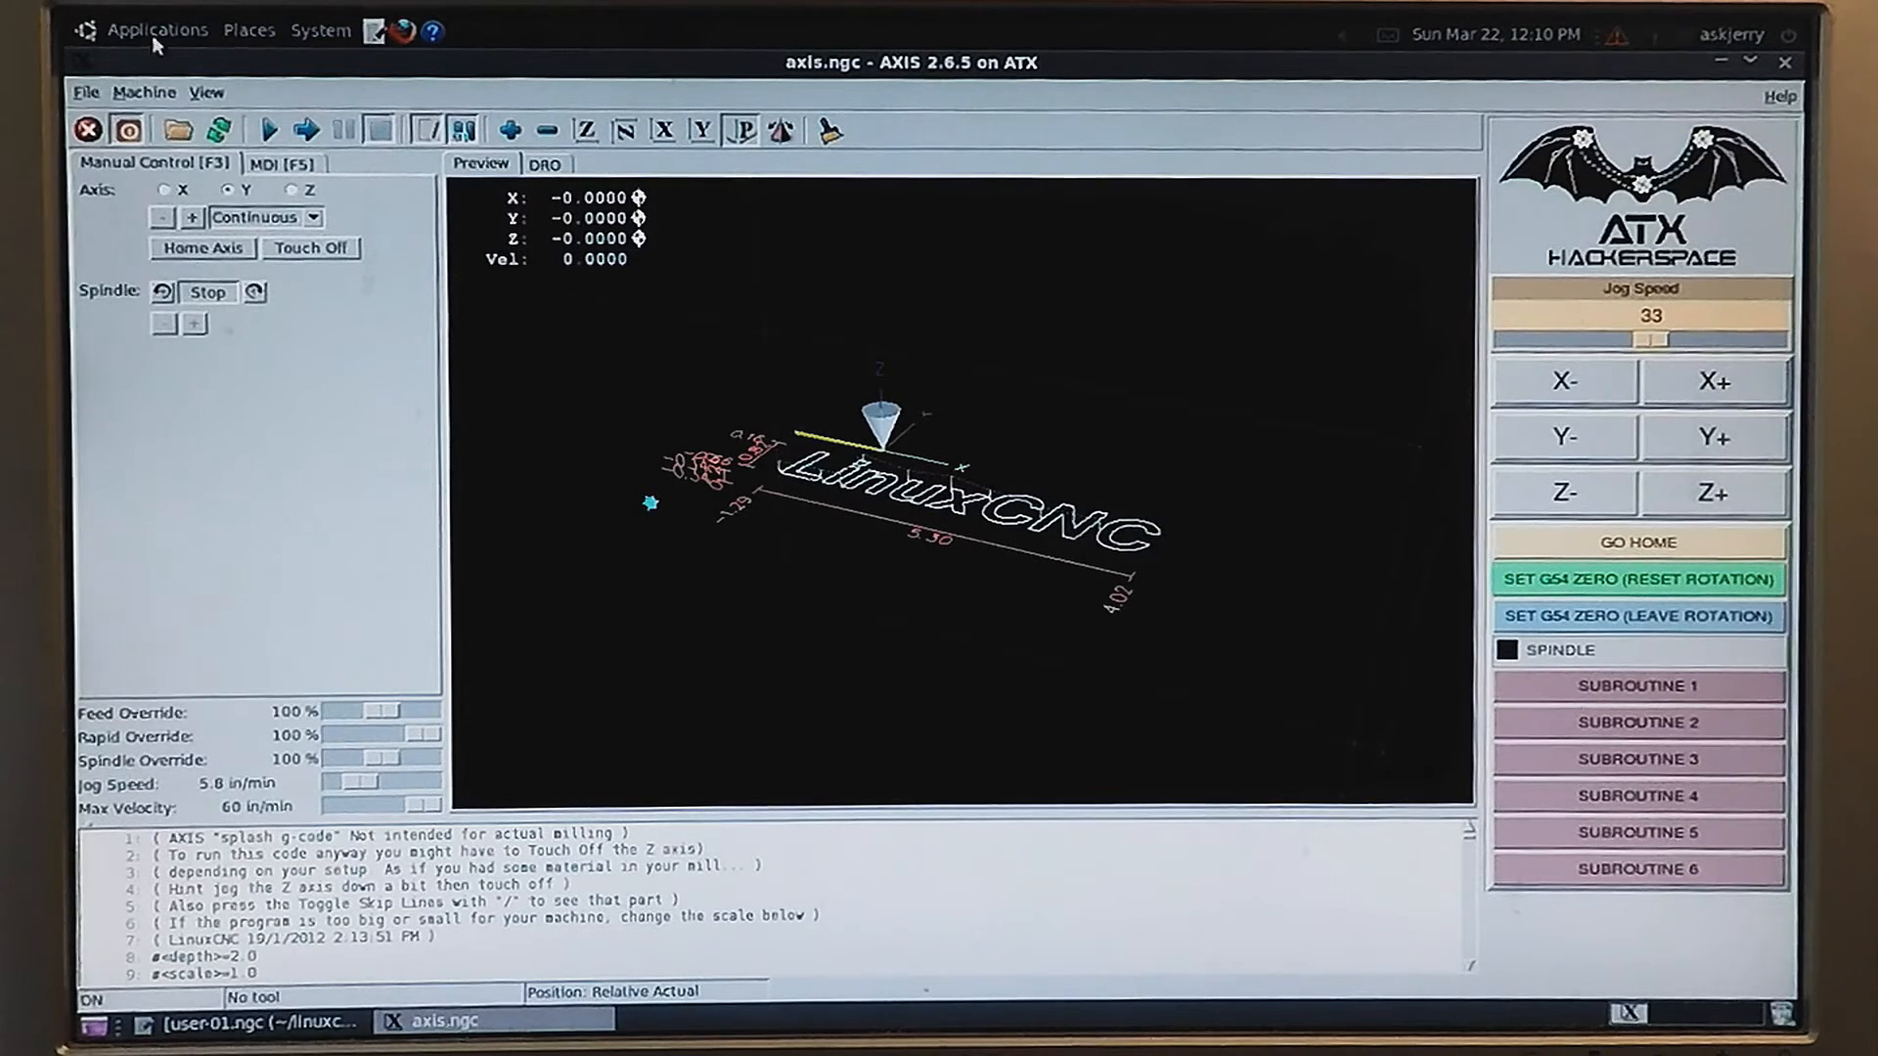
mouse_move(157, 28)
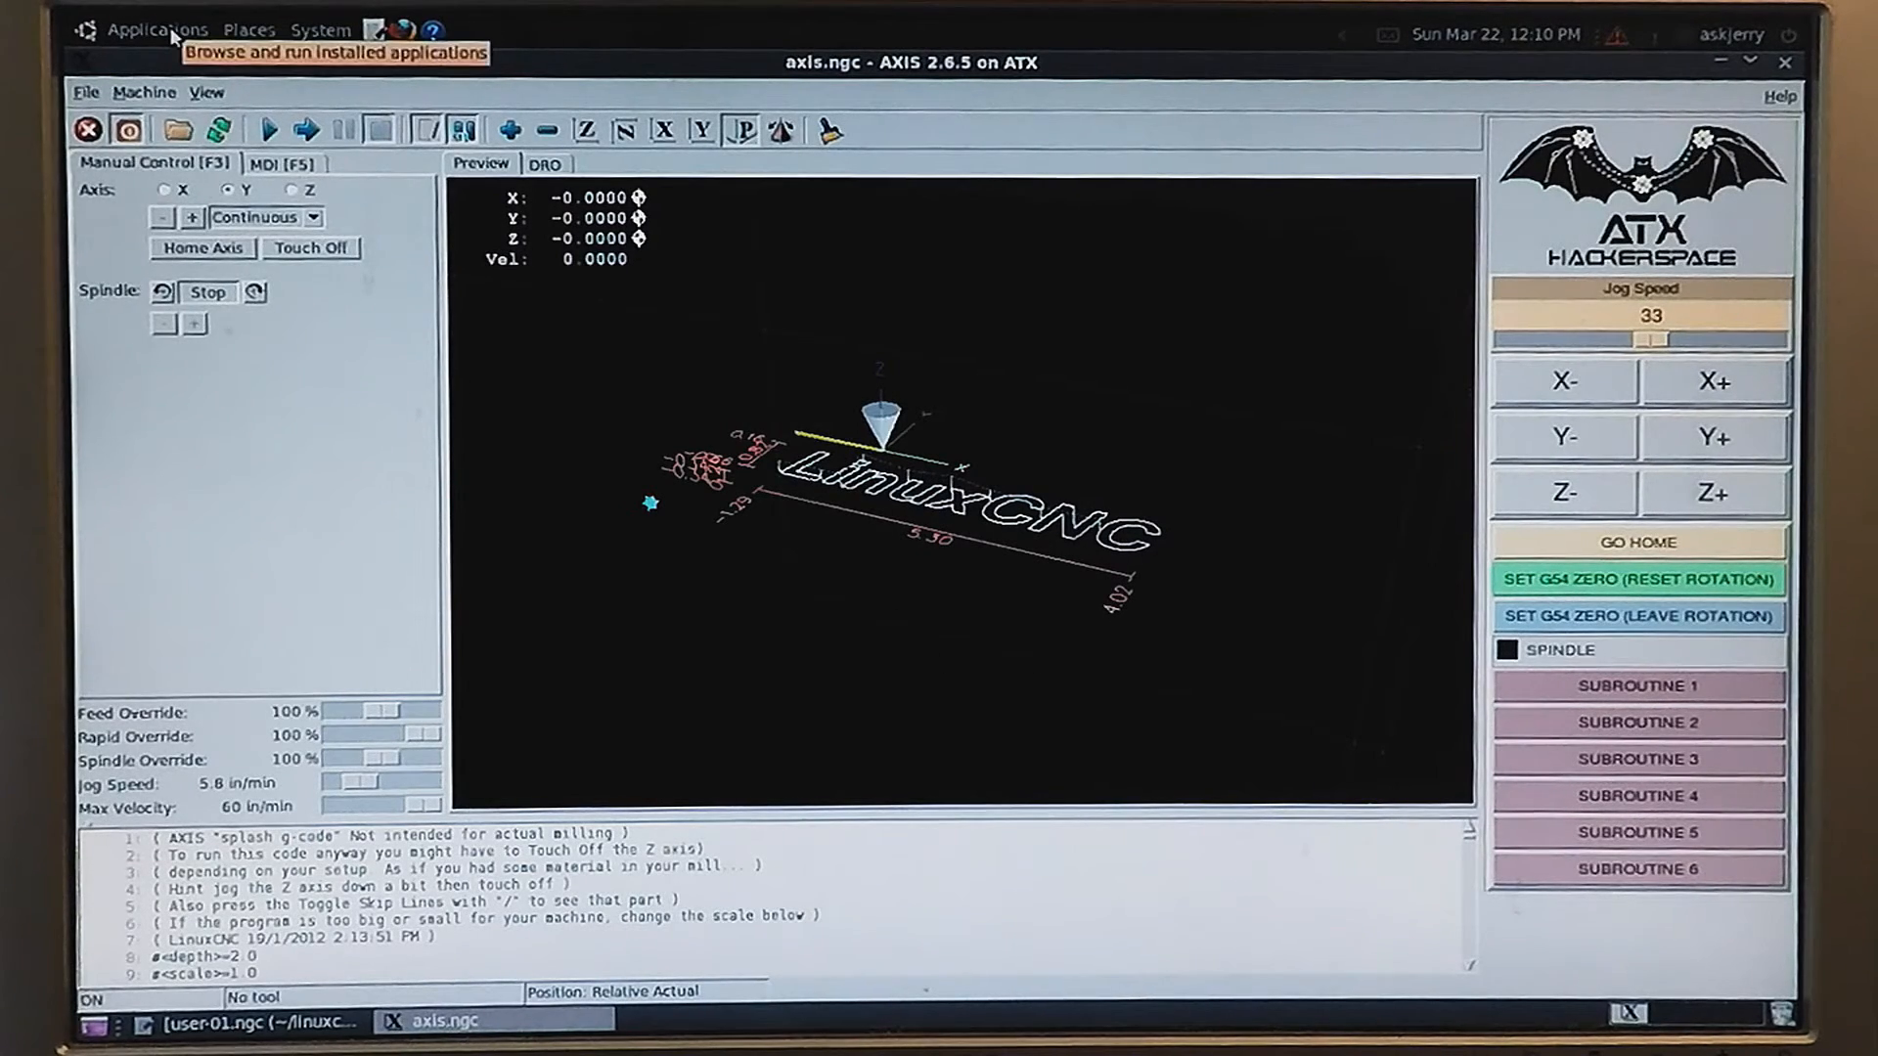
- Close the untitled document, save user-01.ngc with the 'Have a nice day' DEBUG line, and exit gedit
left_click(156, 28)
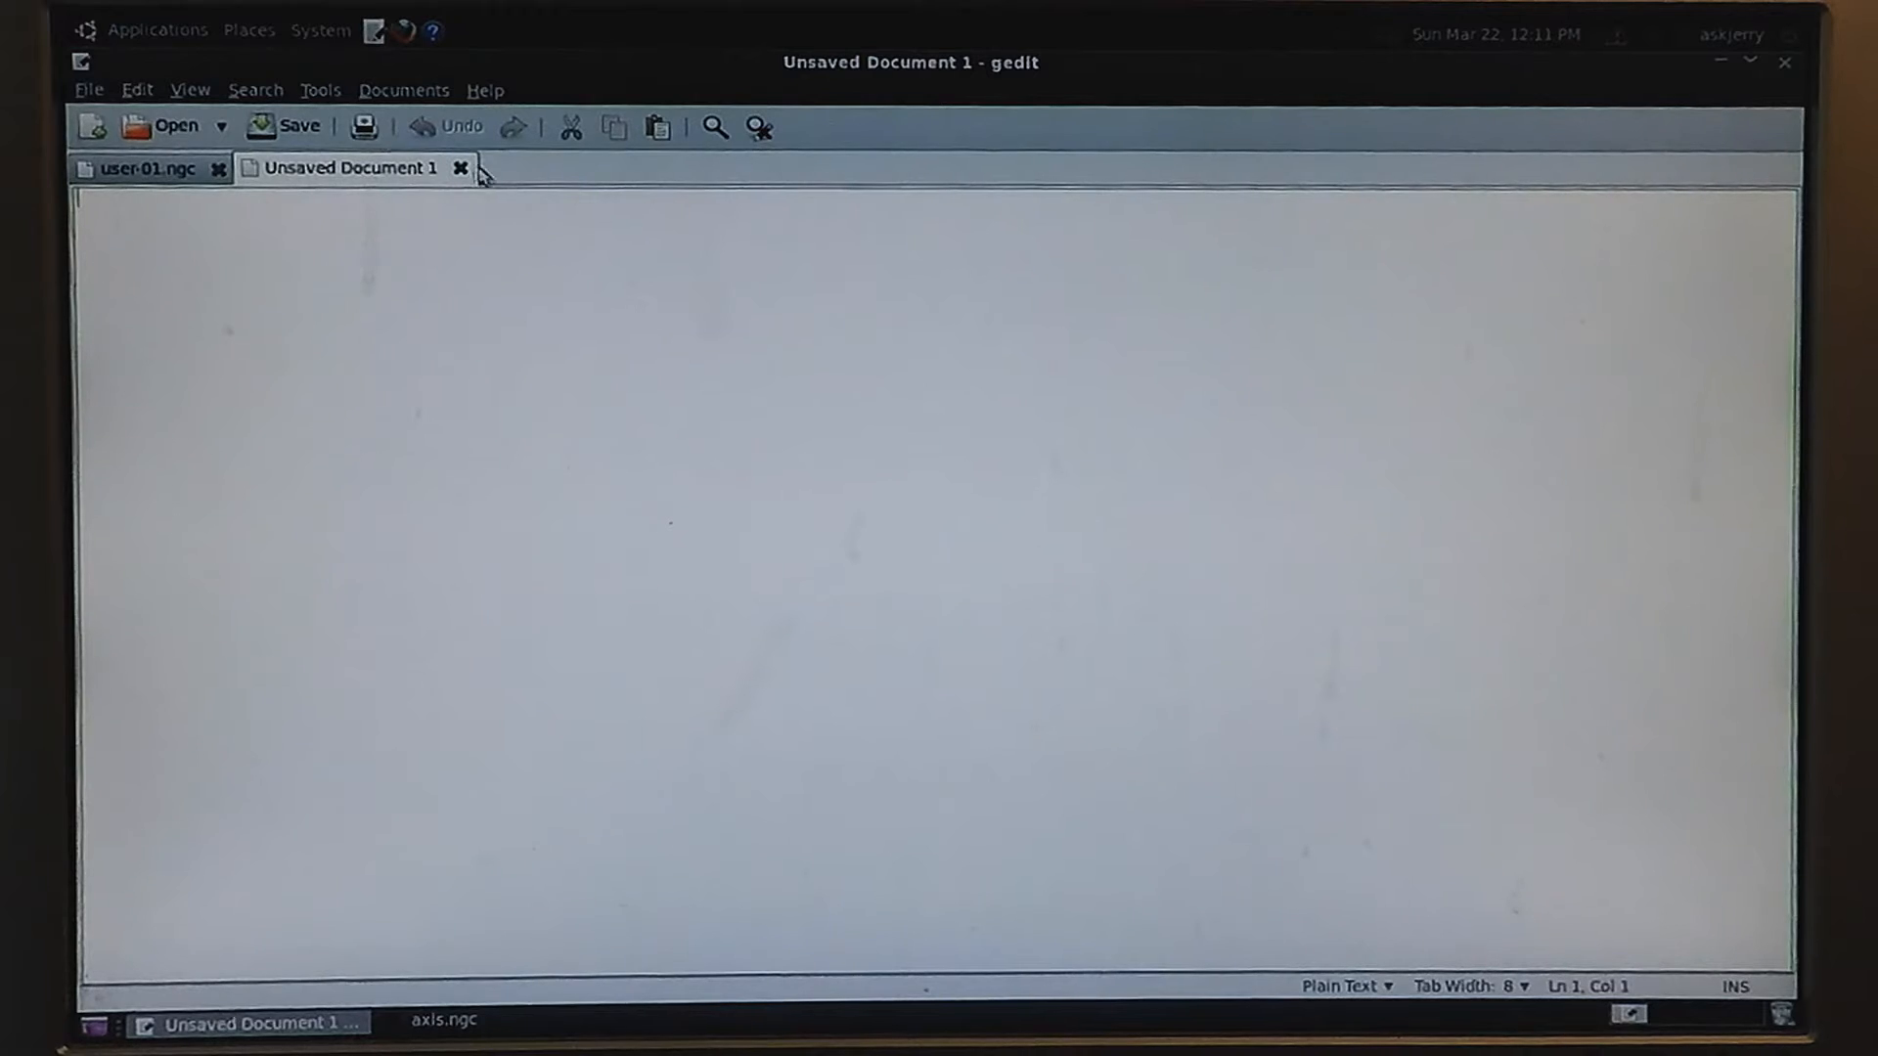
left_click(144, 167)
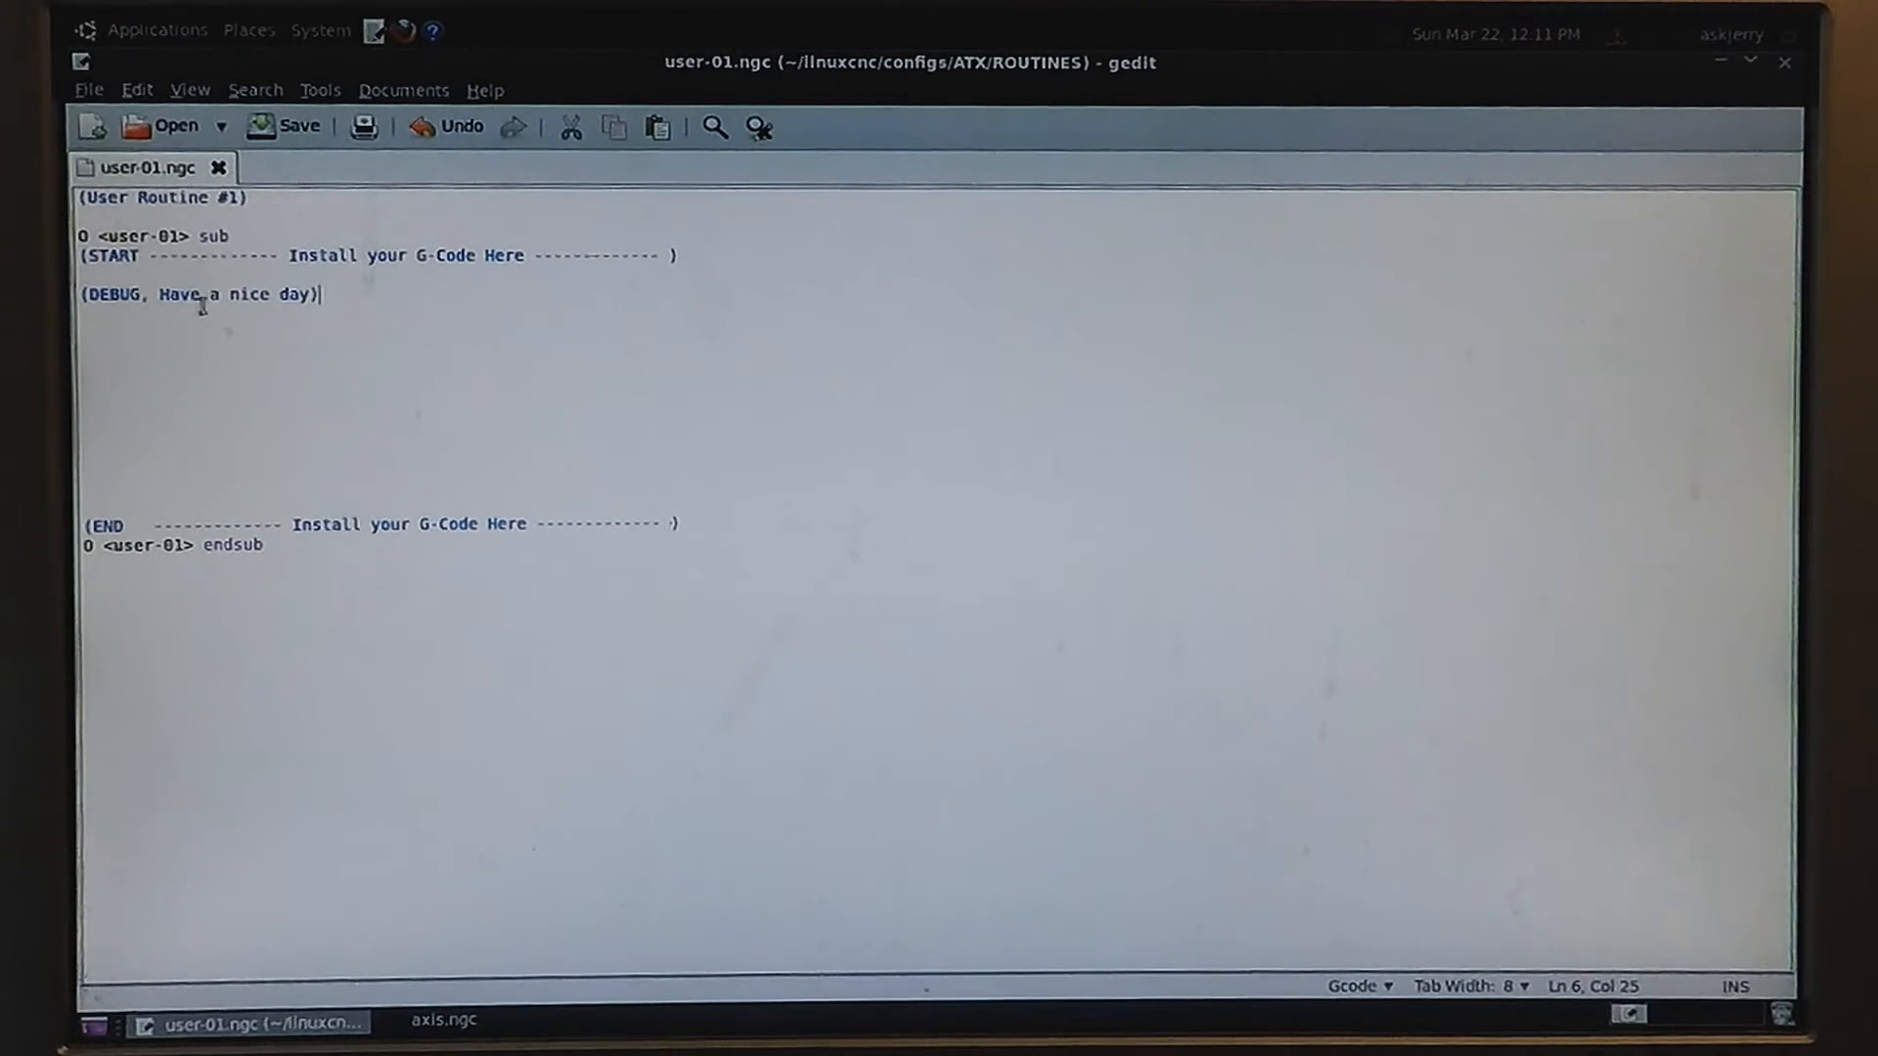
left_click(288, 127)
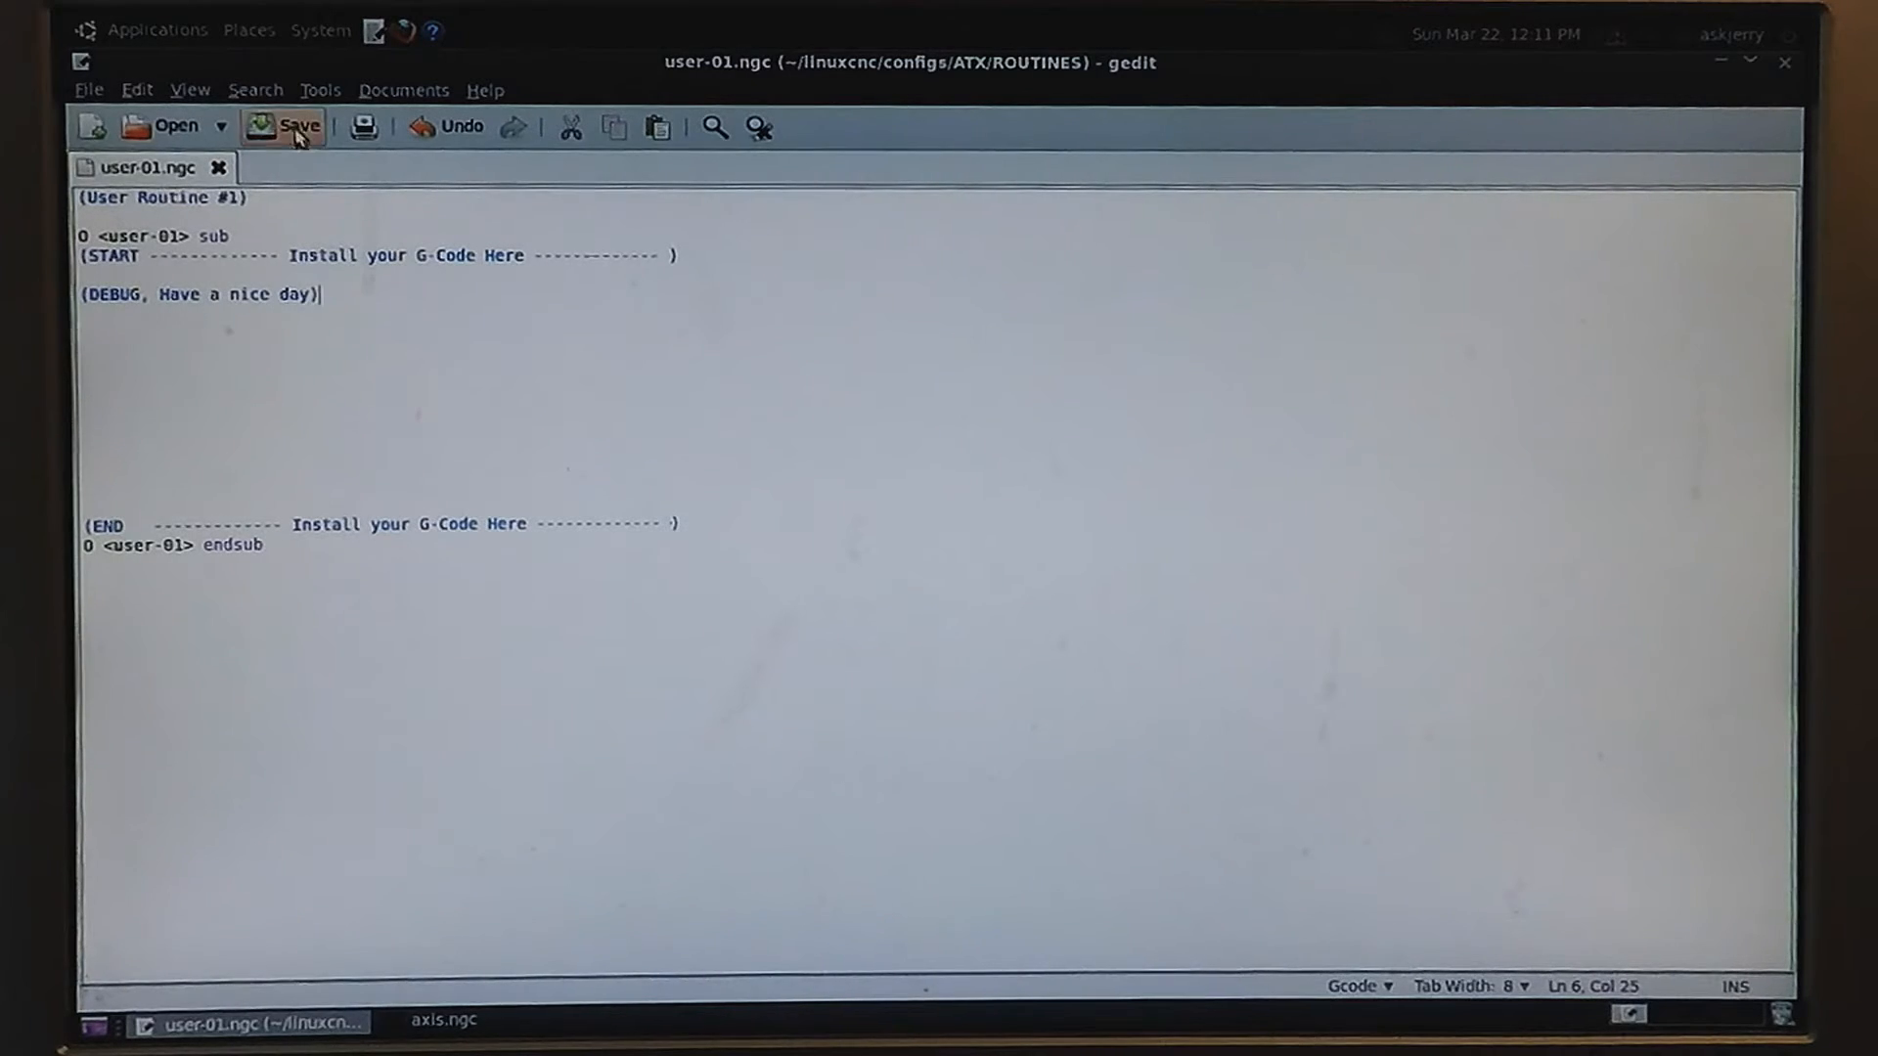
left_click(287, 127)
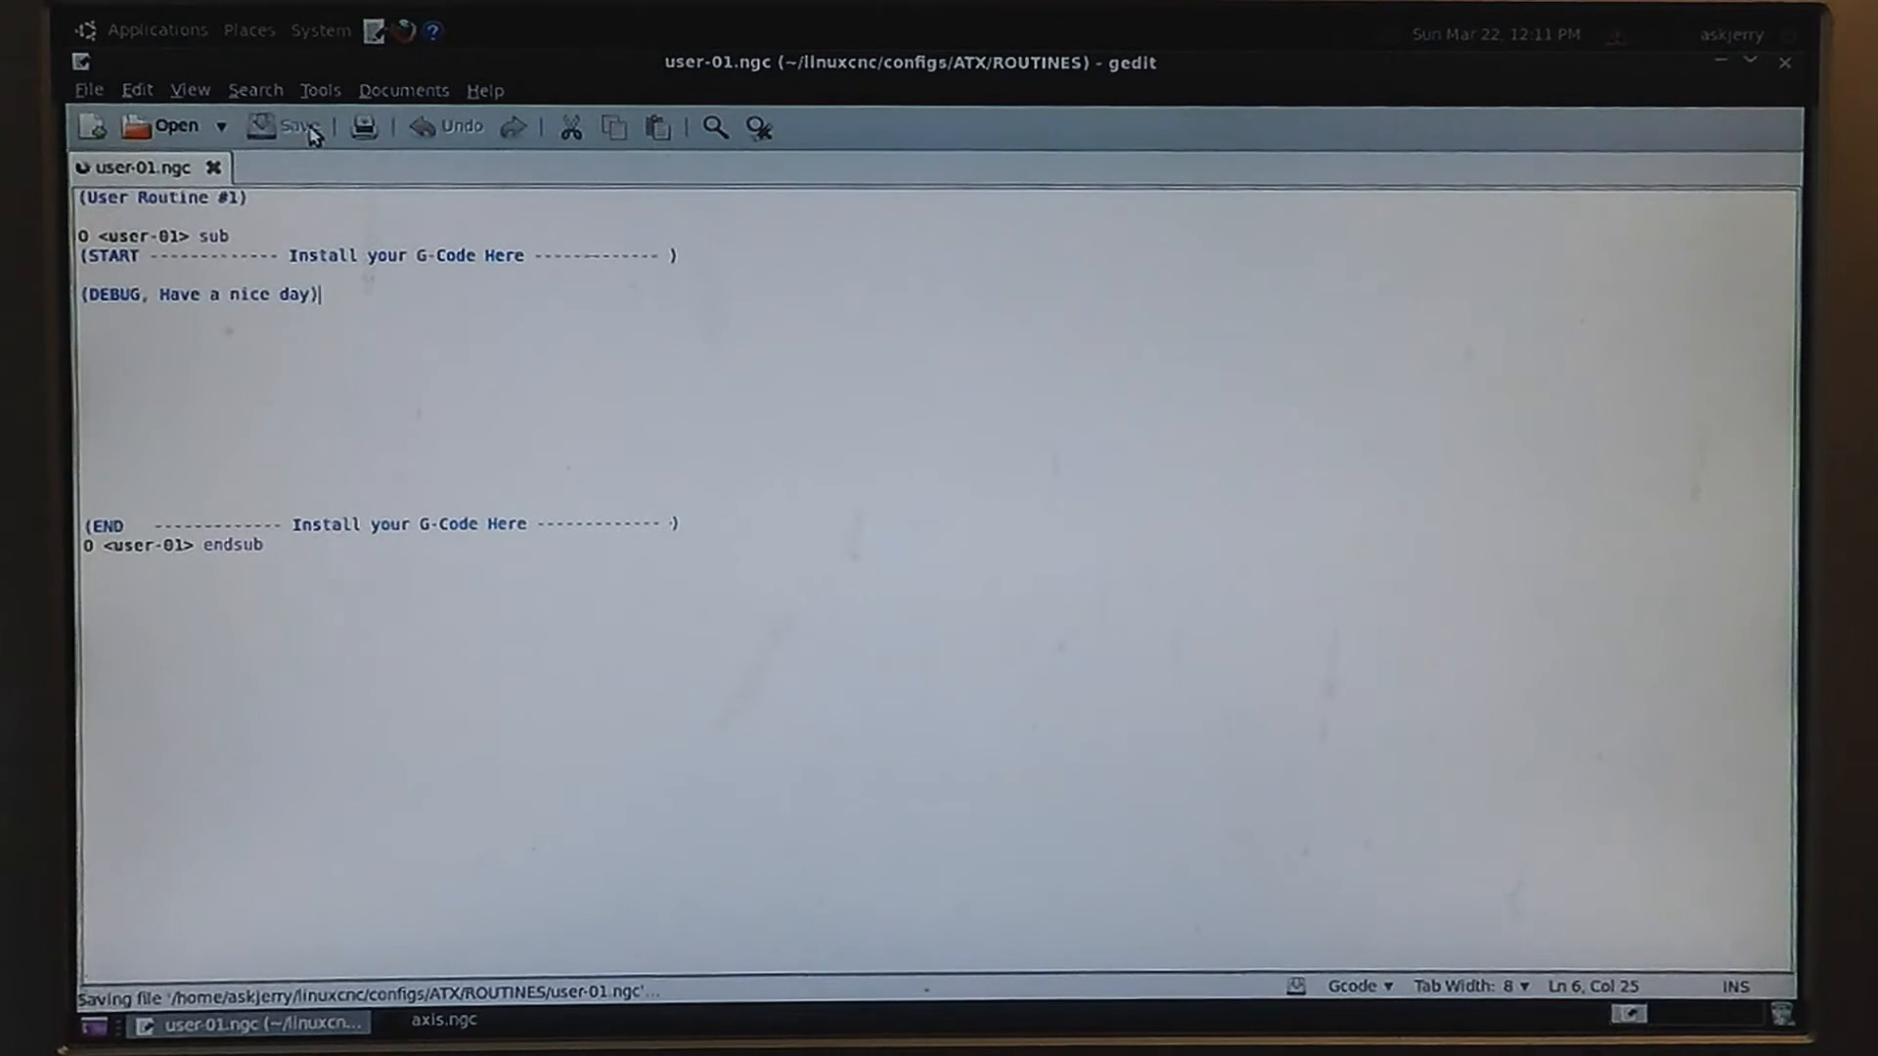
left_click(295, 127)
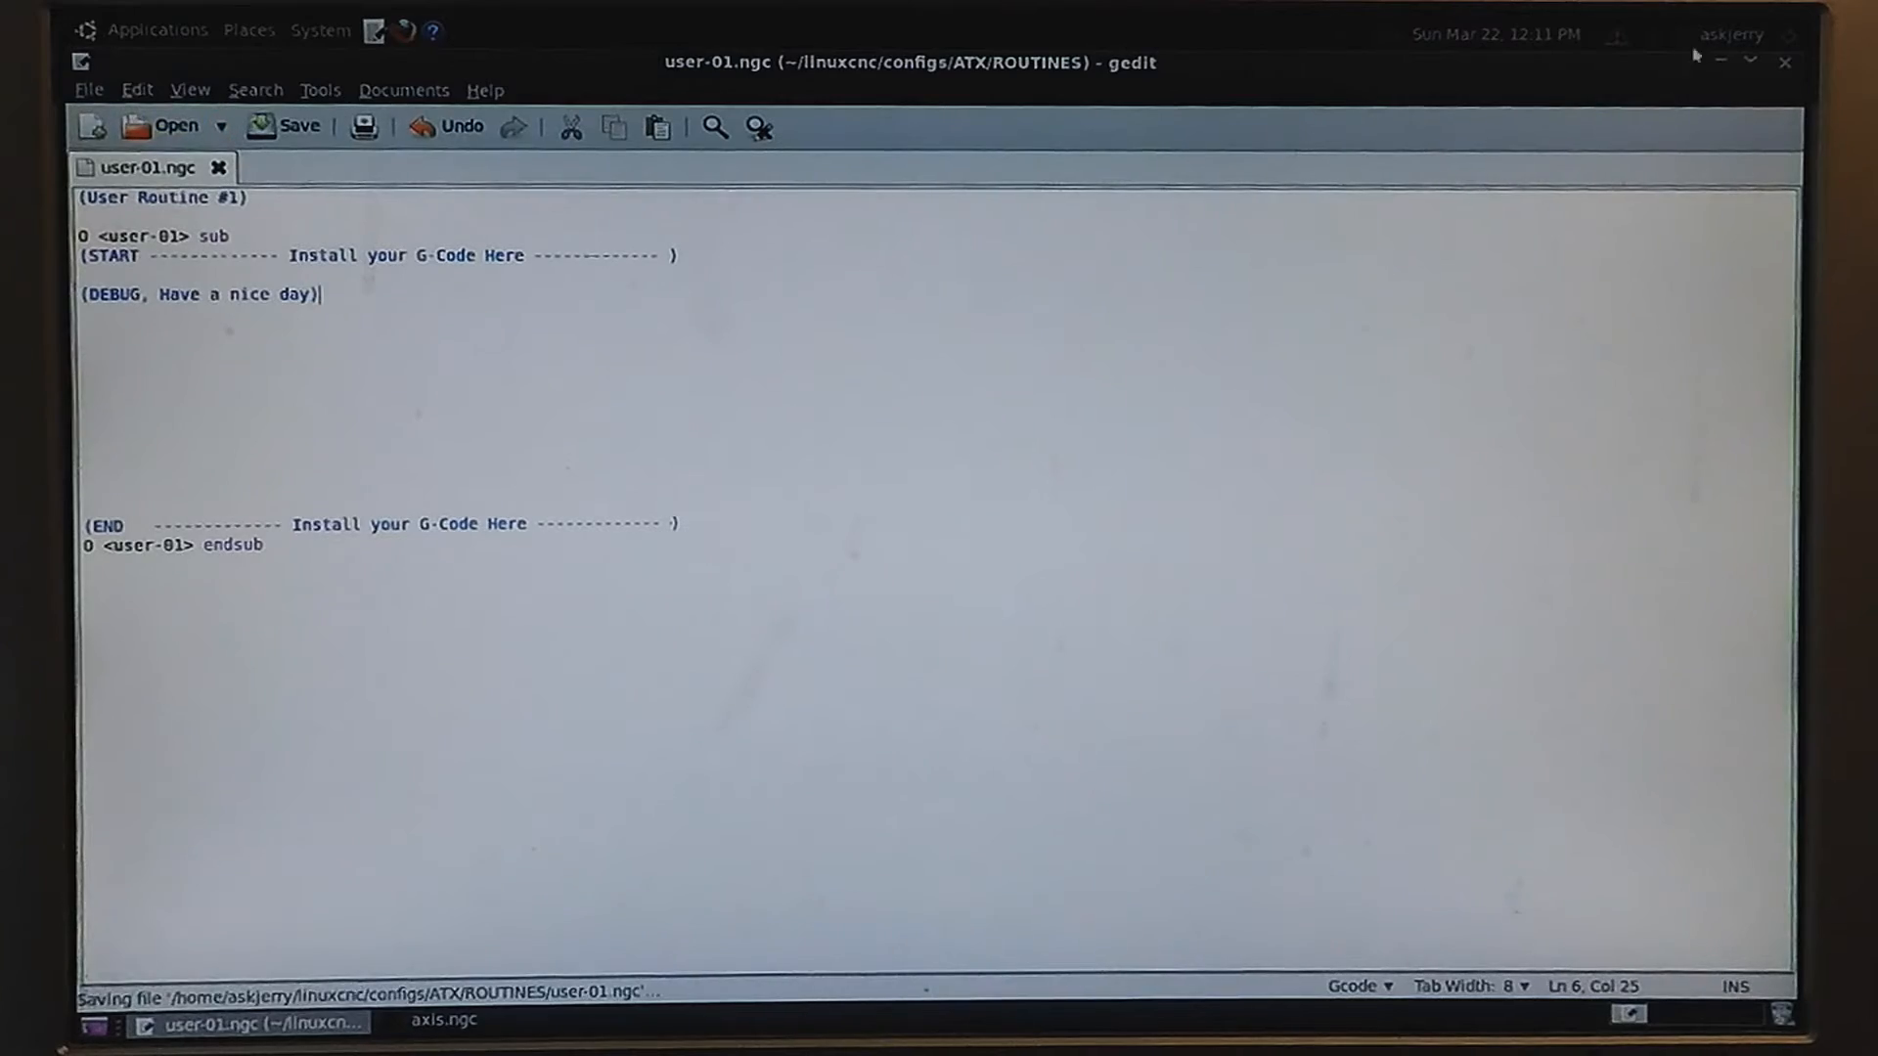
left_click(247, 31)
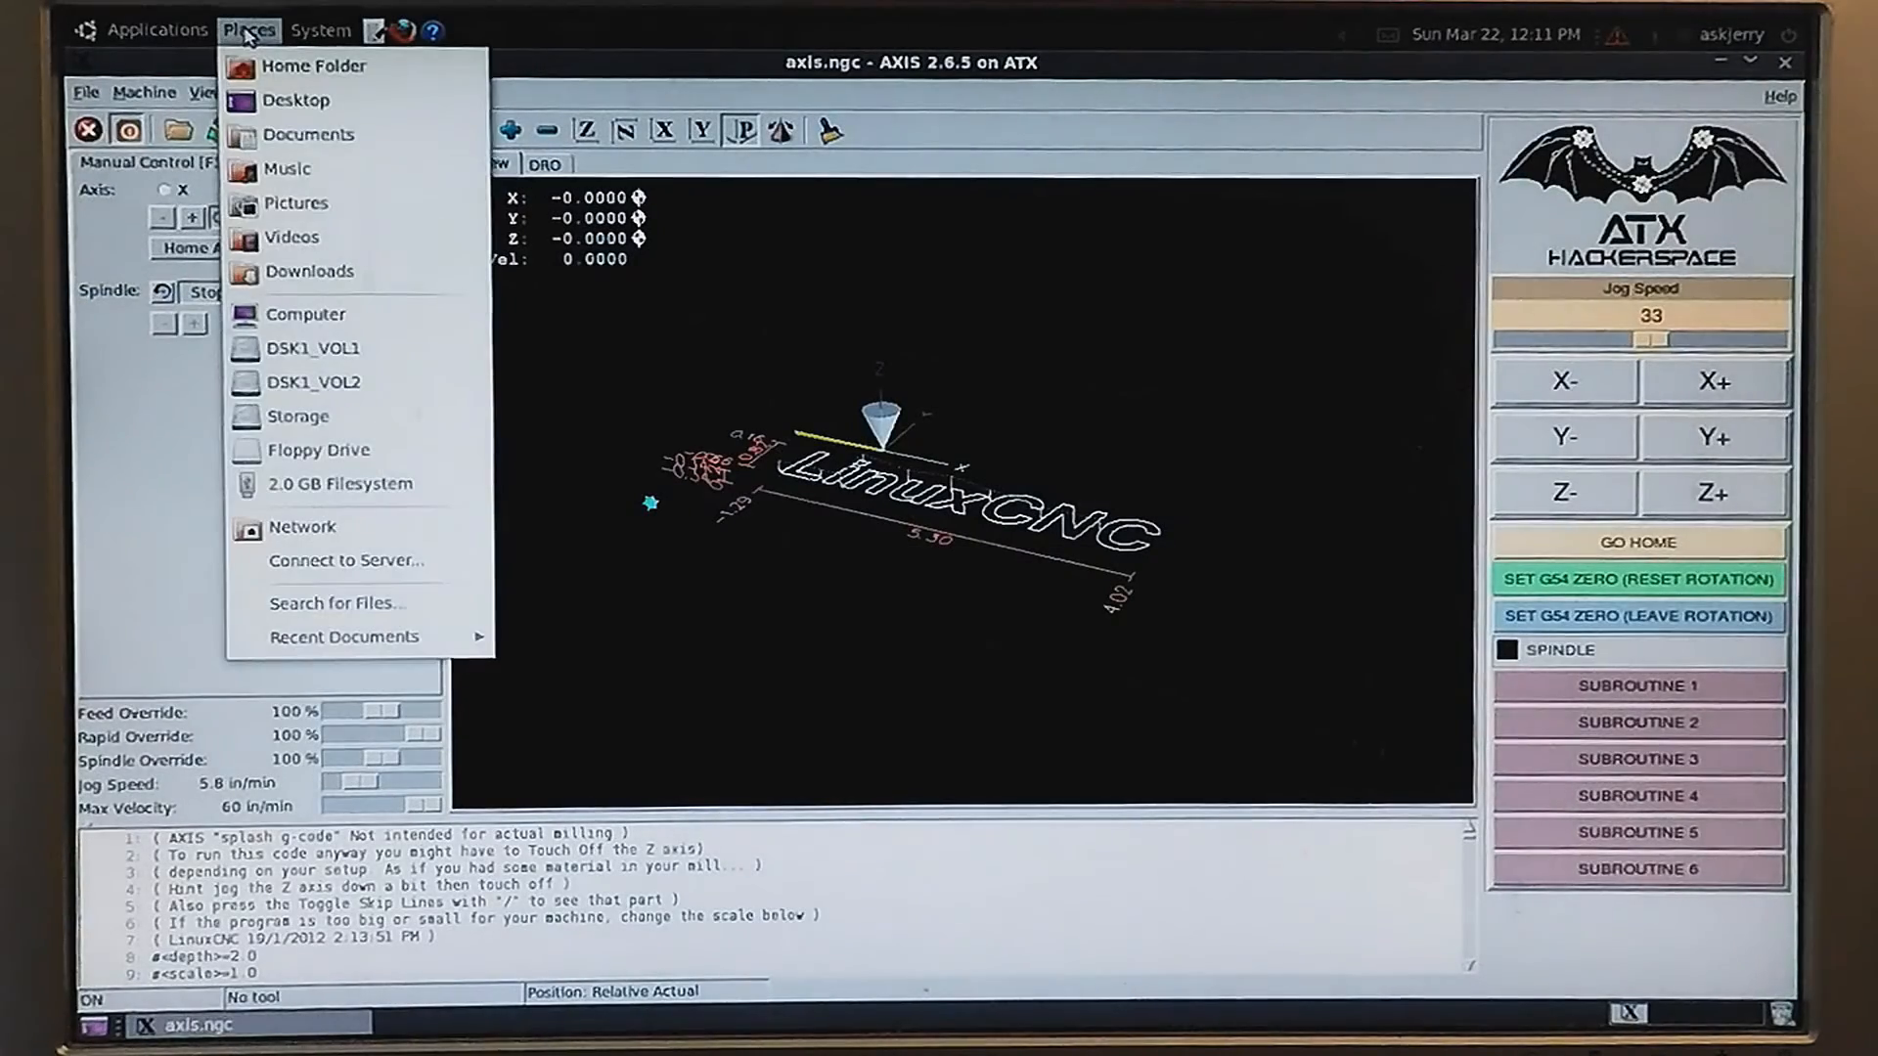
mouse_move(311, 66)
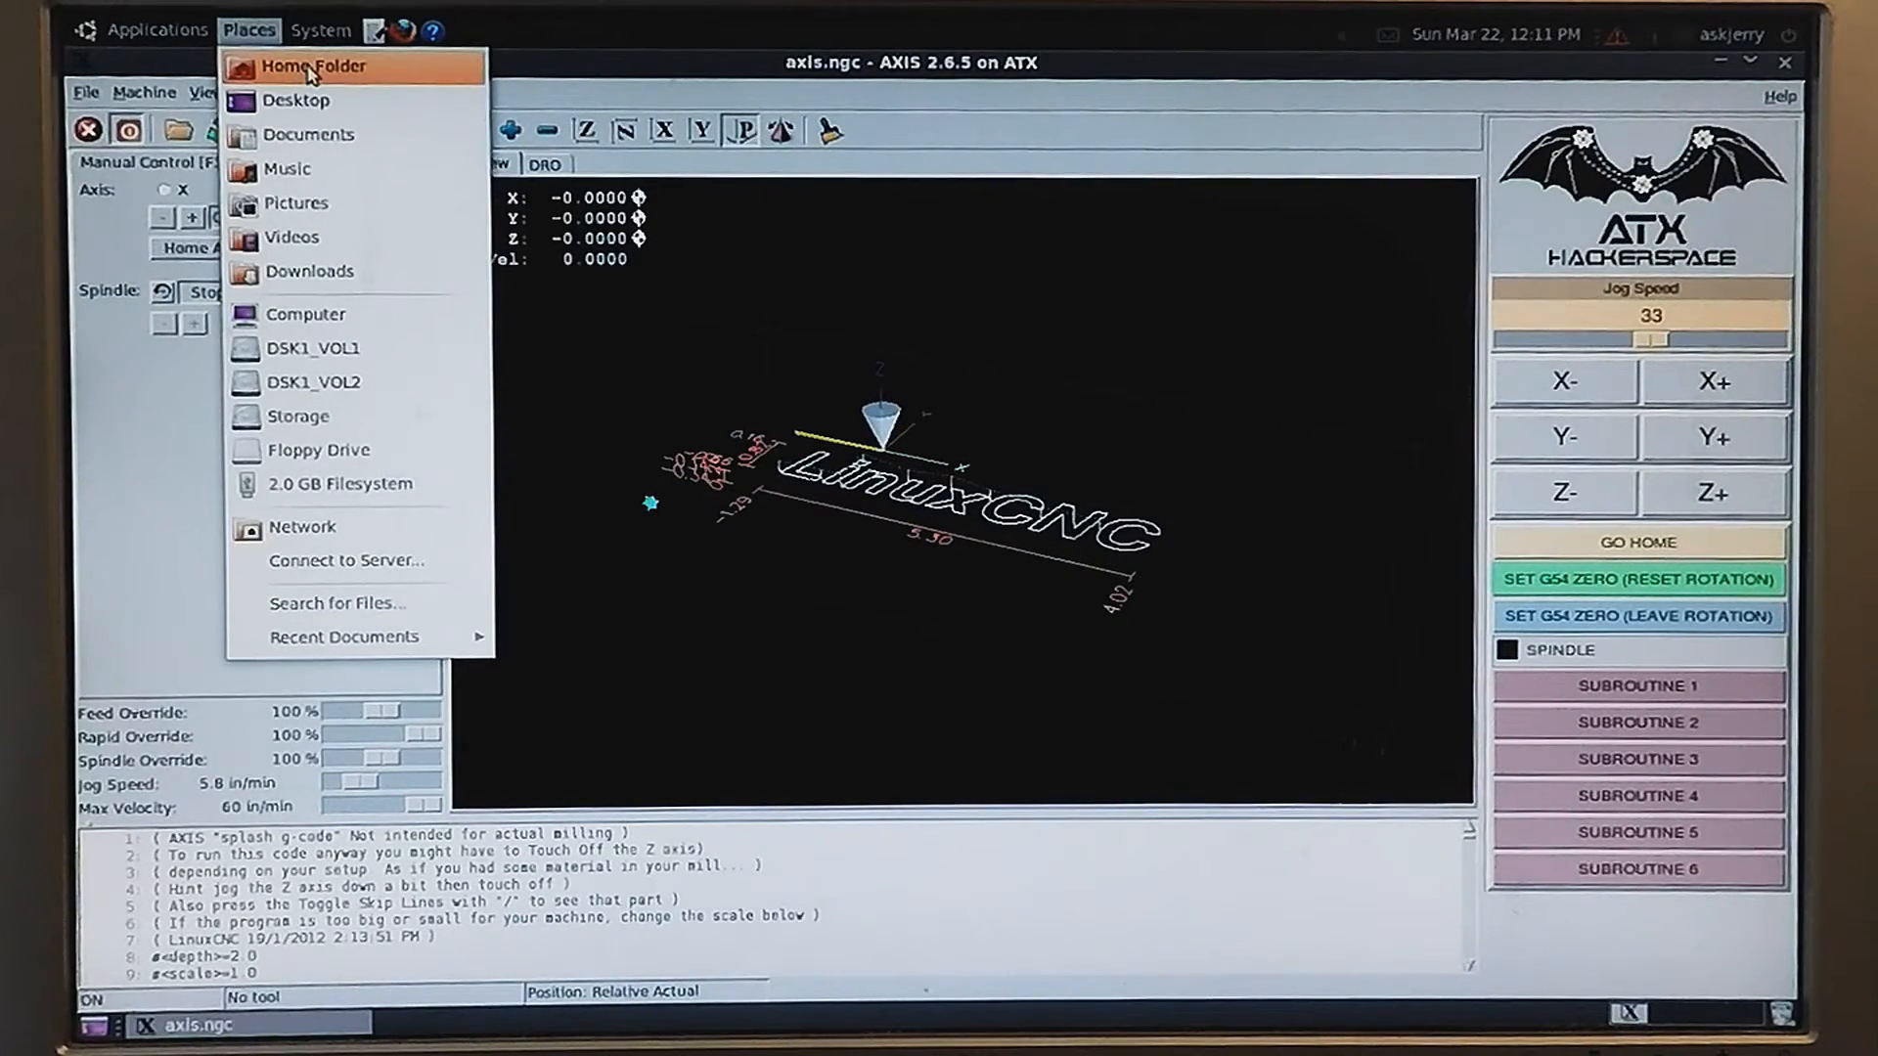
- Browse from the Home Folder into linuxcnc/configs/ATX/ROUTINES to list user-01 through user-06.ngc
left_click(311, 66)
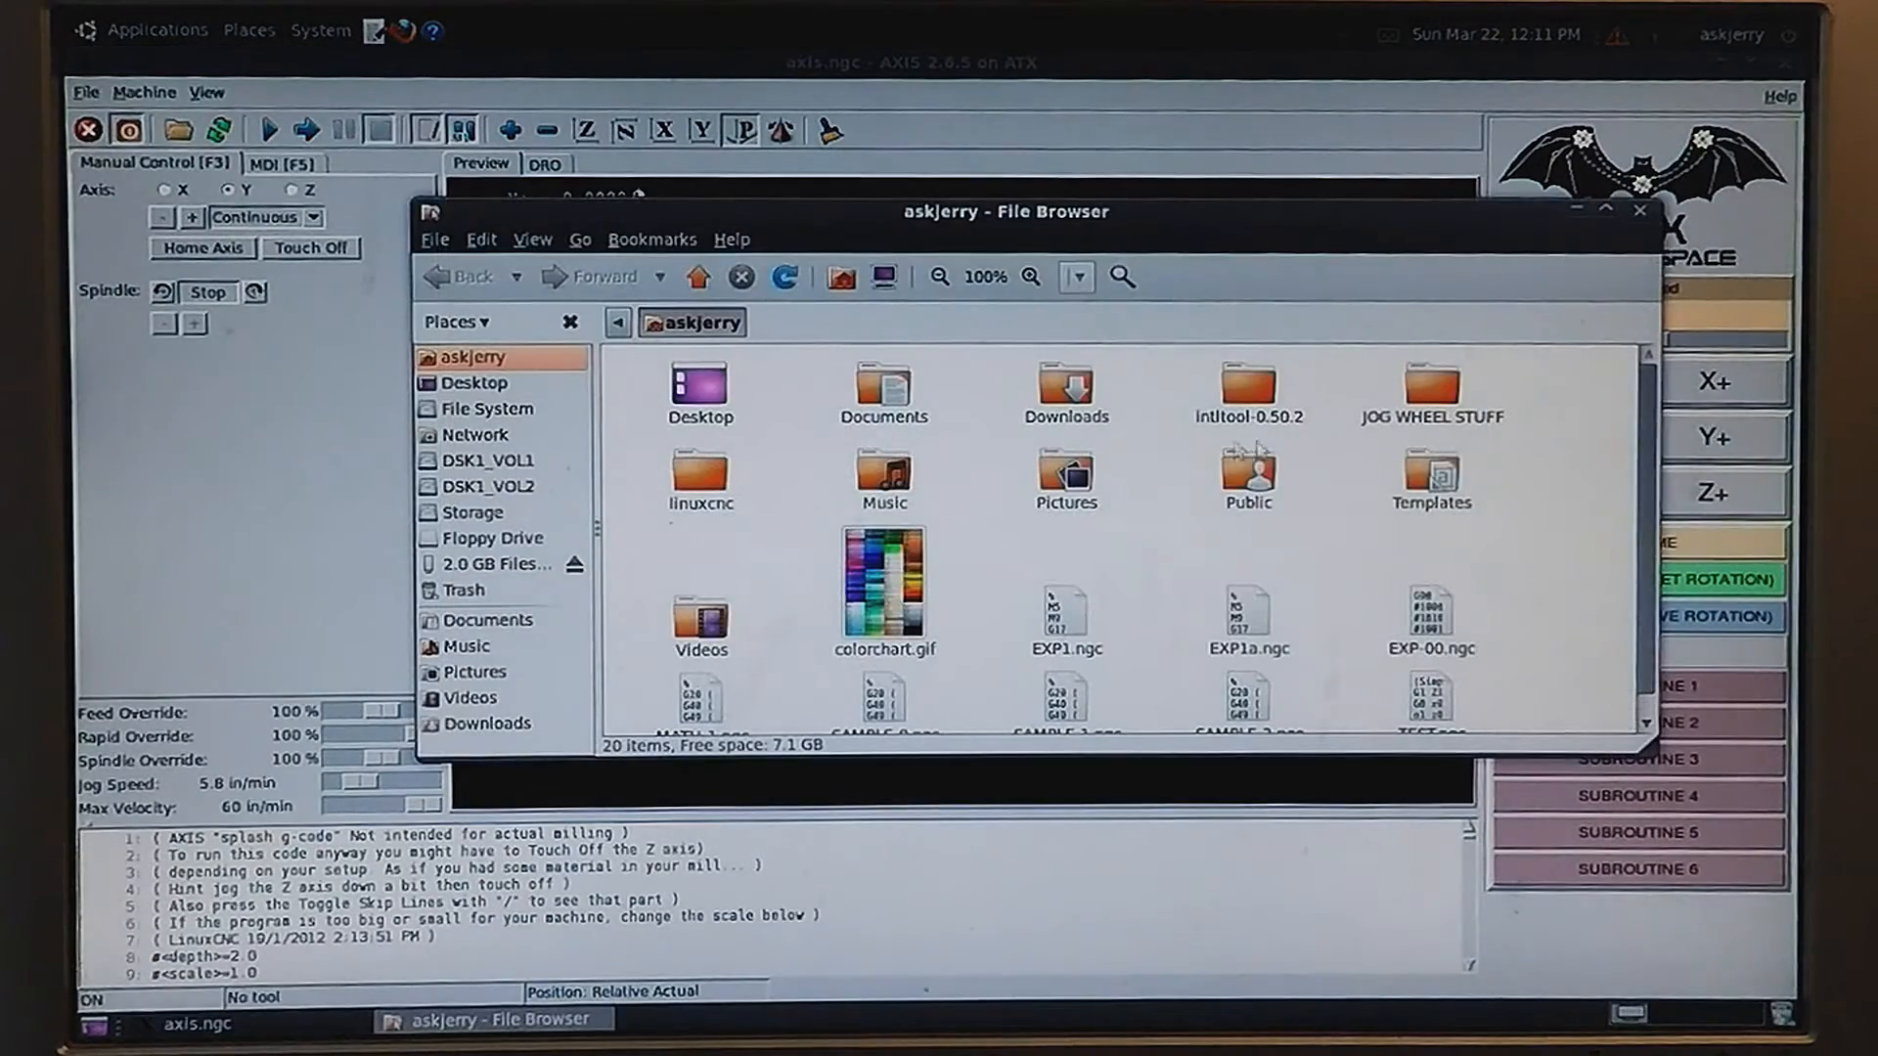
double_click(701, 477)
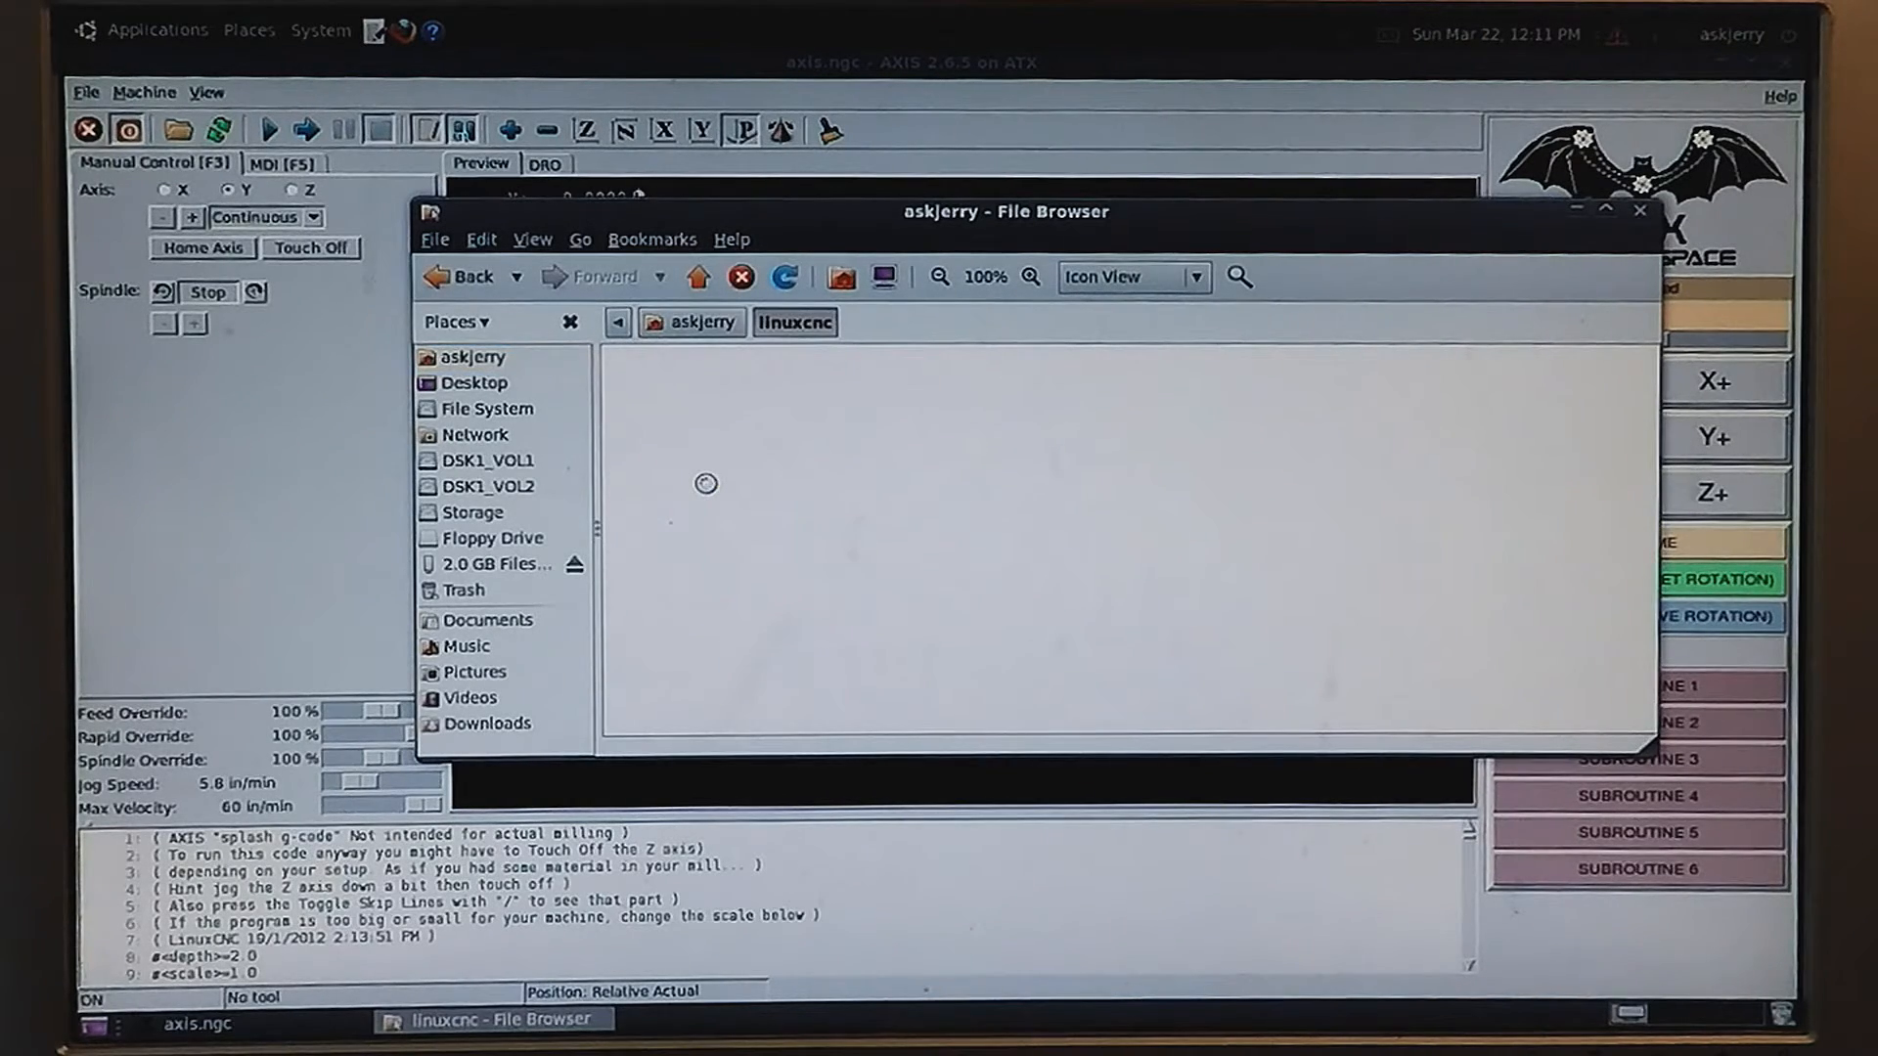
left_click(699, 452)
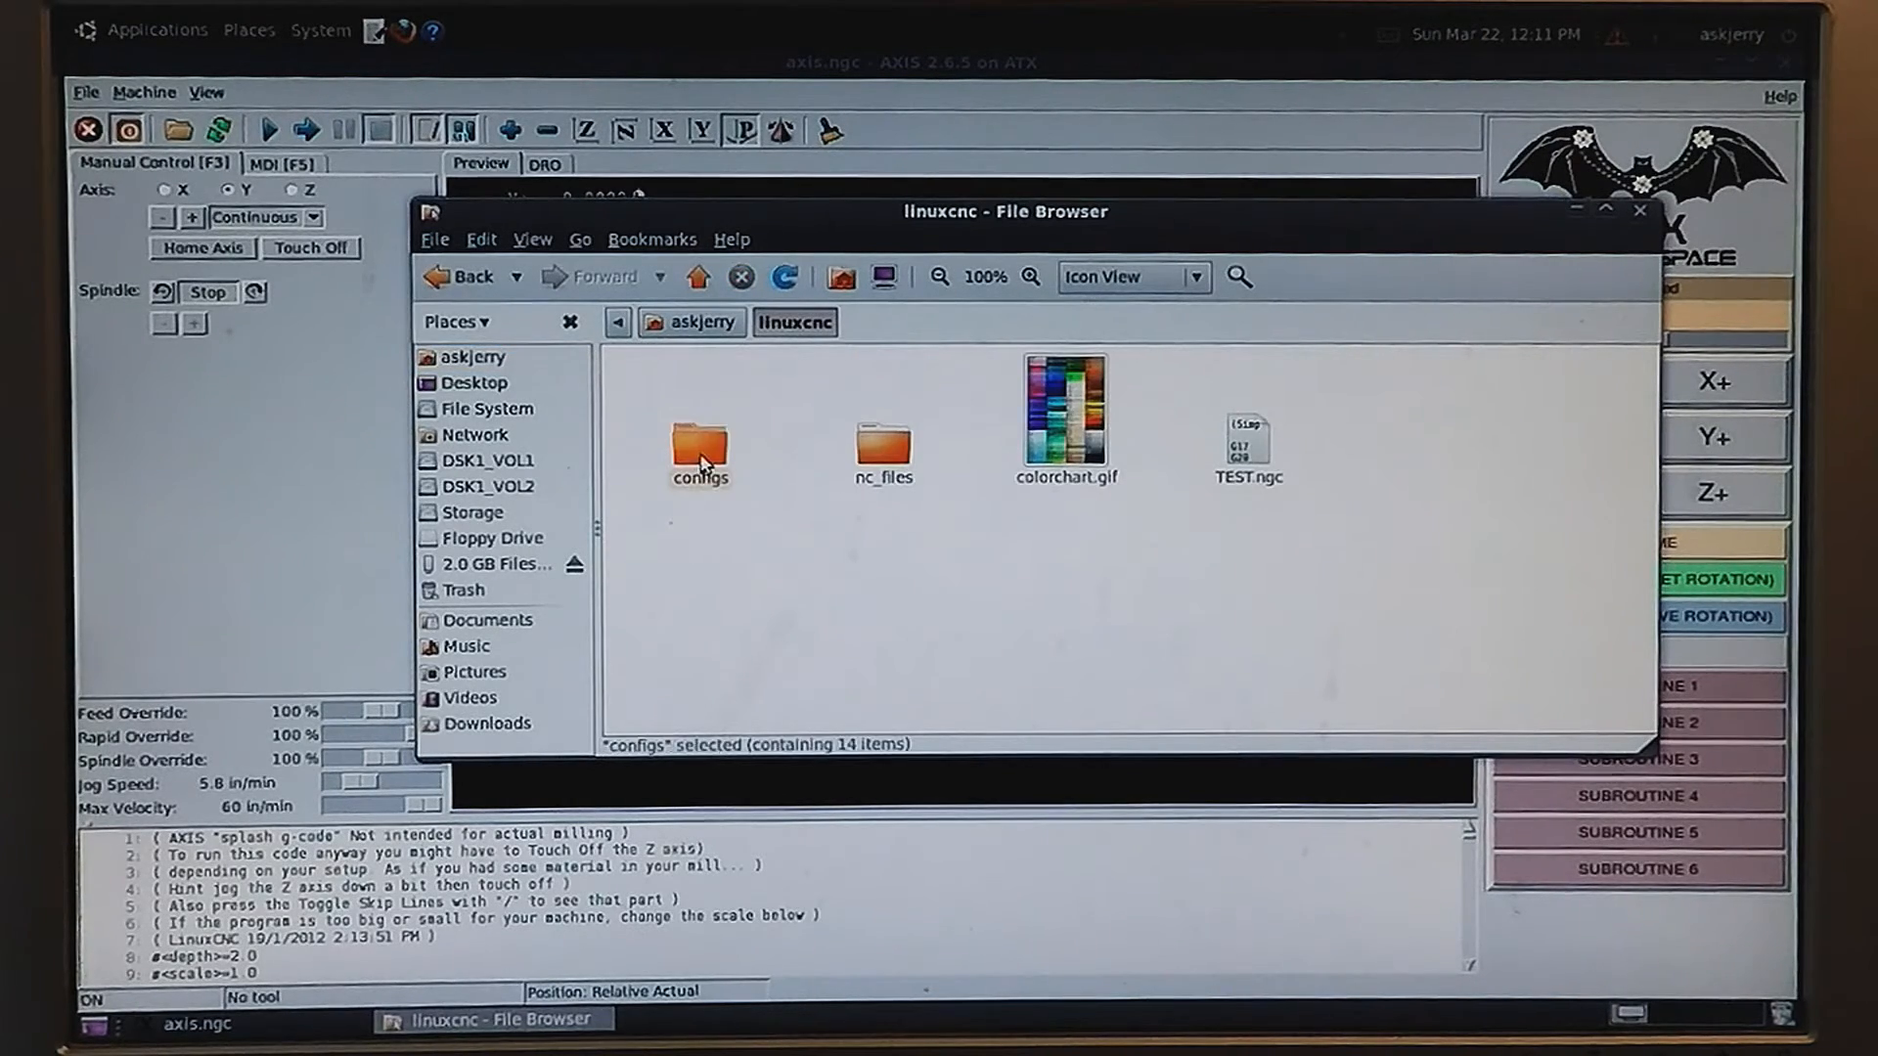
double_click(699, 455)
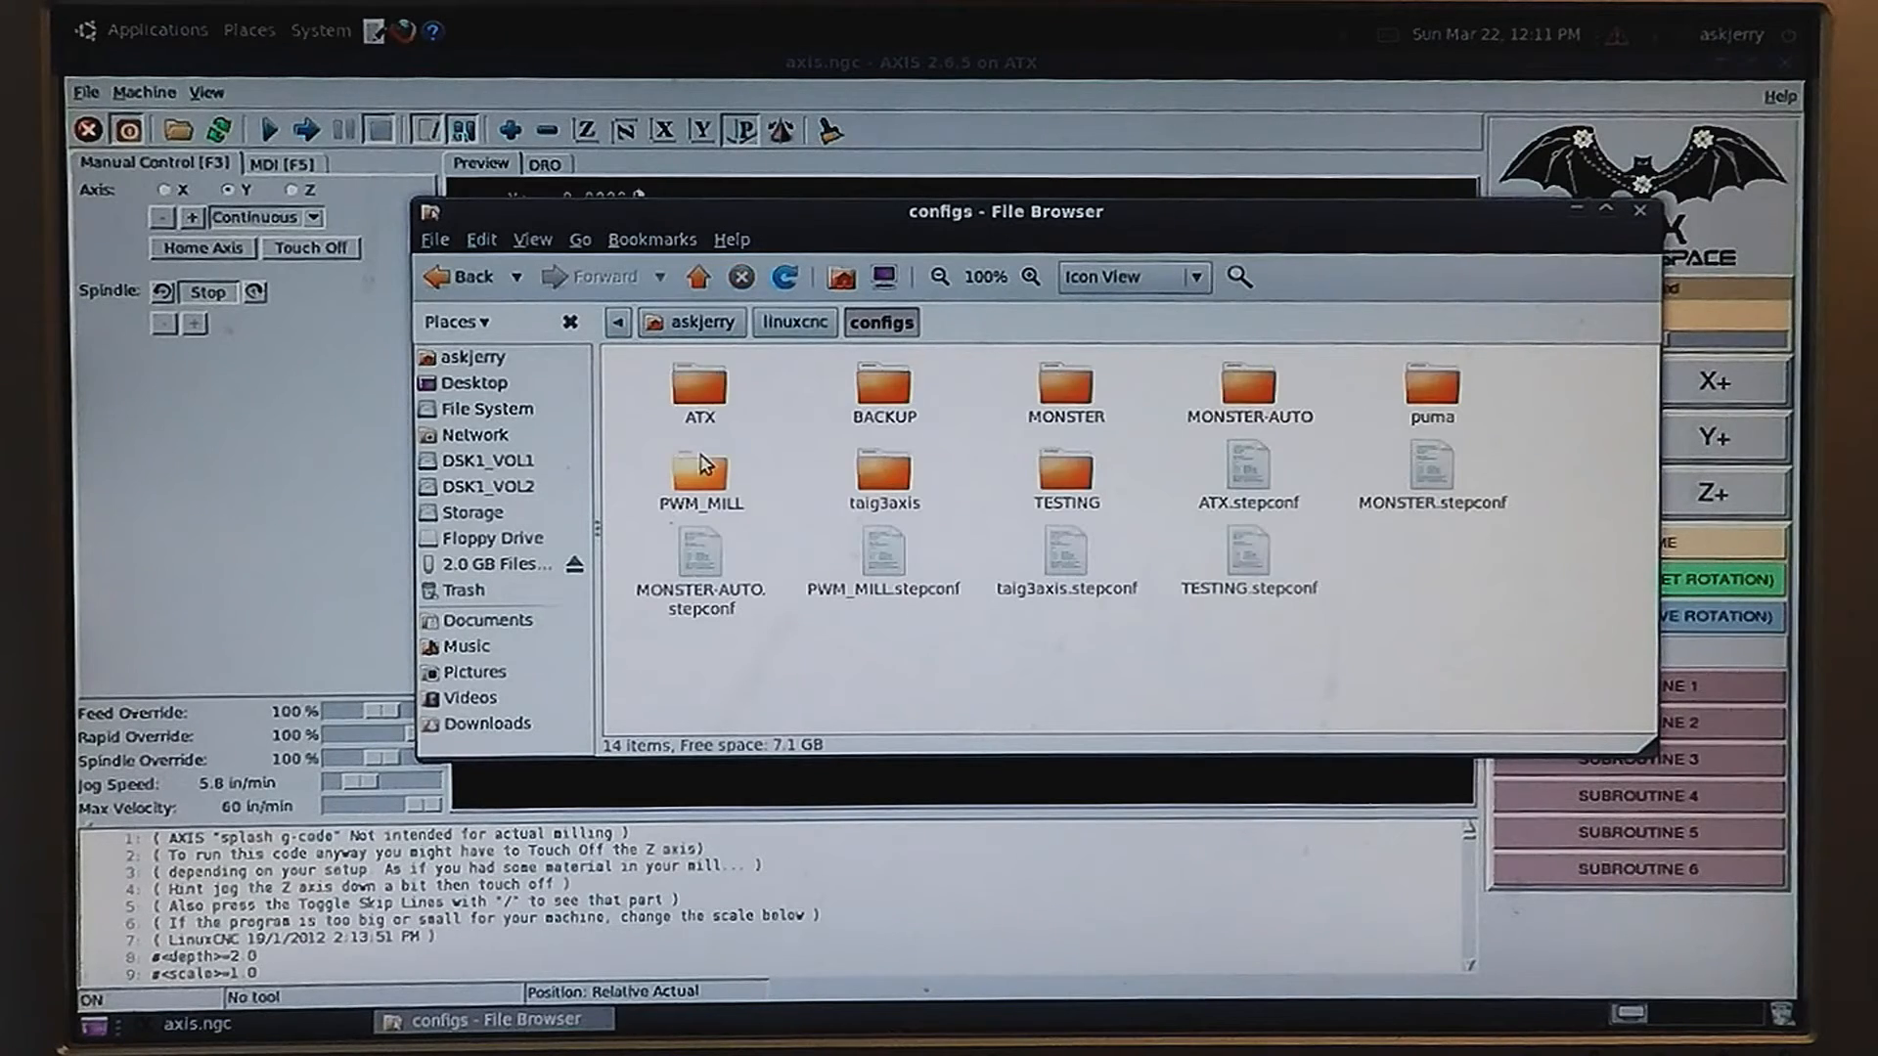
left_click(783, 277)
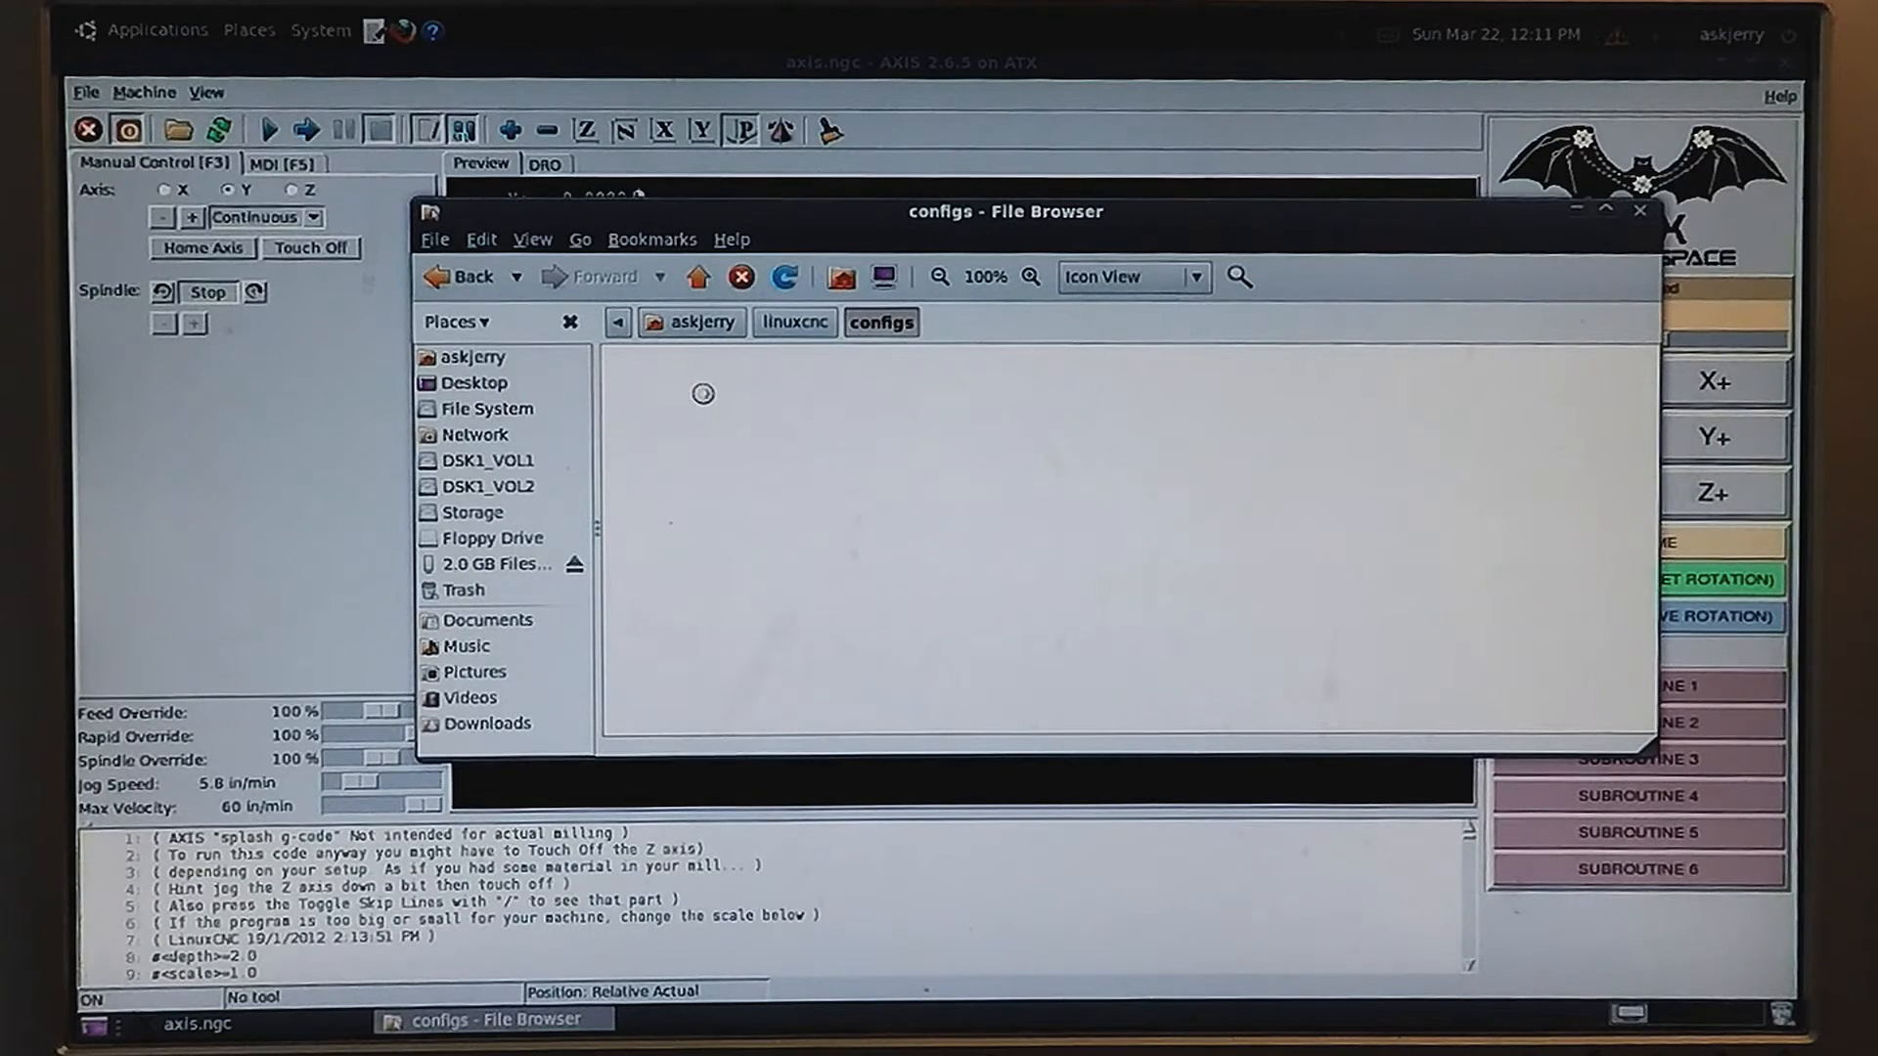
double_click(702, 393)
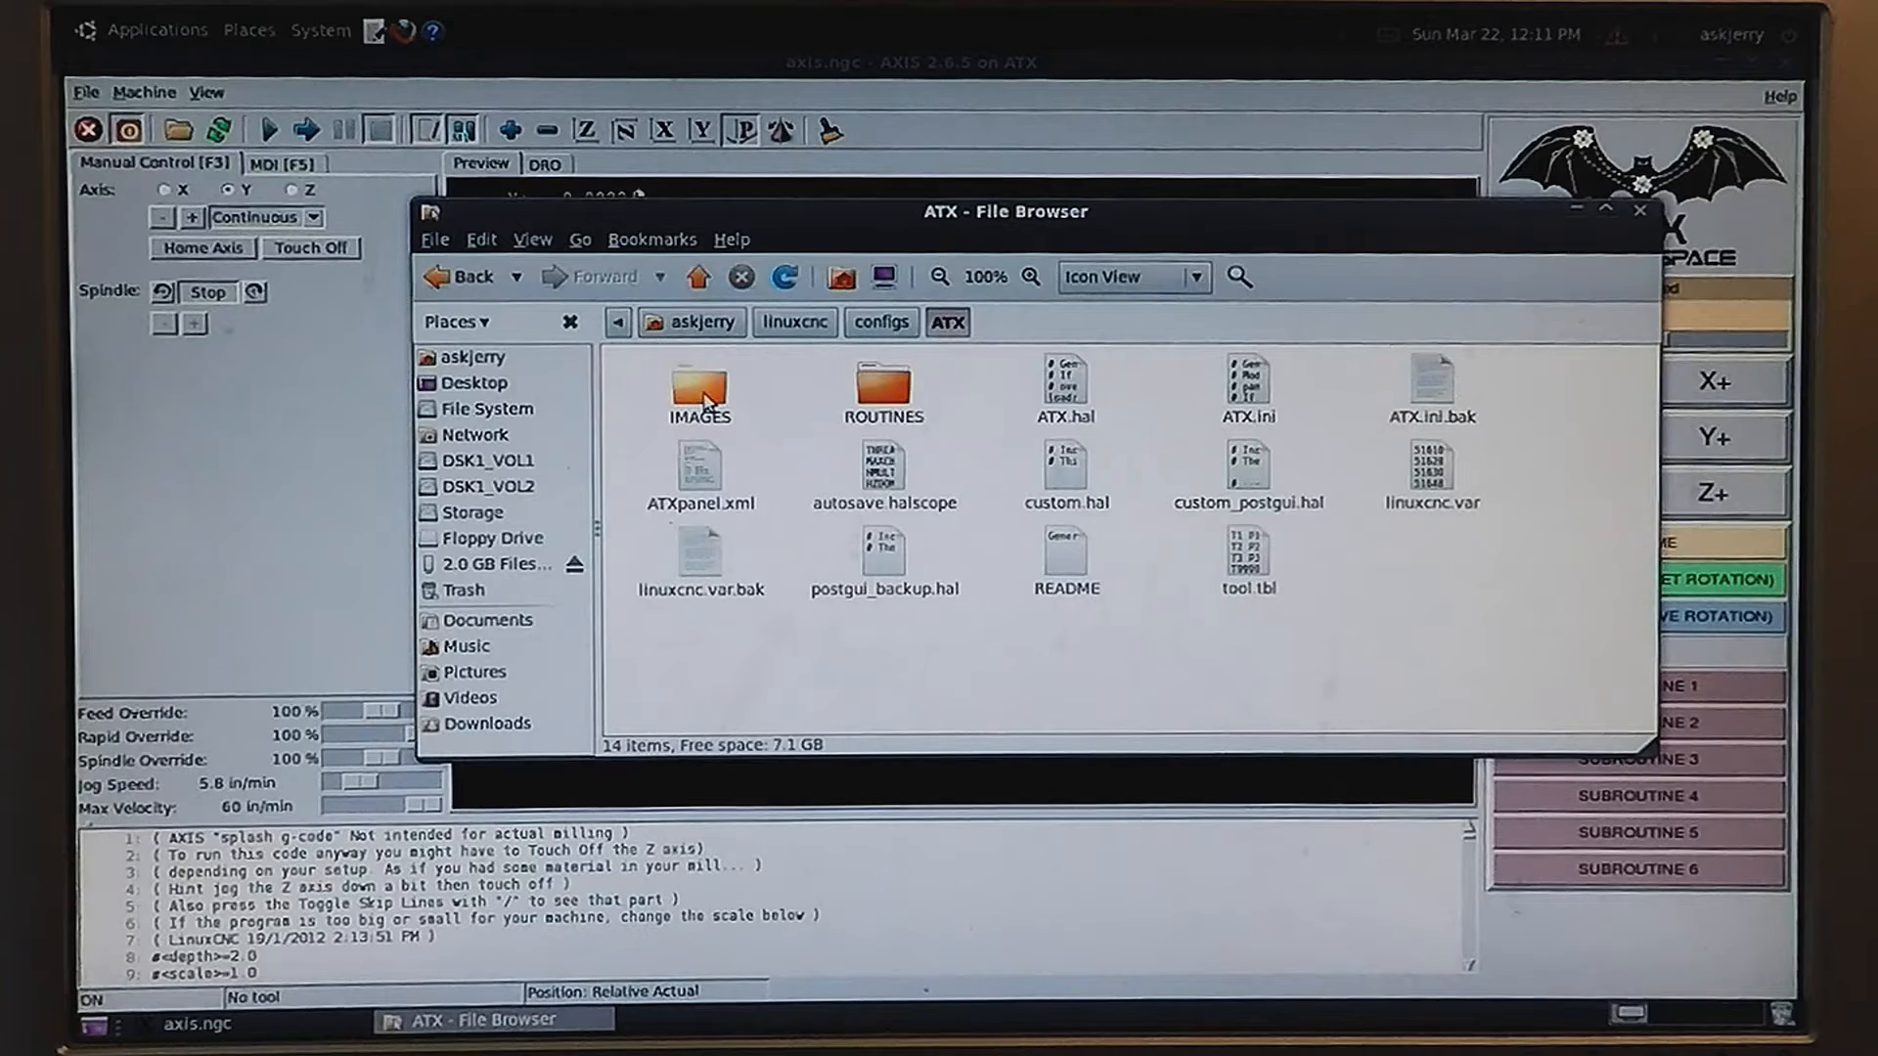
left_click(882, 389)
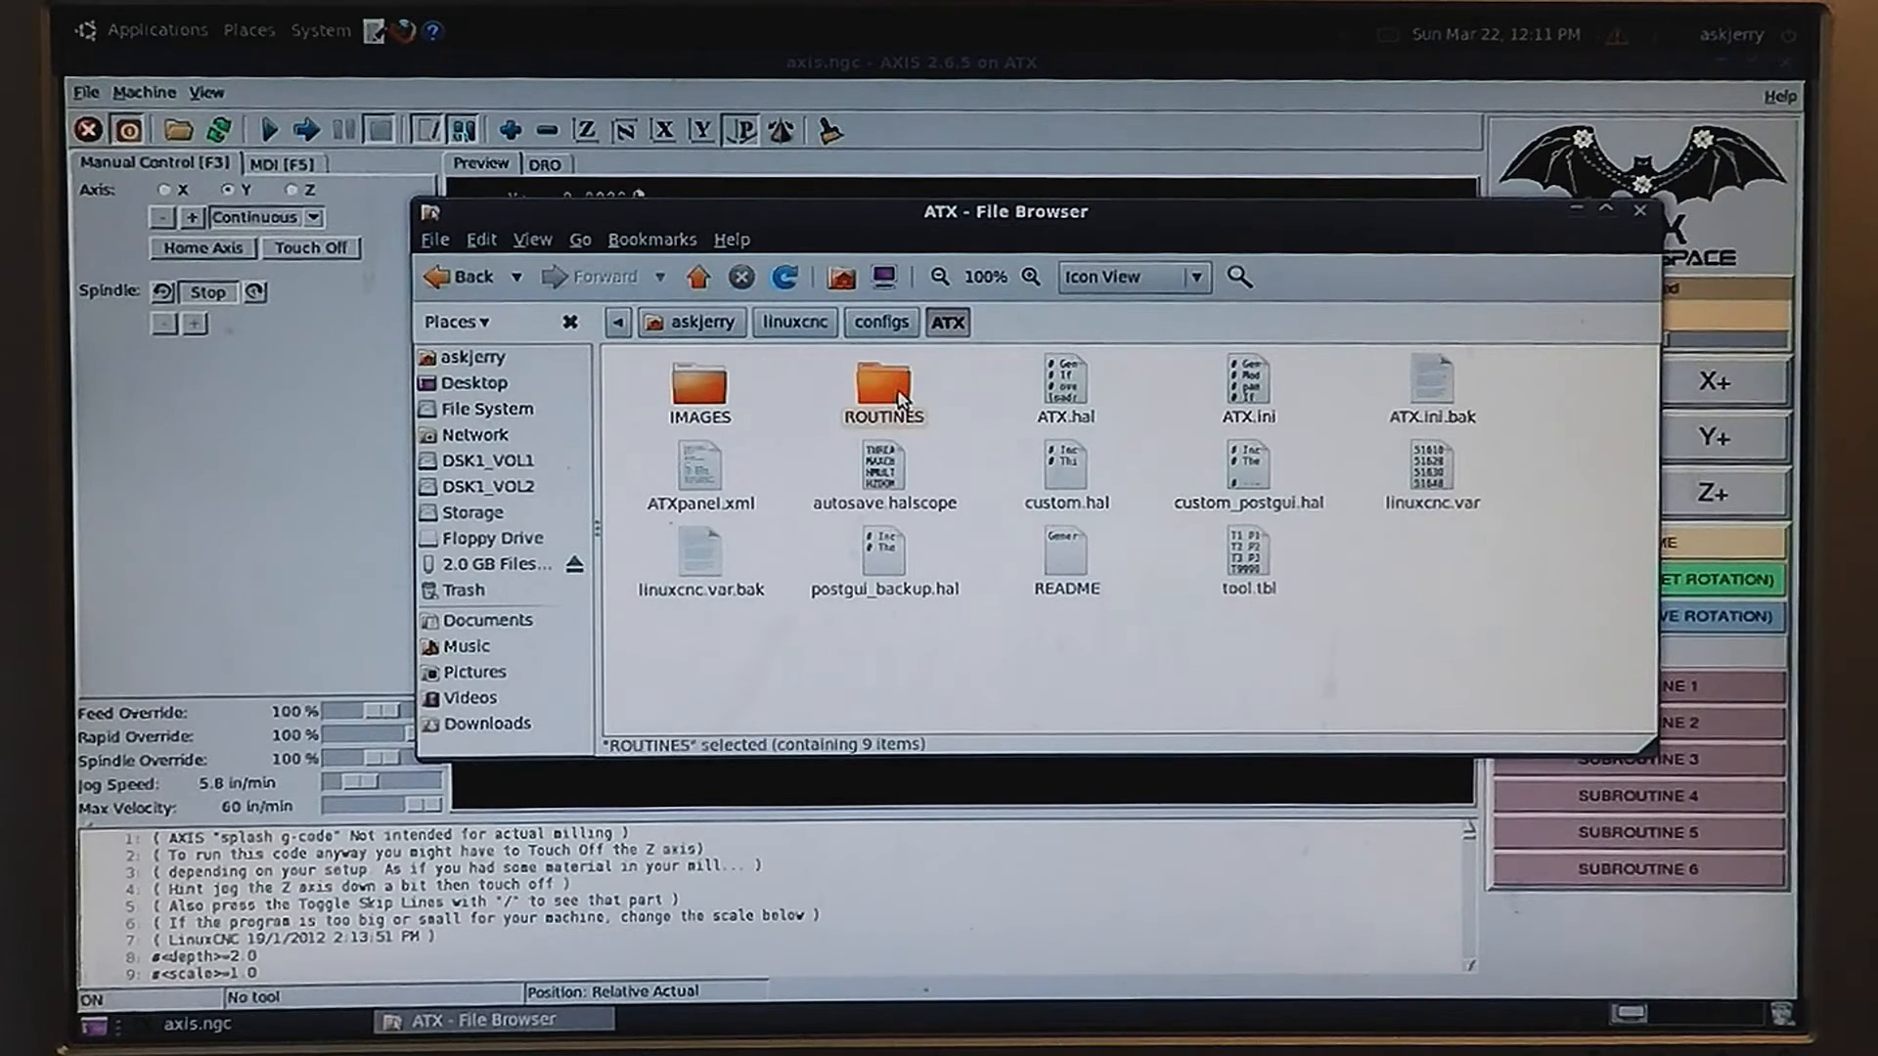
double_click(882, 383)
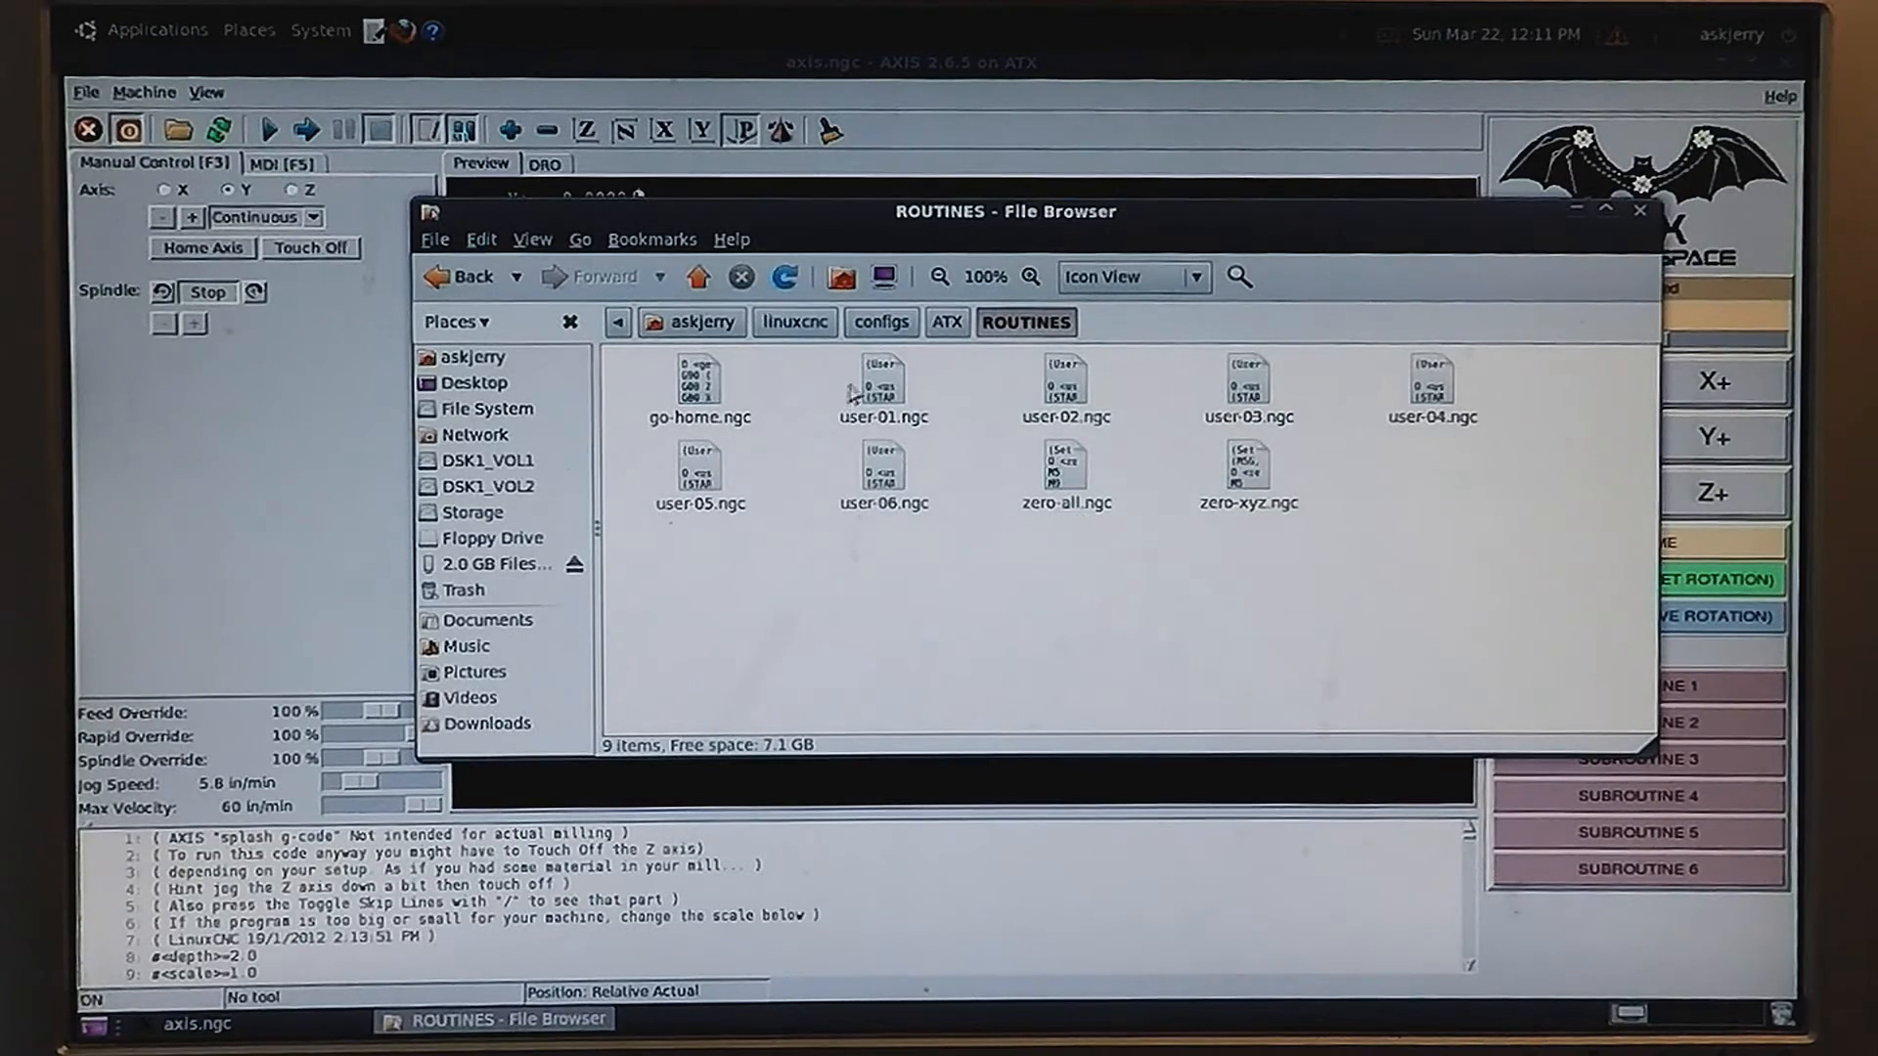
mouse_move(1377, 401)
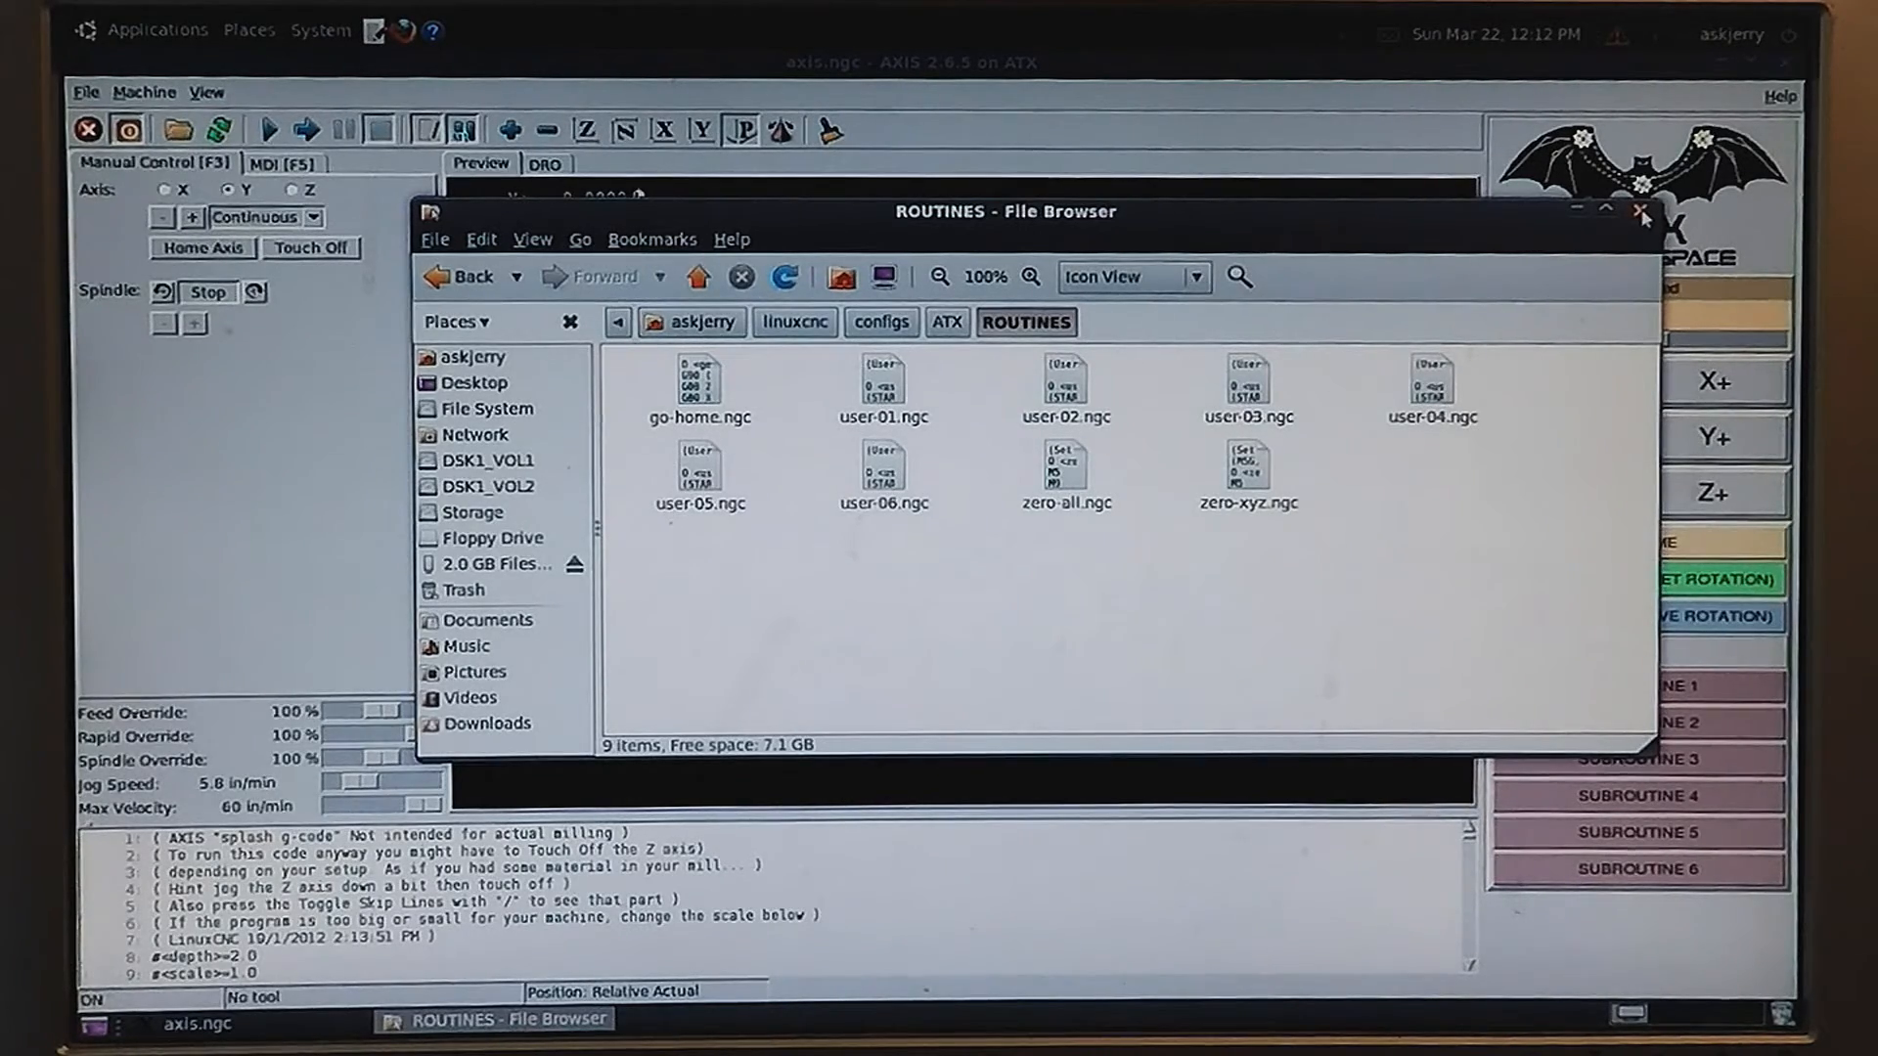
- Close the File Browser and run SUBROUTINE 1 from the ATX panel
left_click(1642, 212)
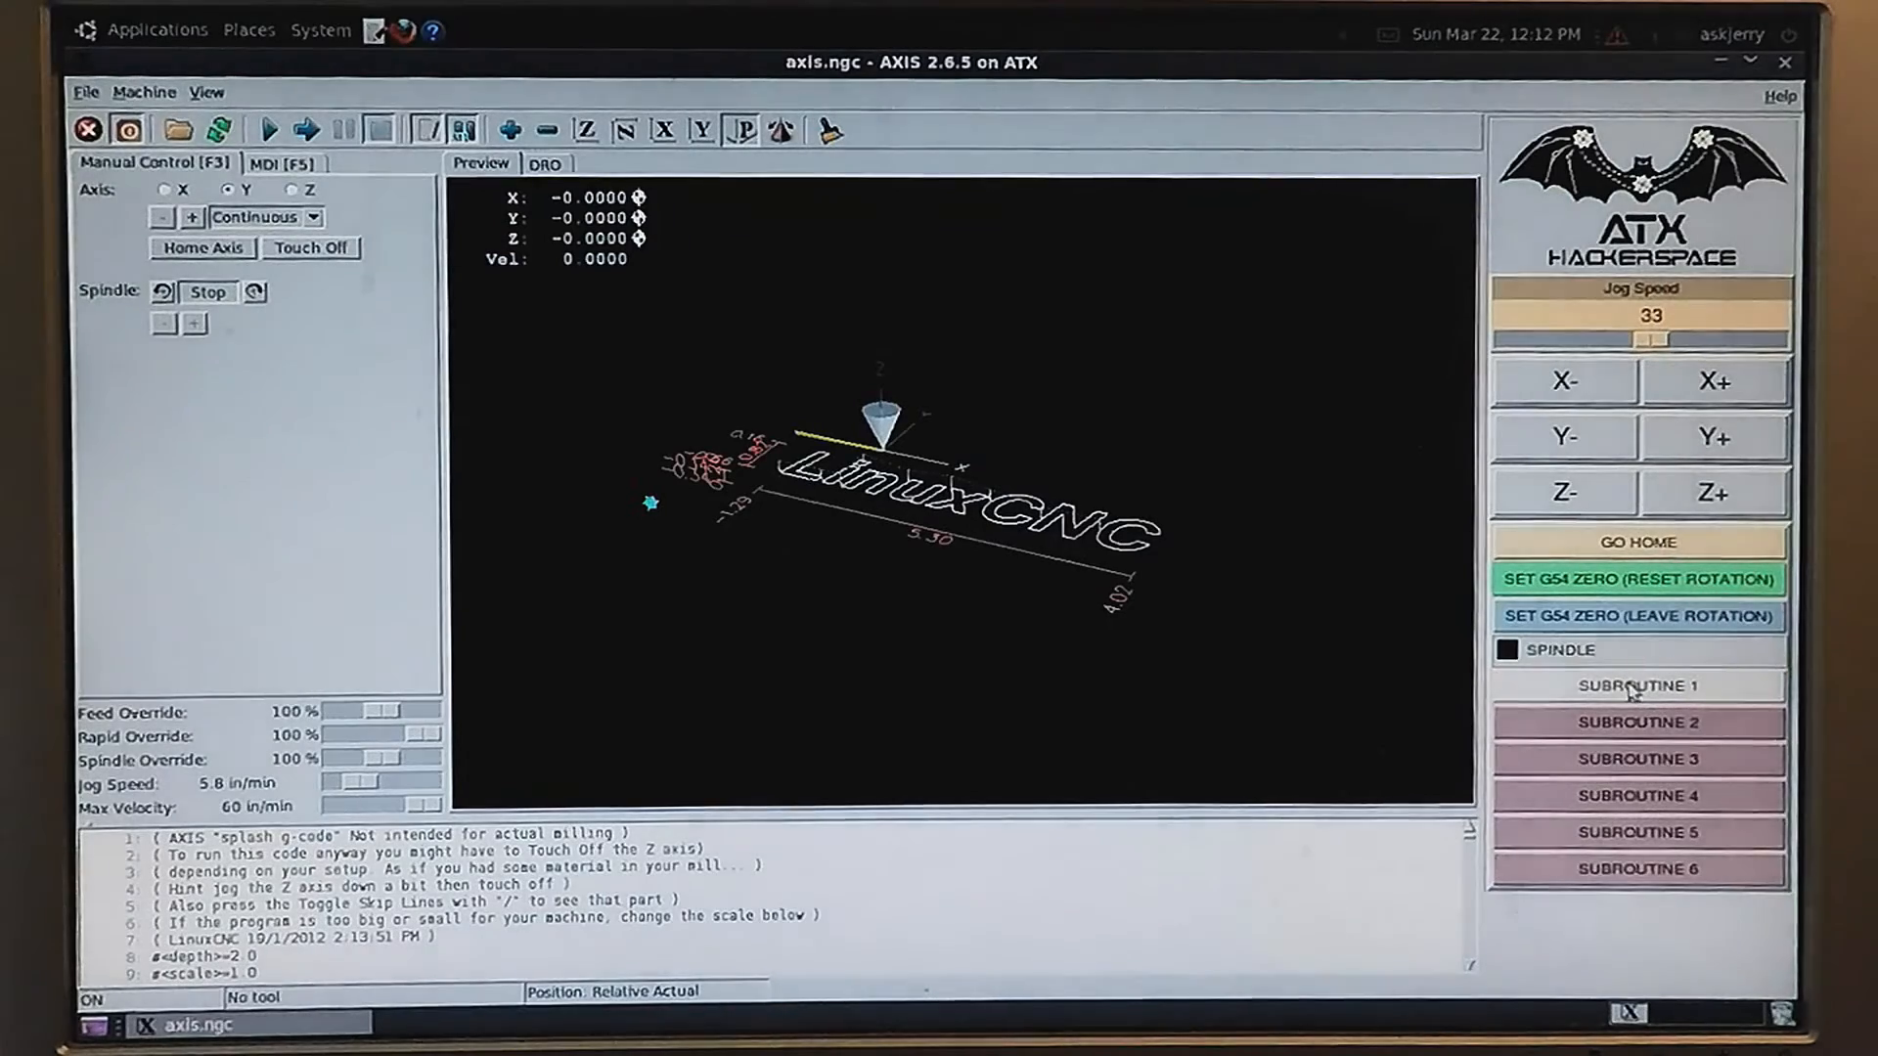
left_click(1638, 685)
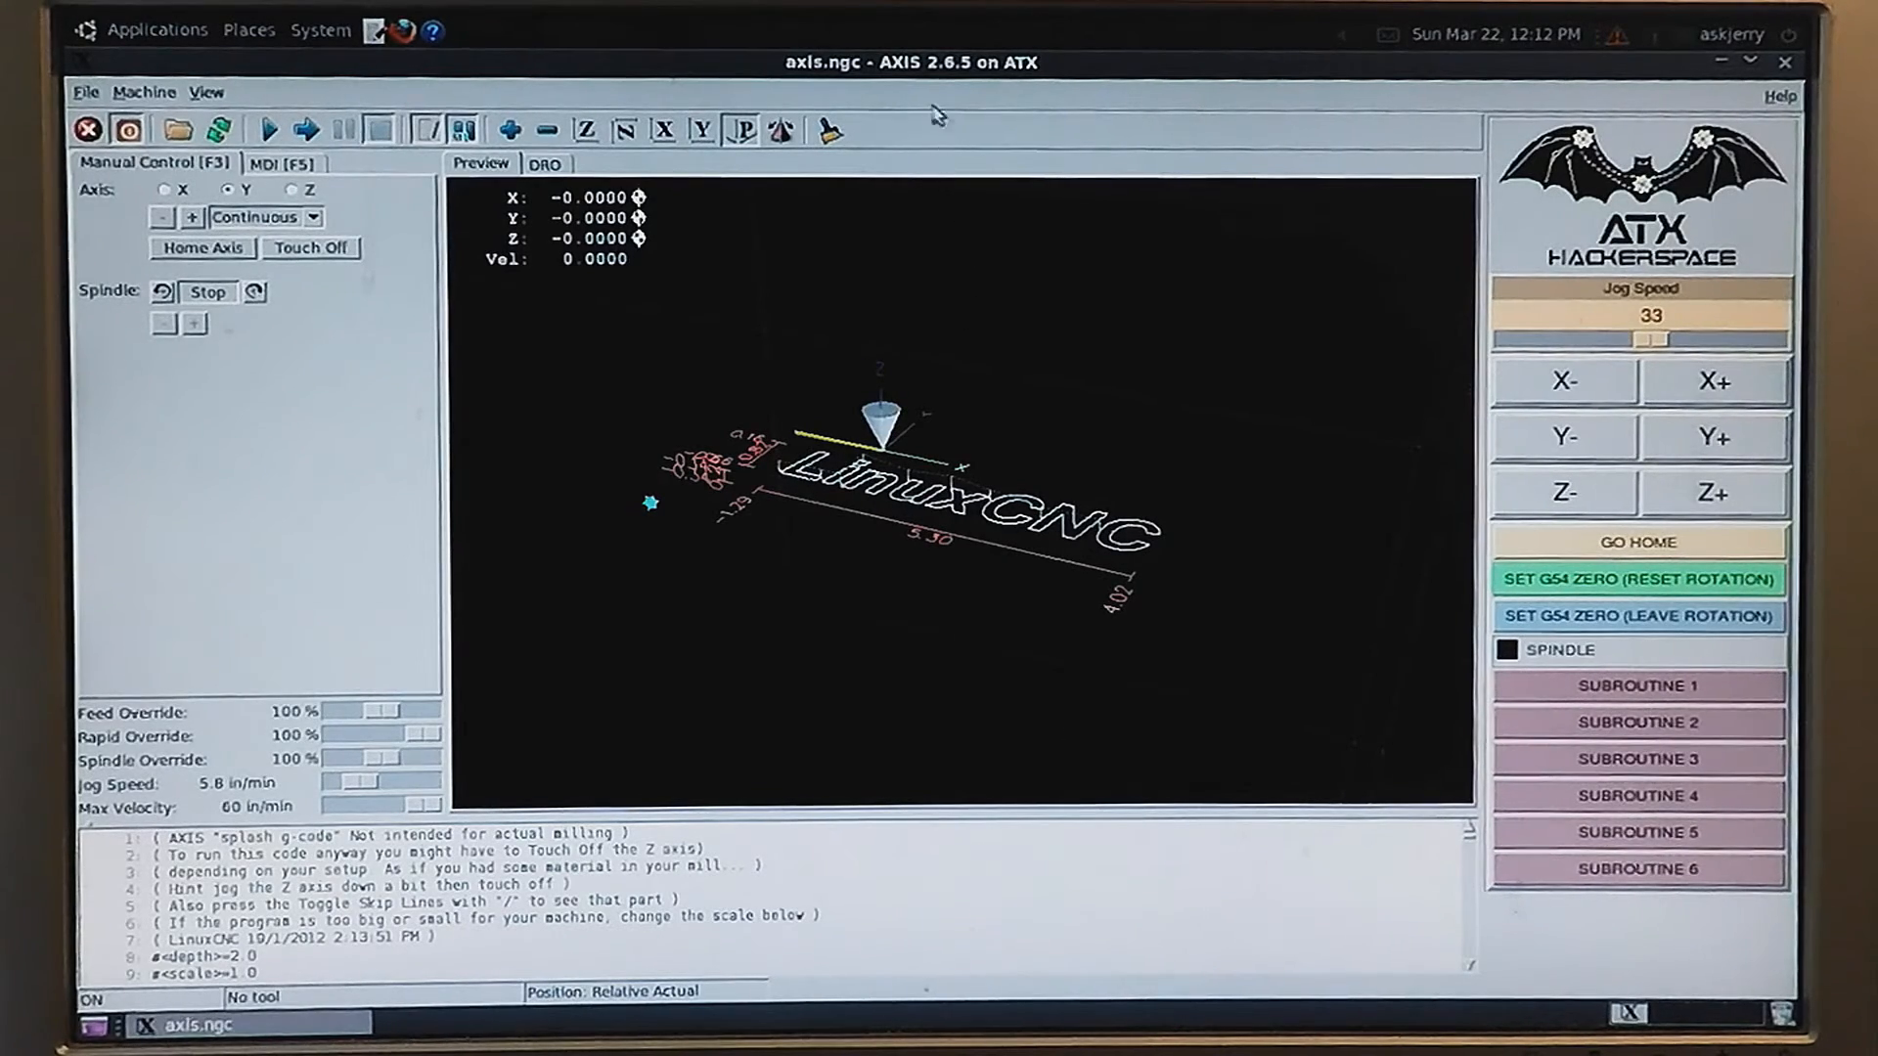
mouse_move(959, 86)
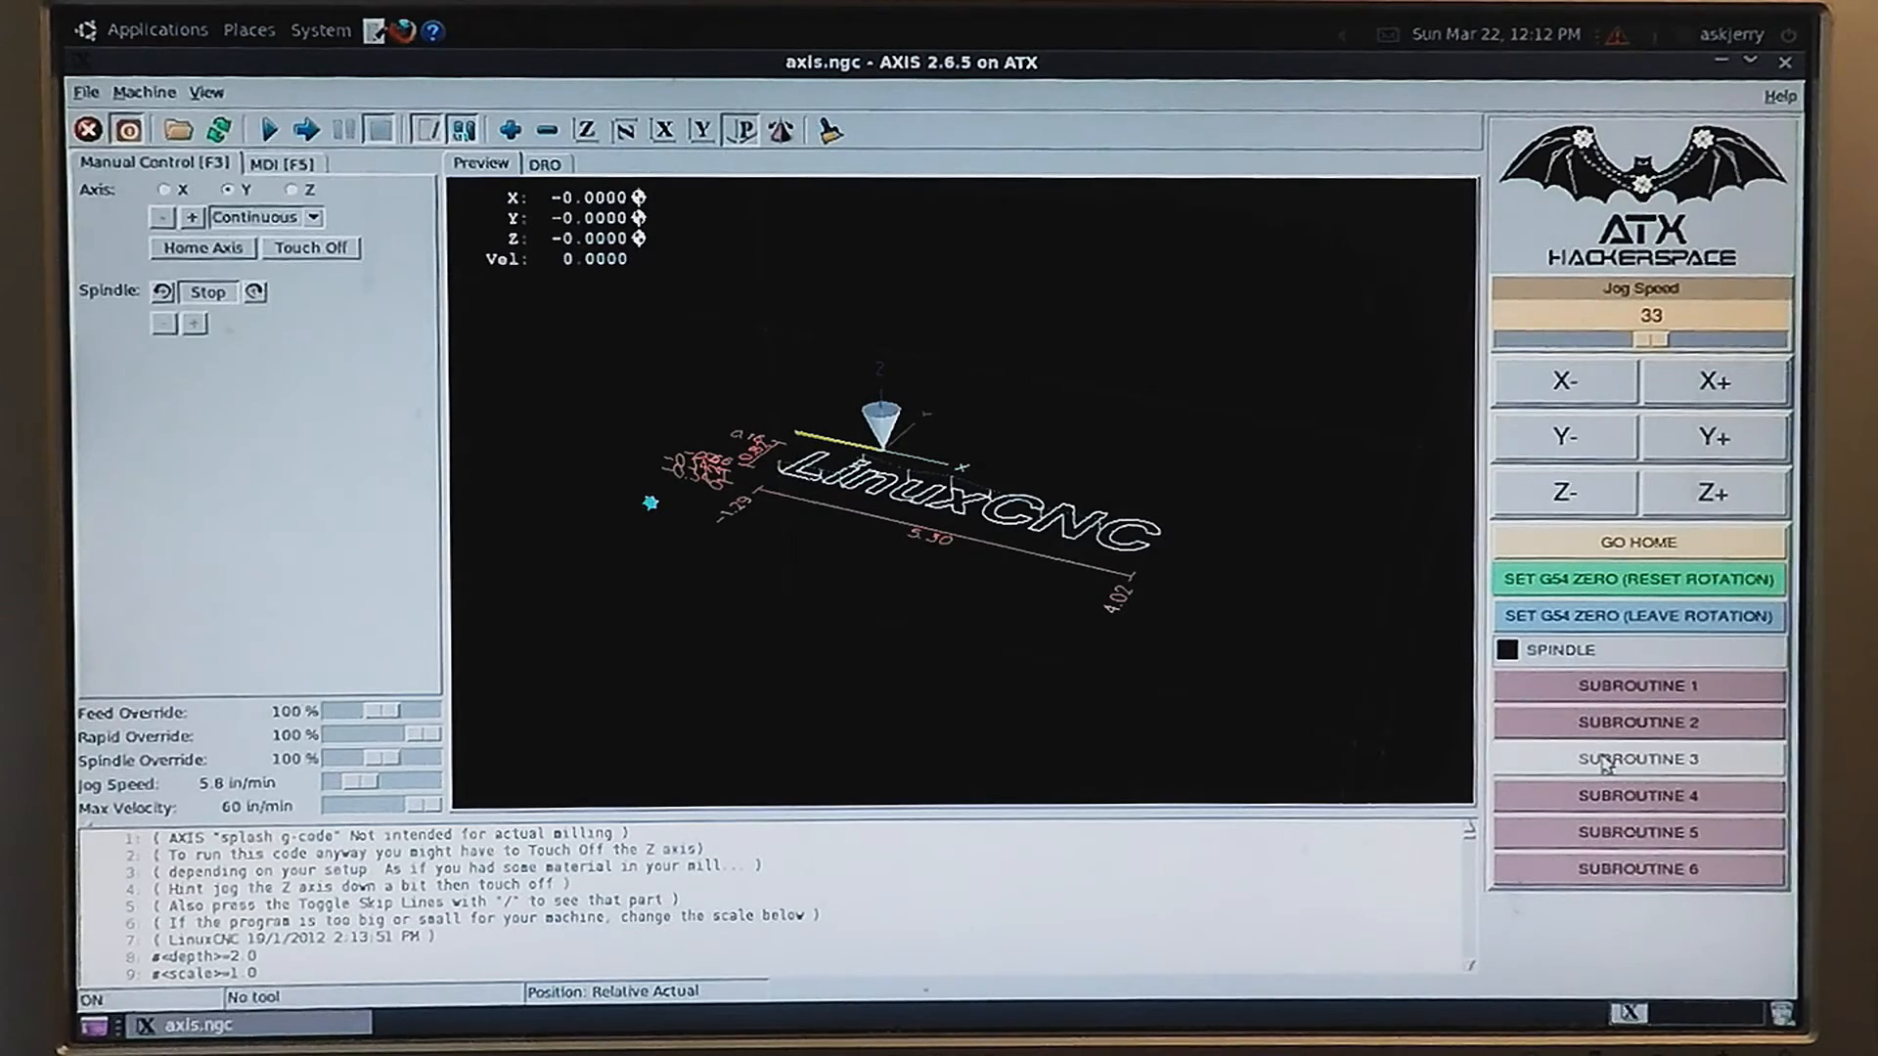
mouse_move(1610, 802)
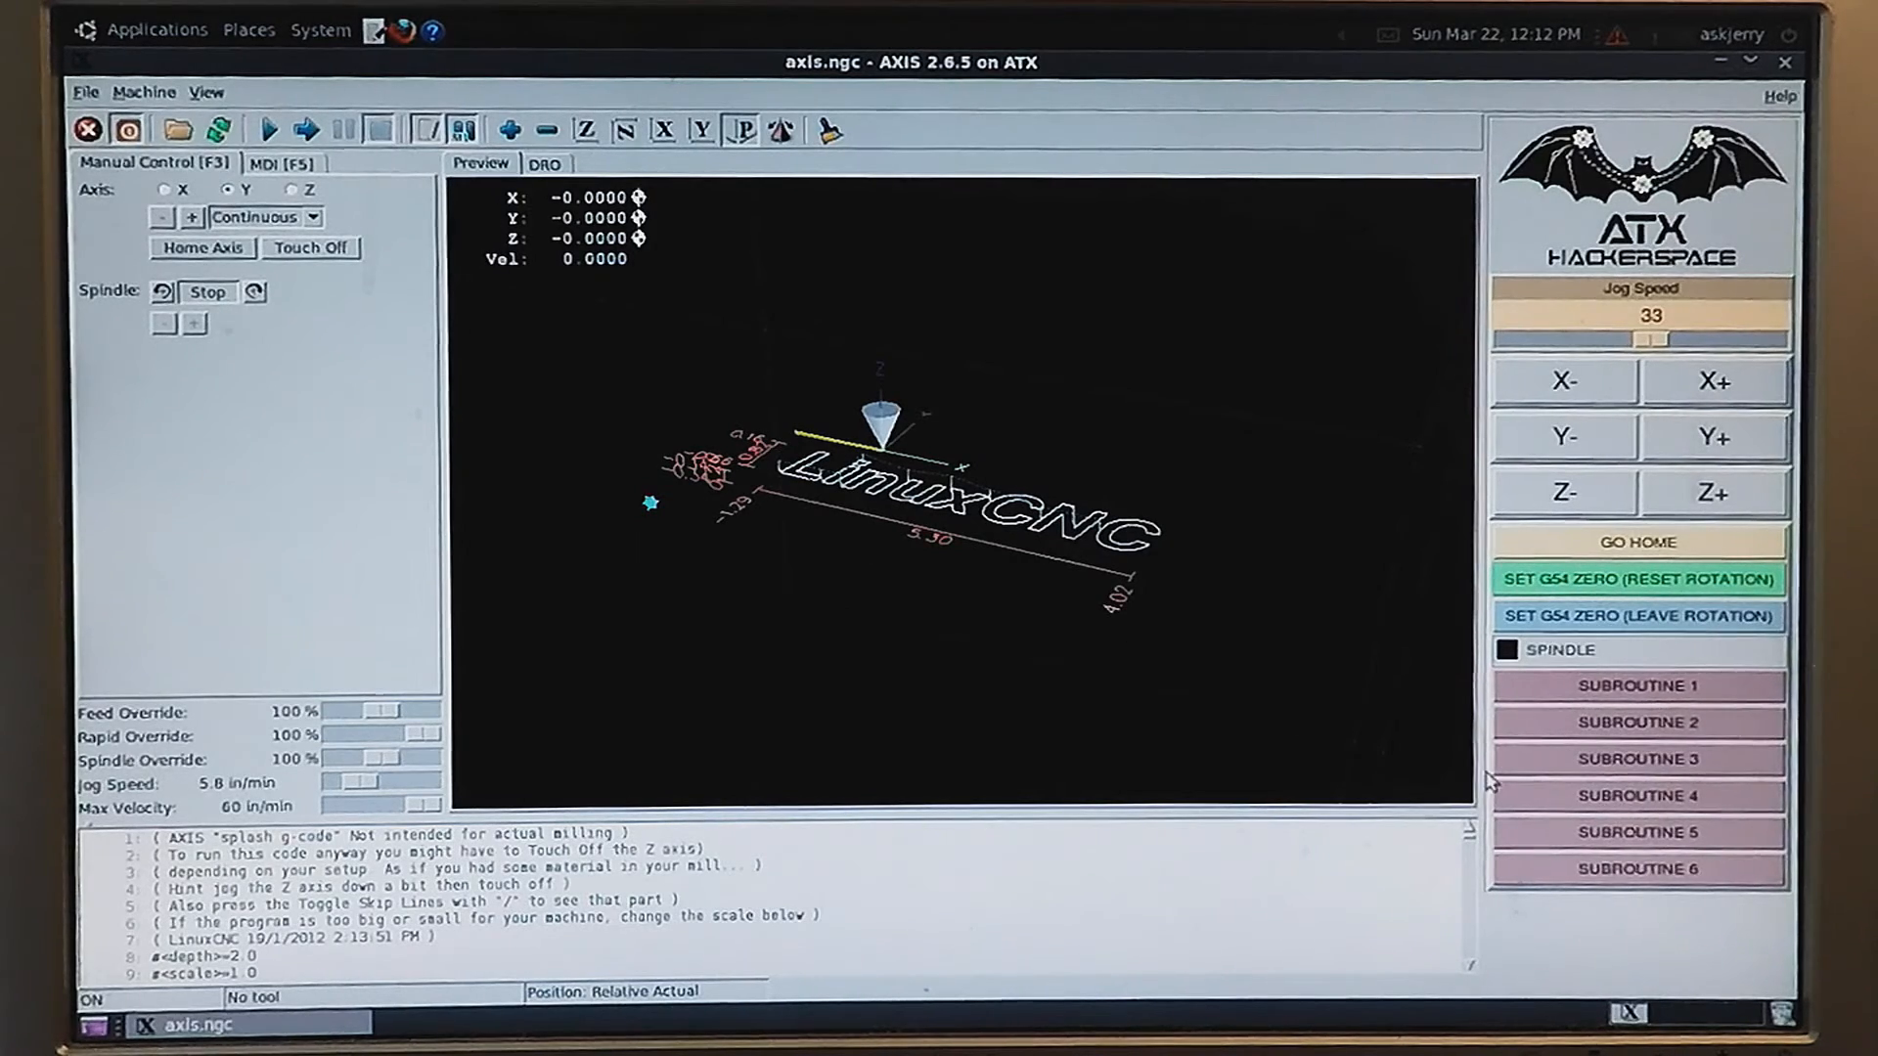
mouse_move(1638, 721)
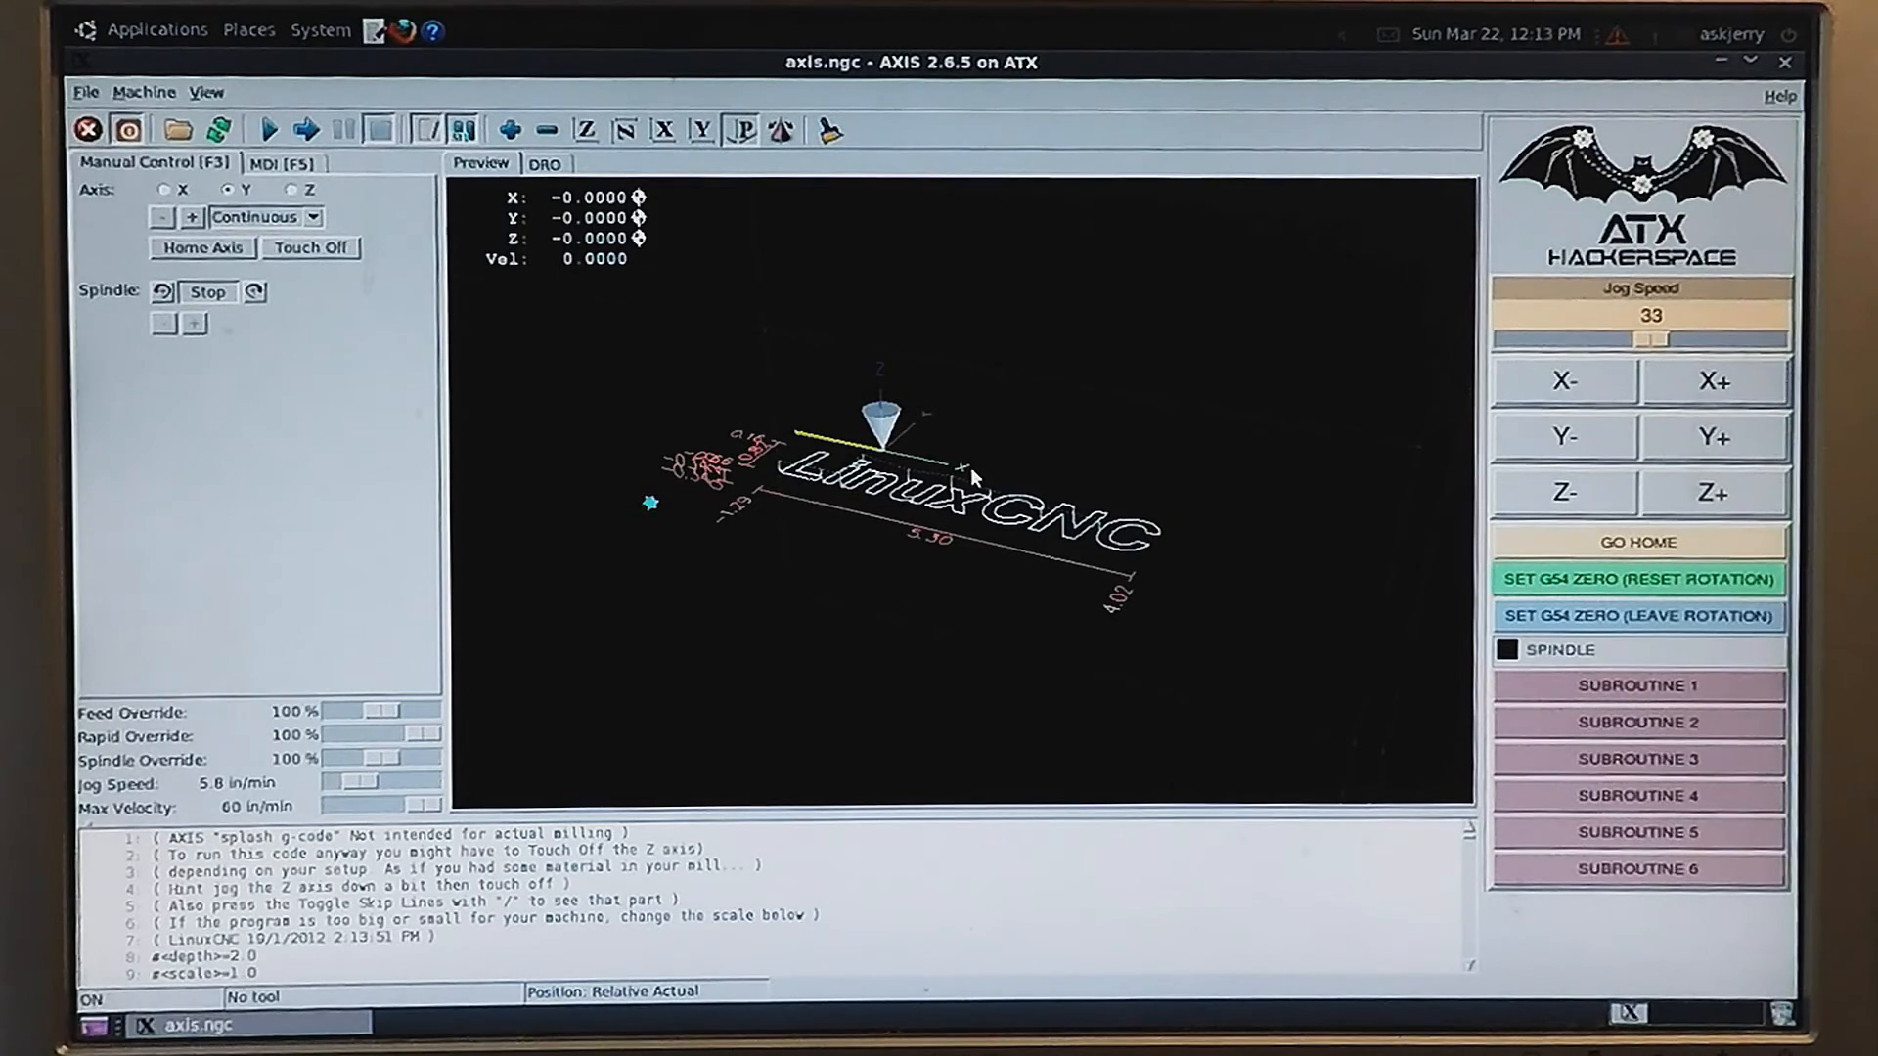
mouse_move(288, 658)
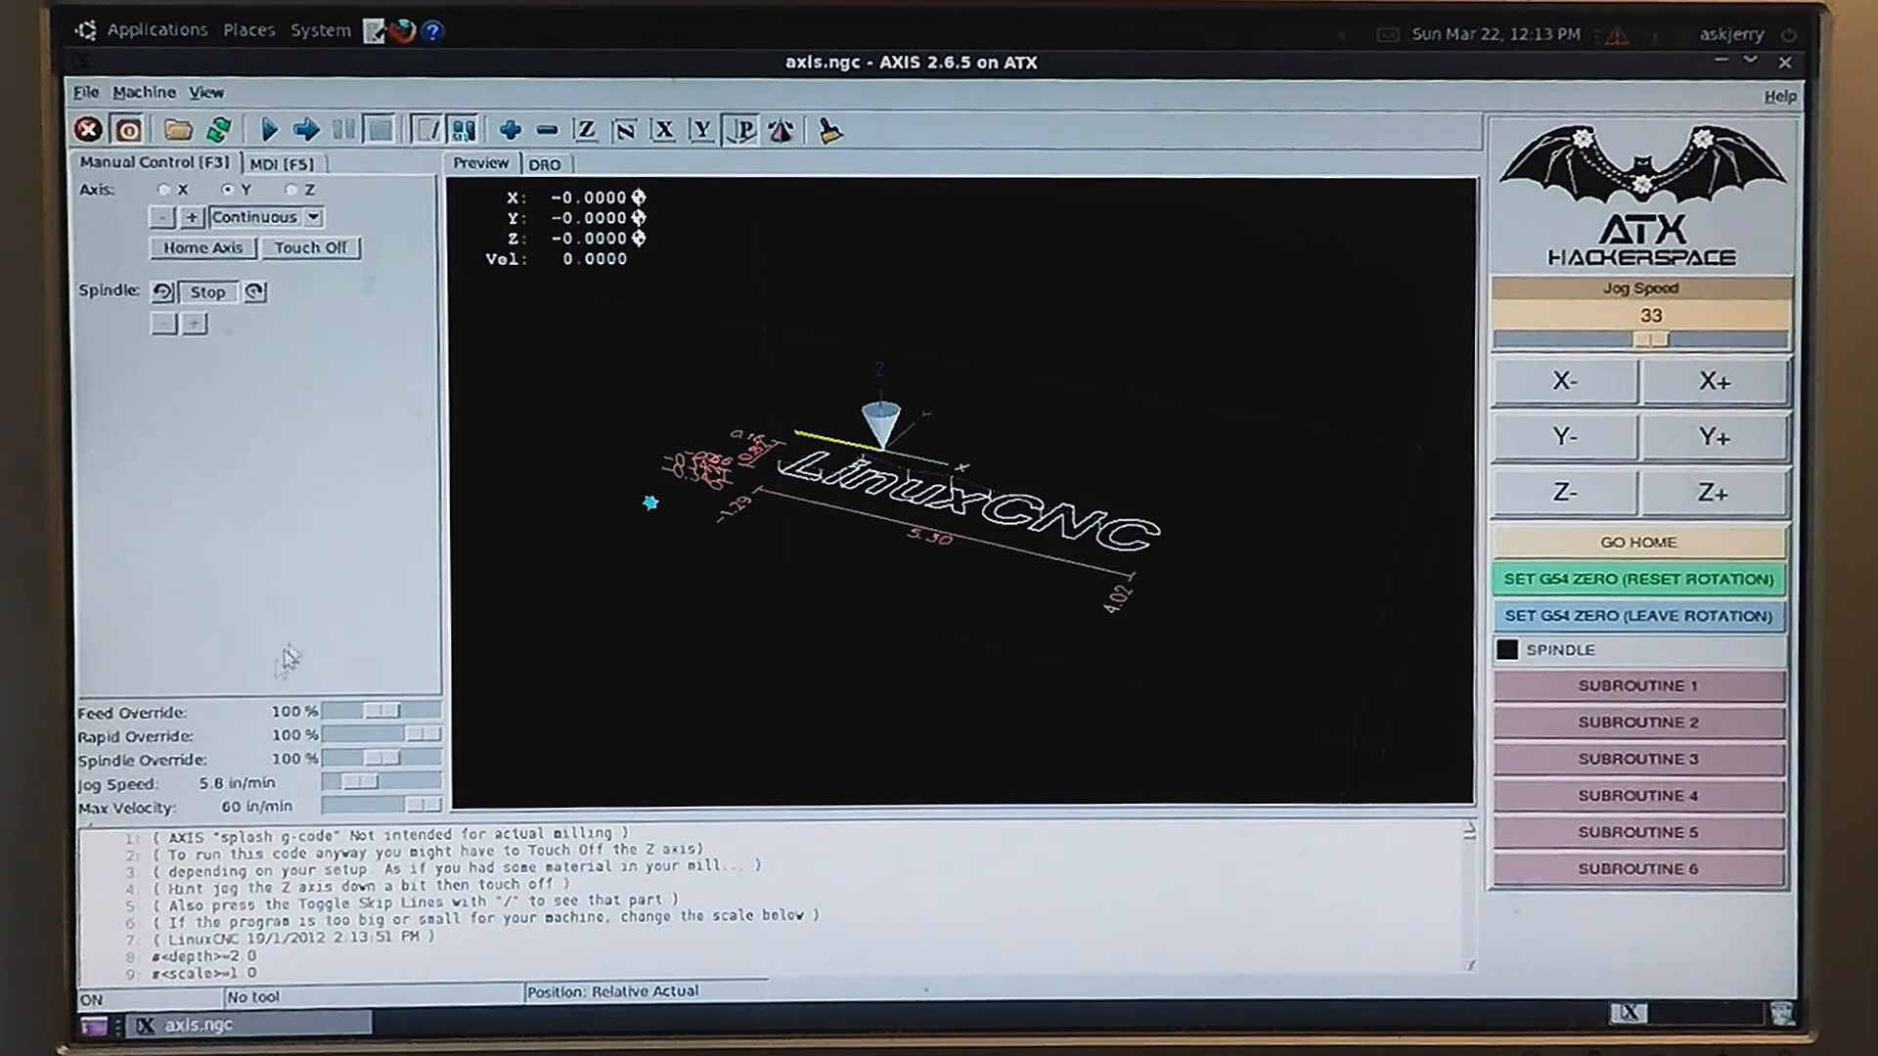
mouse_move(192, 725)
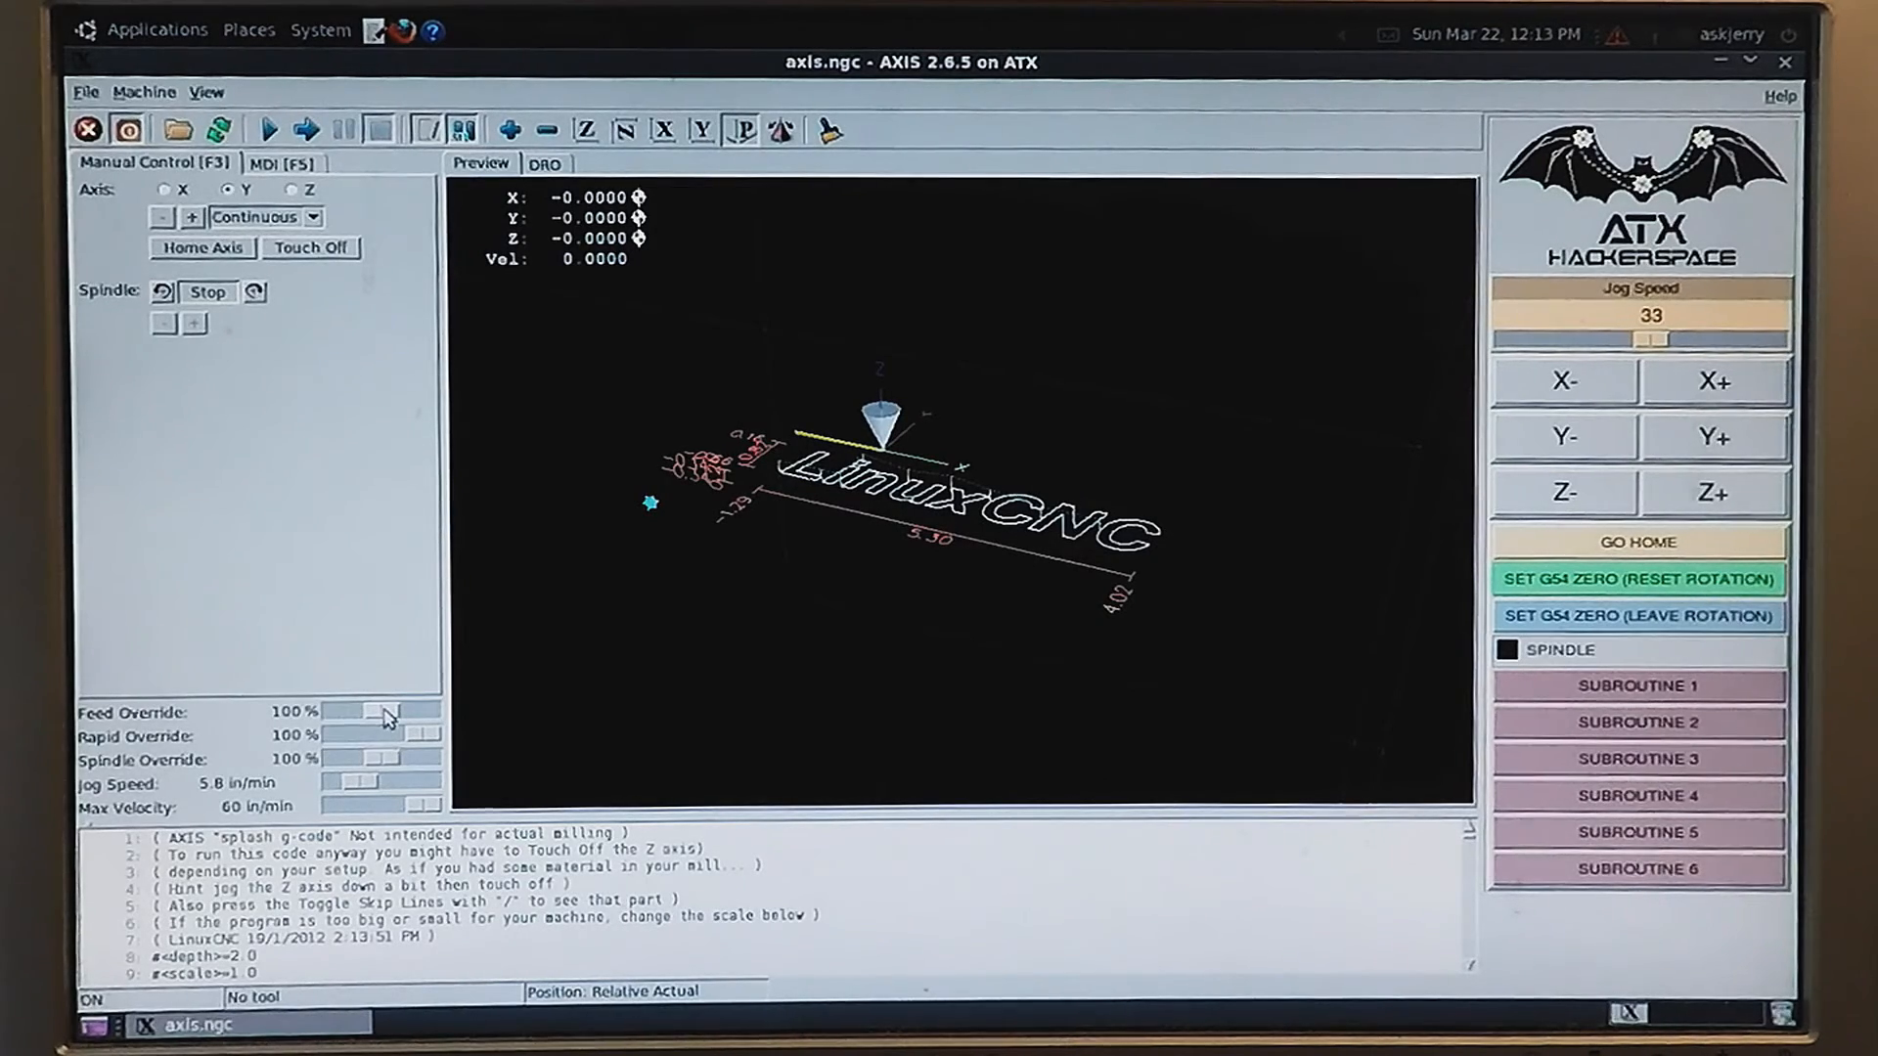
mouse_move(398, 727)
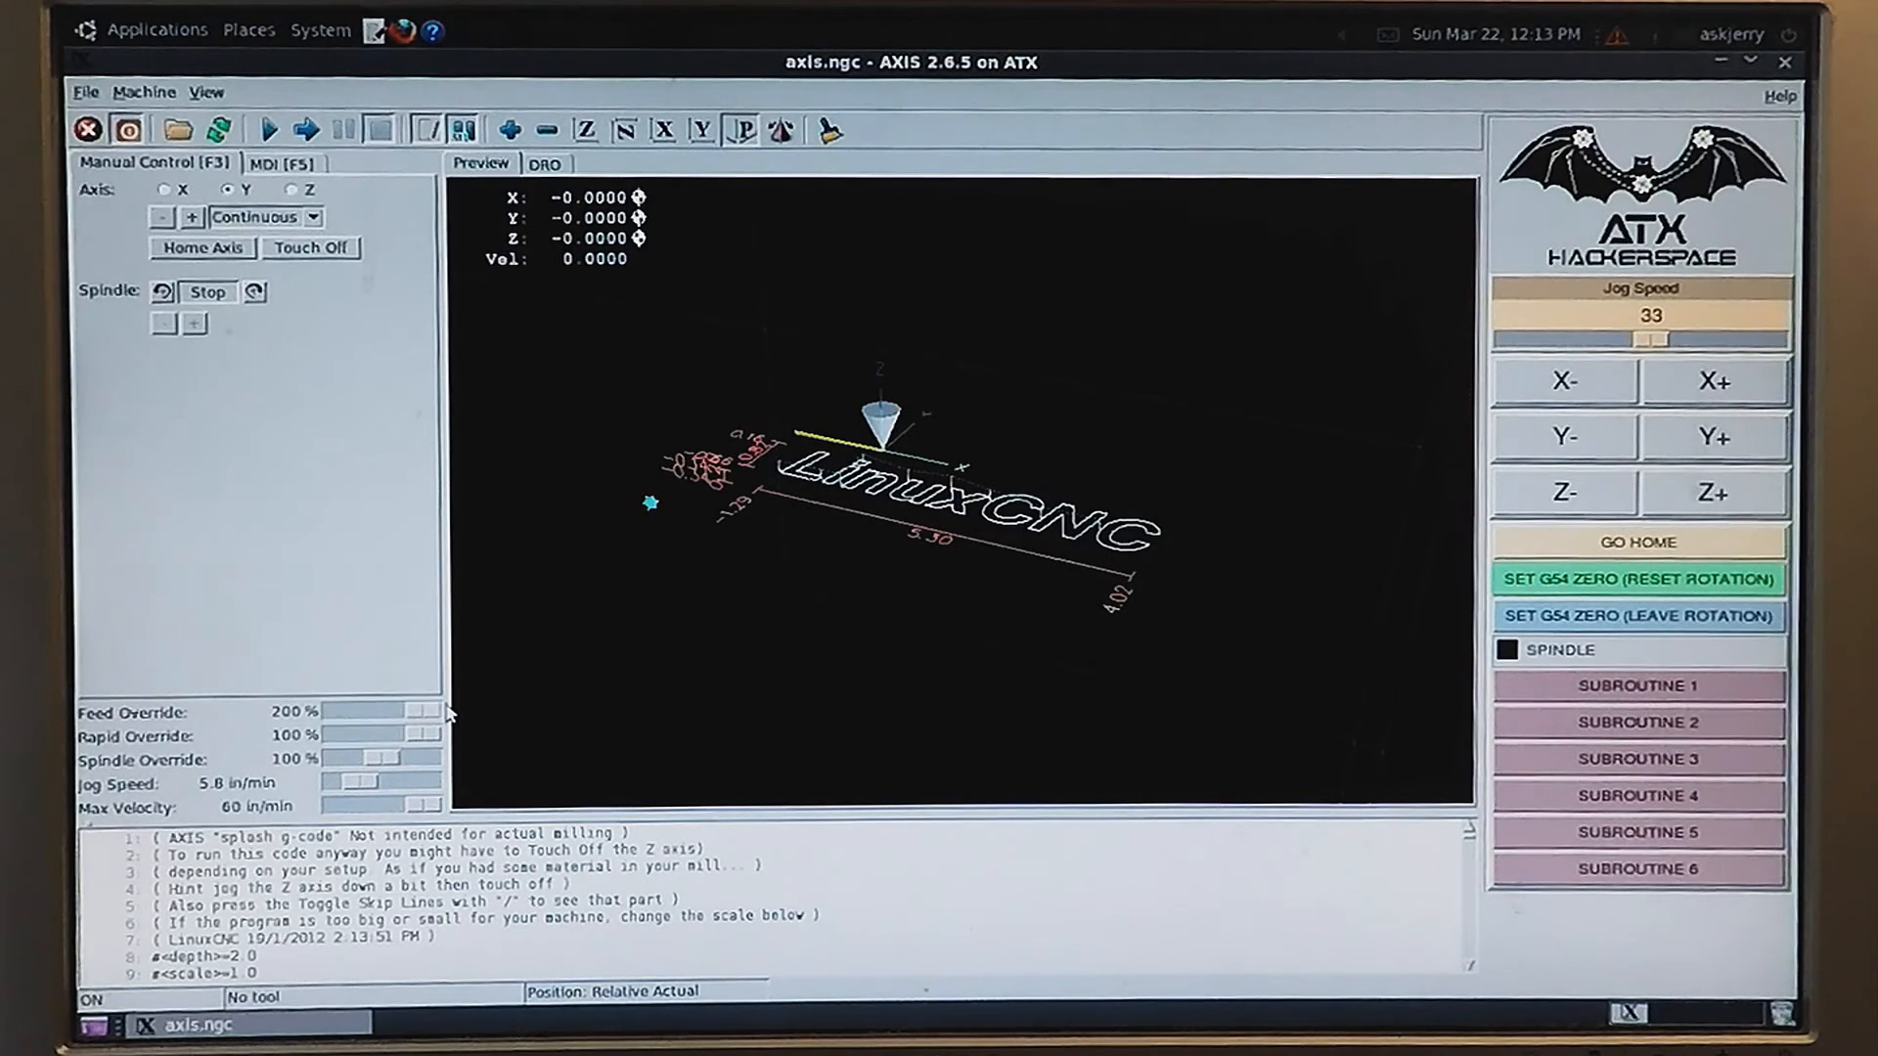
- Drop feed override from 200% to 88% and switch the machine off
left_click_drag(426, 711, 389, 711)
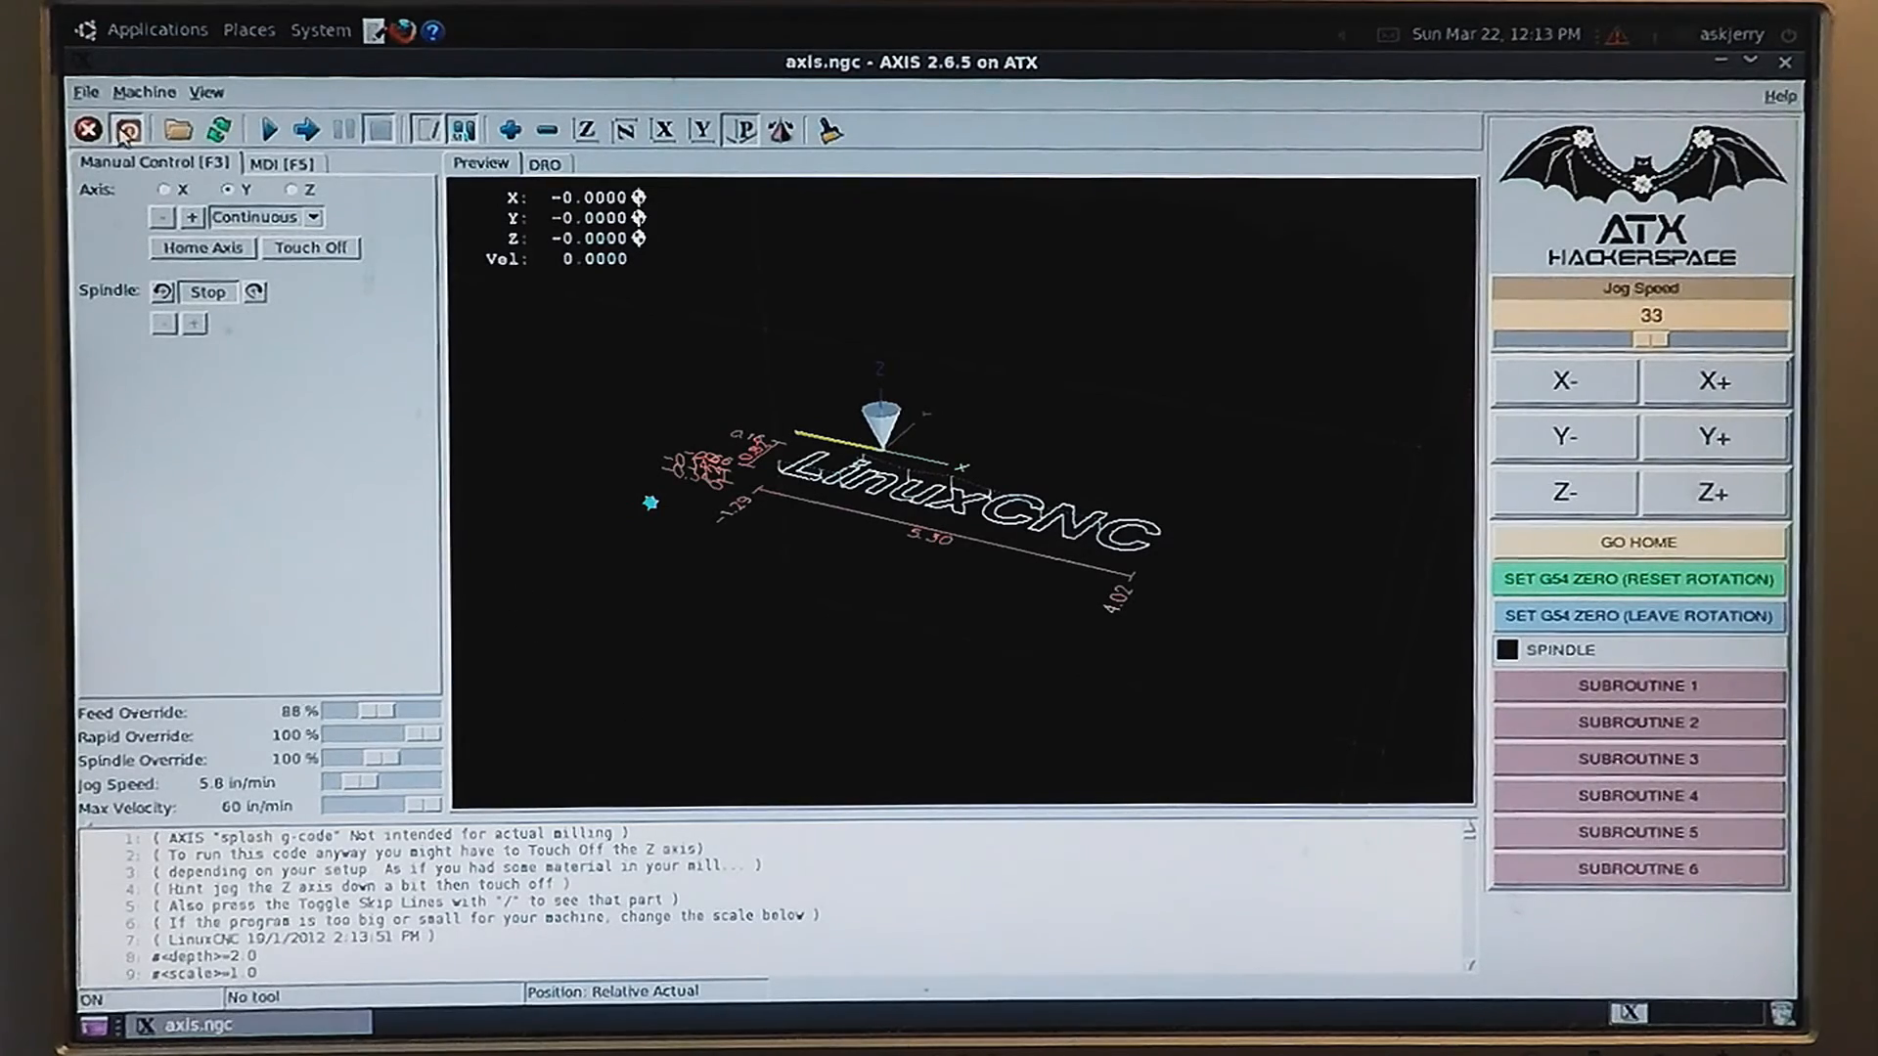
left_click(127, 129)
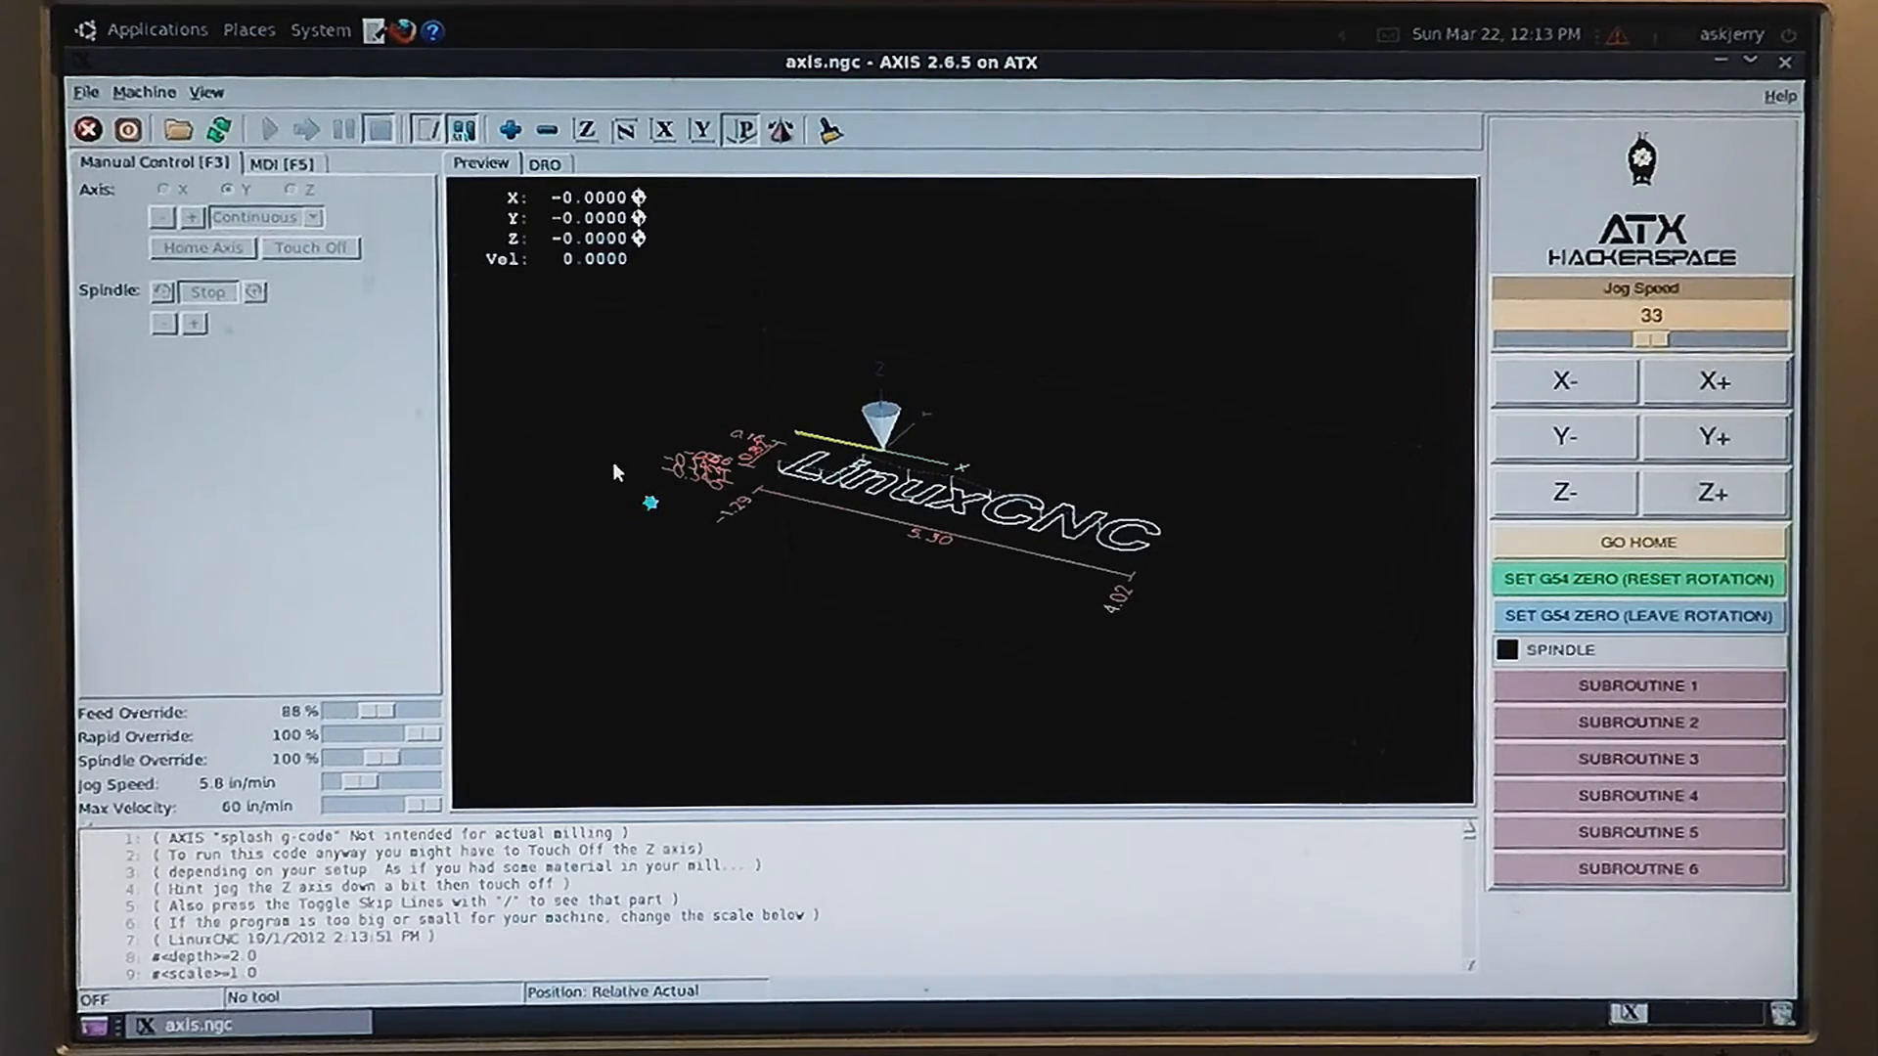